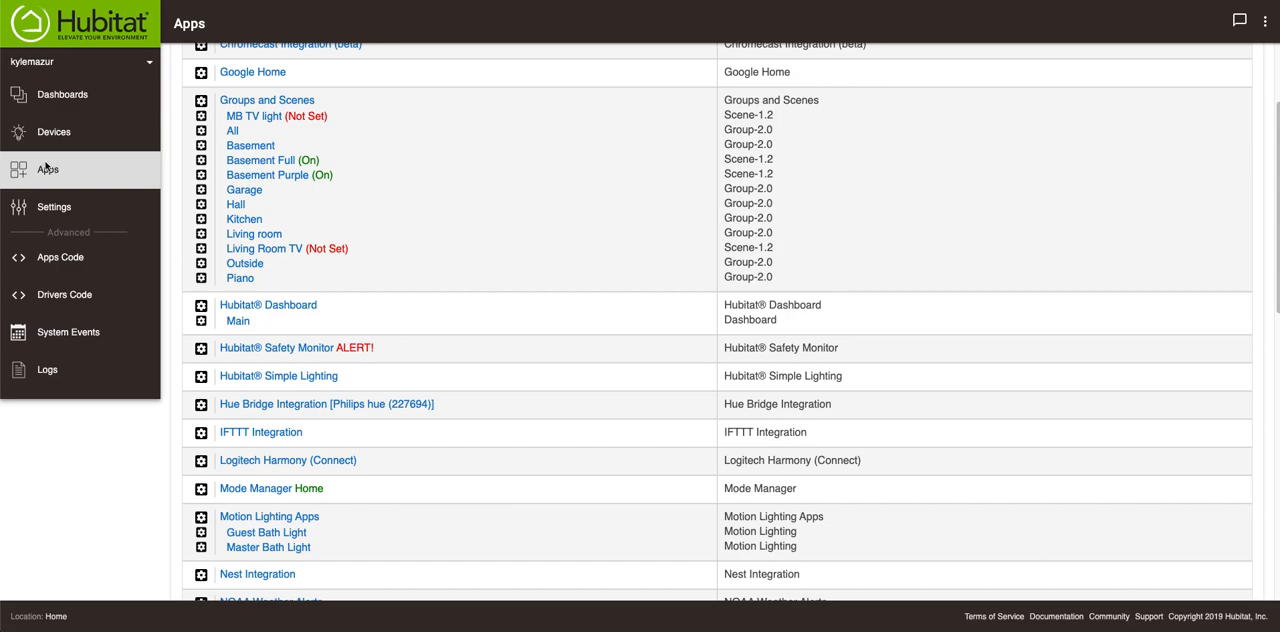
mouse_move(232, 148)
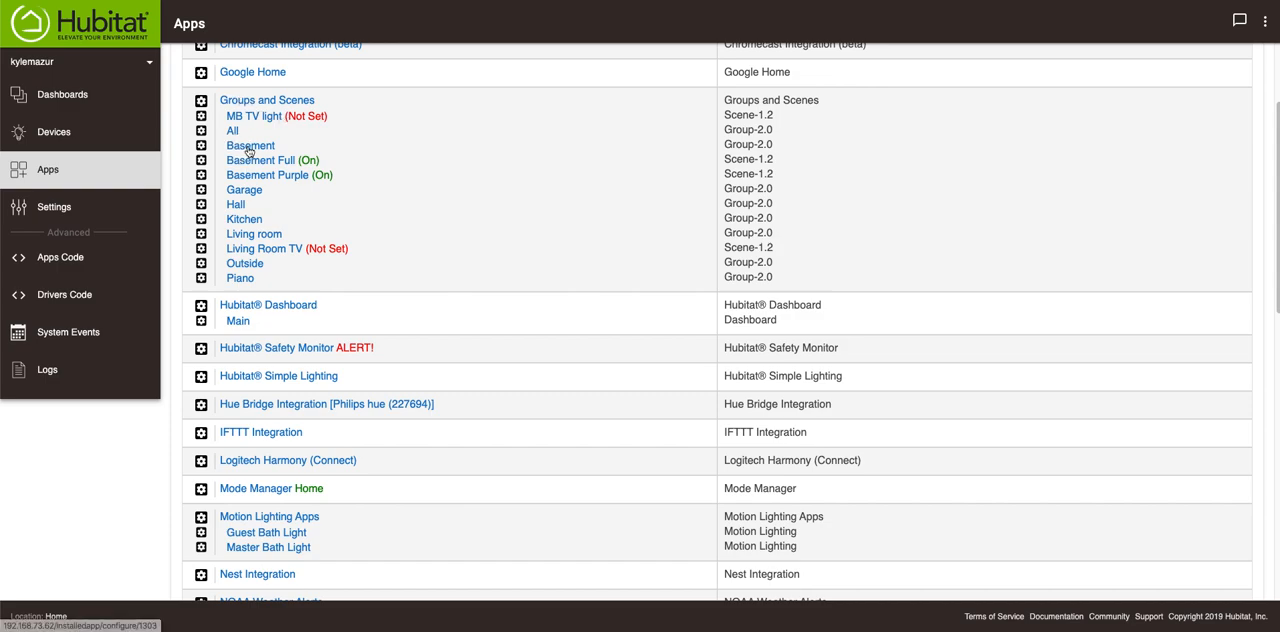
Open the Basement group's settings from the Apps list.
left_click(250, 144)
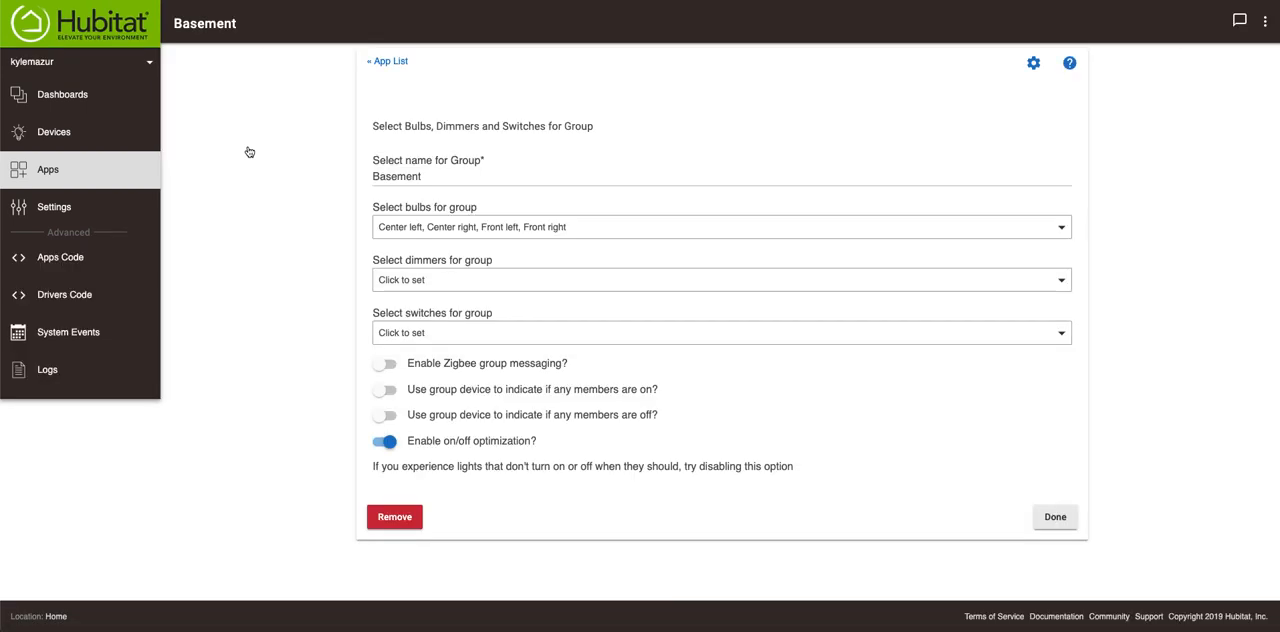
Review the Basement group's bulbs, leave them unchanged, and return to the Apps list with Done.
left_click(374, 176)
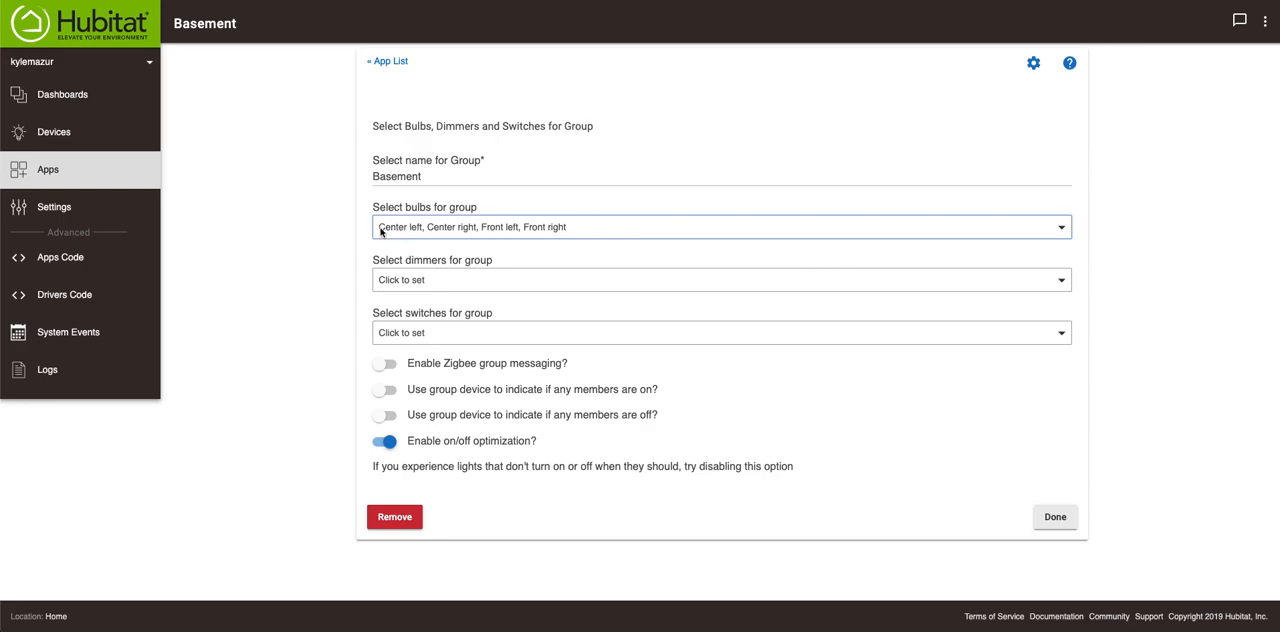
mouse_move(384, 232)
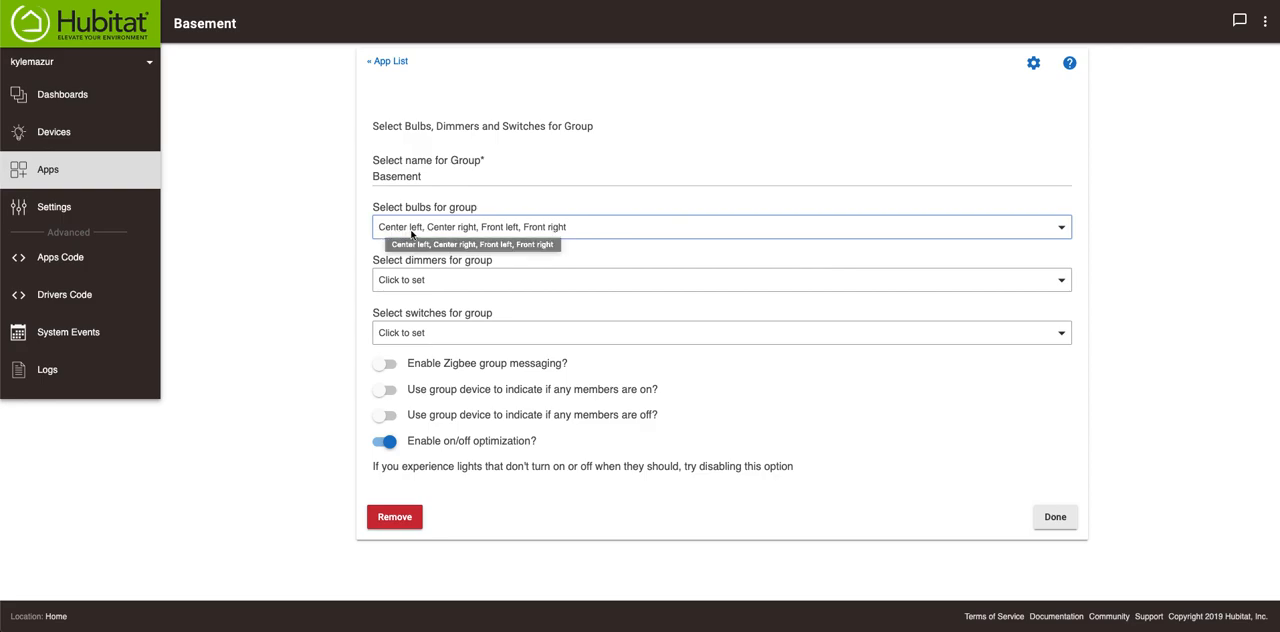
mouse_move(564, 228)
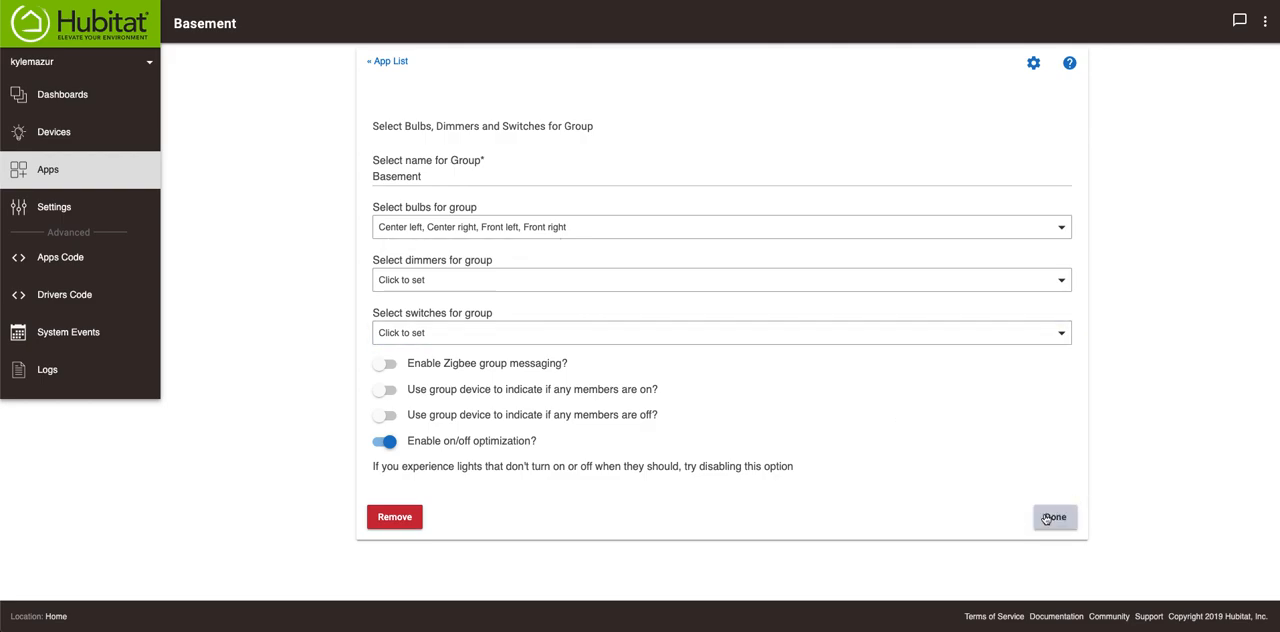
left_click(1044, 516)
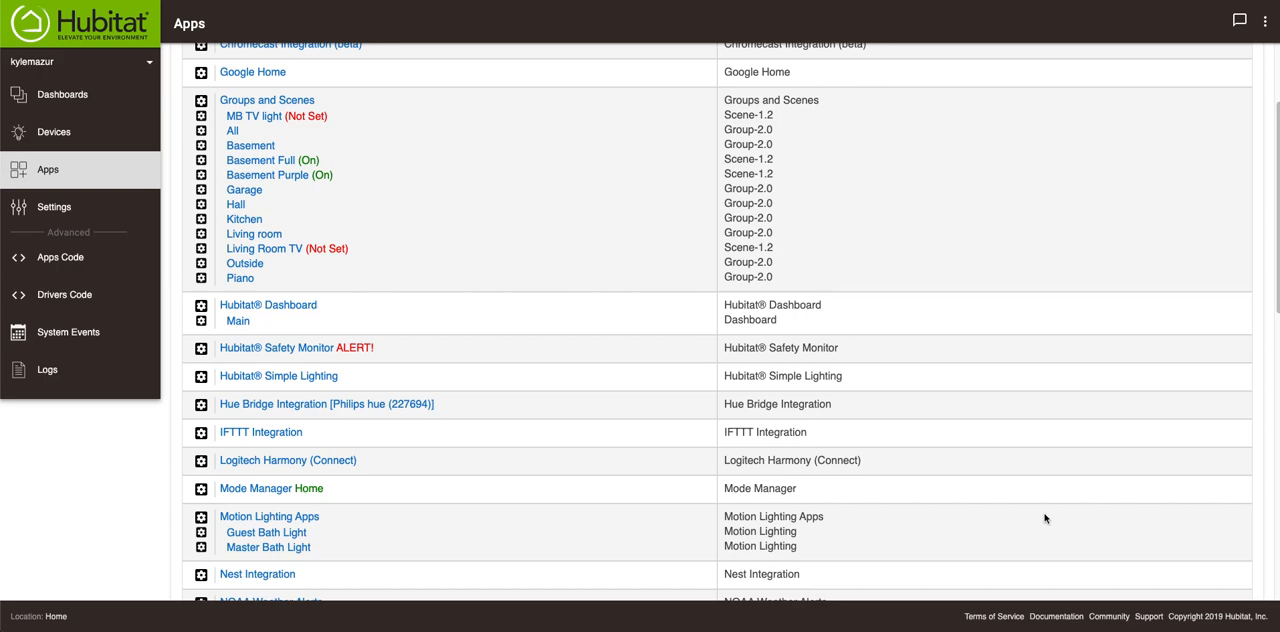
mouse_move(226, 164)
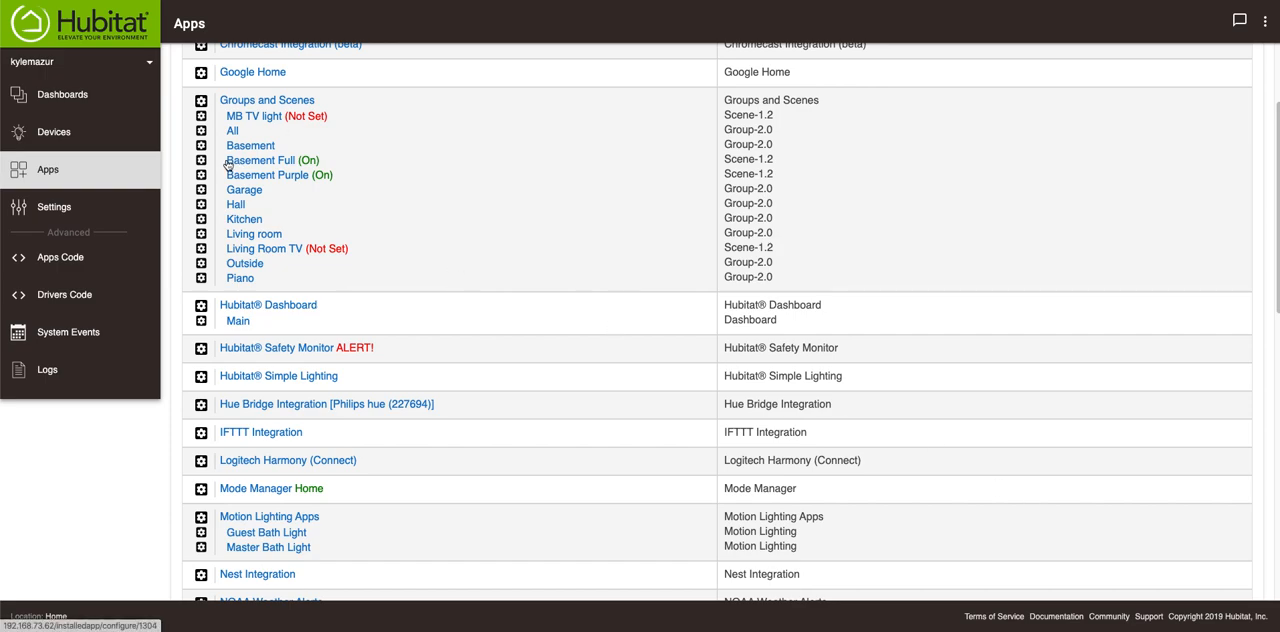
mouse_move(252, 168)
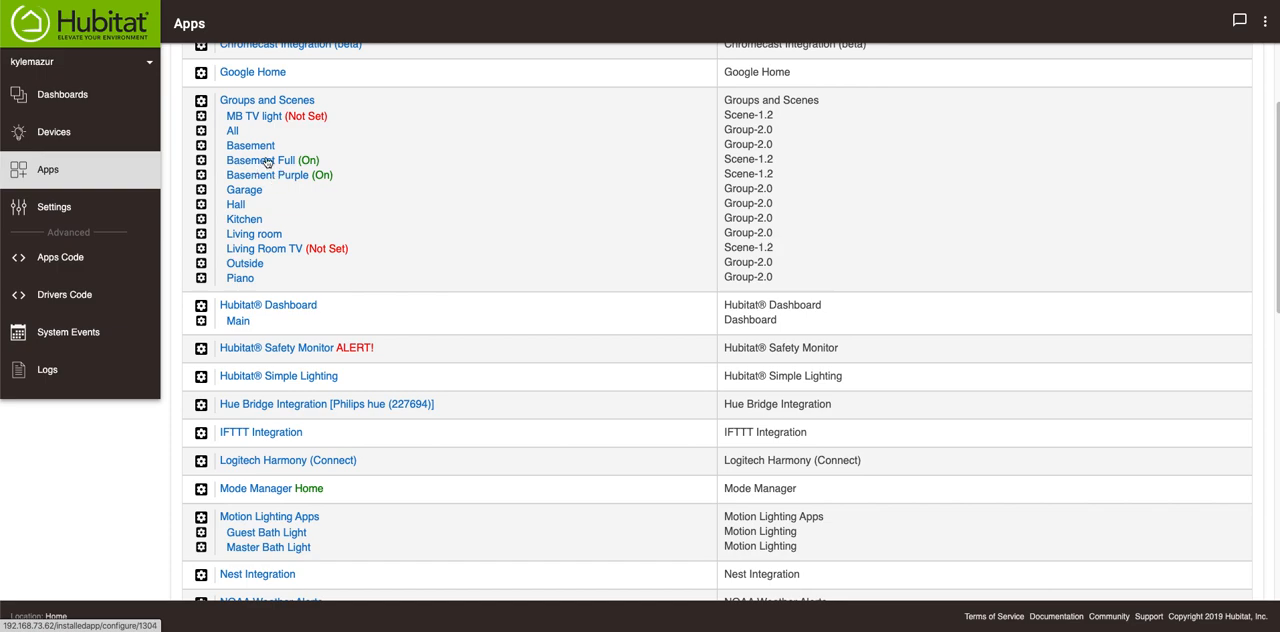
mouse_move(254, 164)
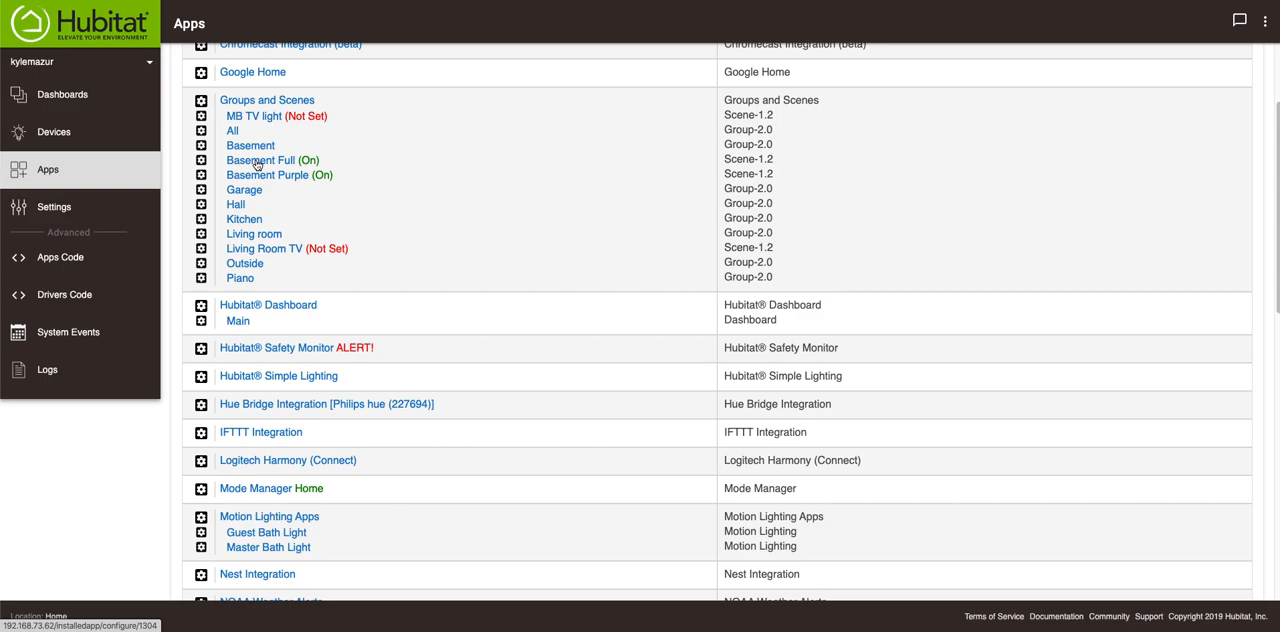
left_click(252, 72)
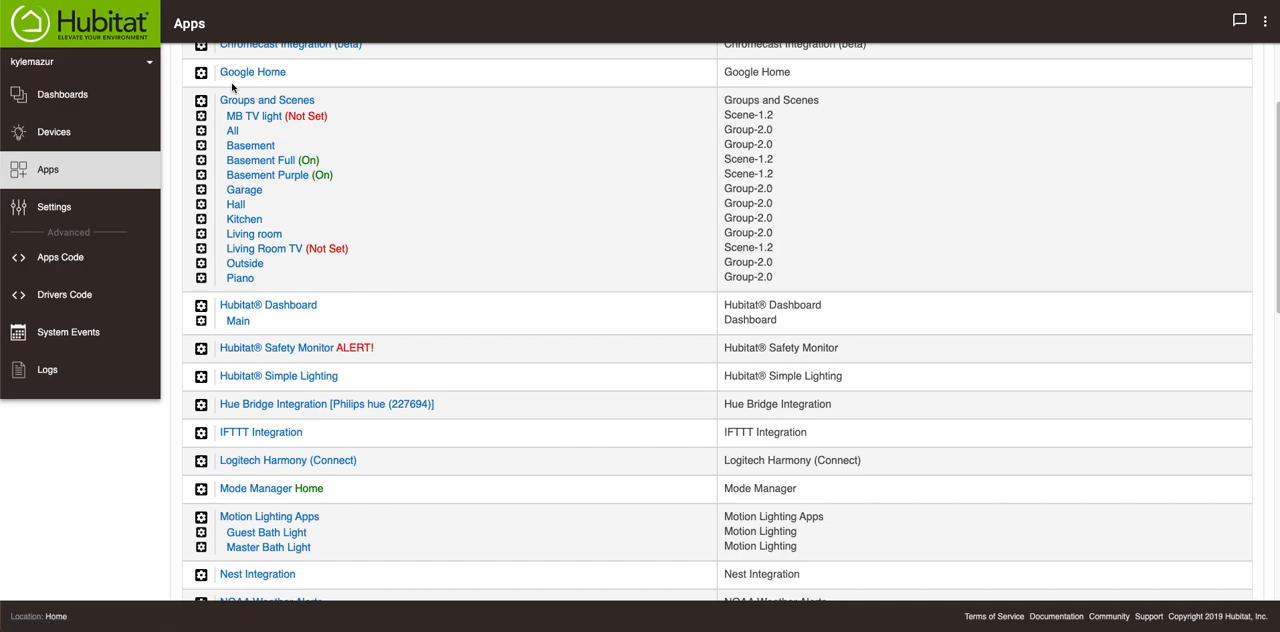
mouse_move(266, 96)
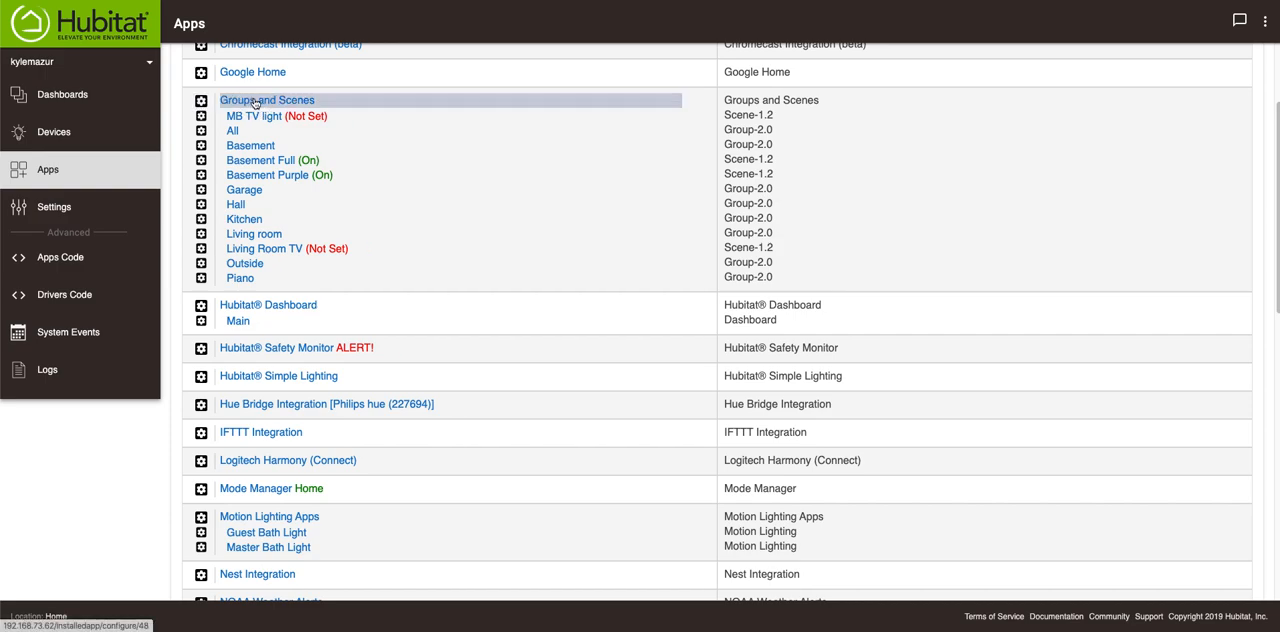
Start a new scene in Groups and Scenes and begin choosing Center left among its color bulbs.
left_click(260, 100)
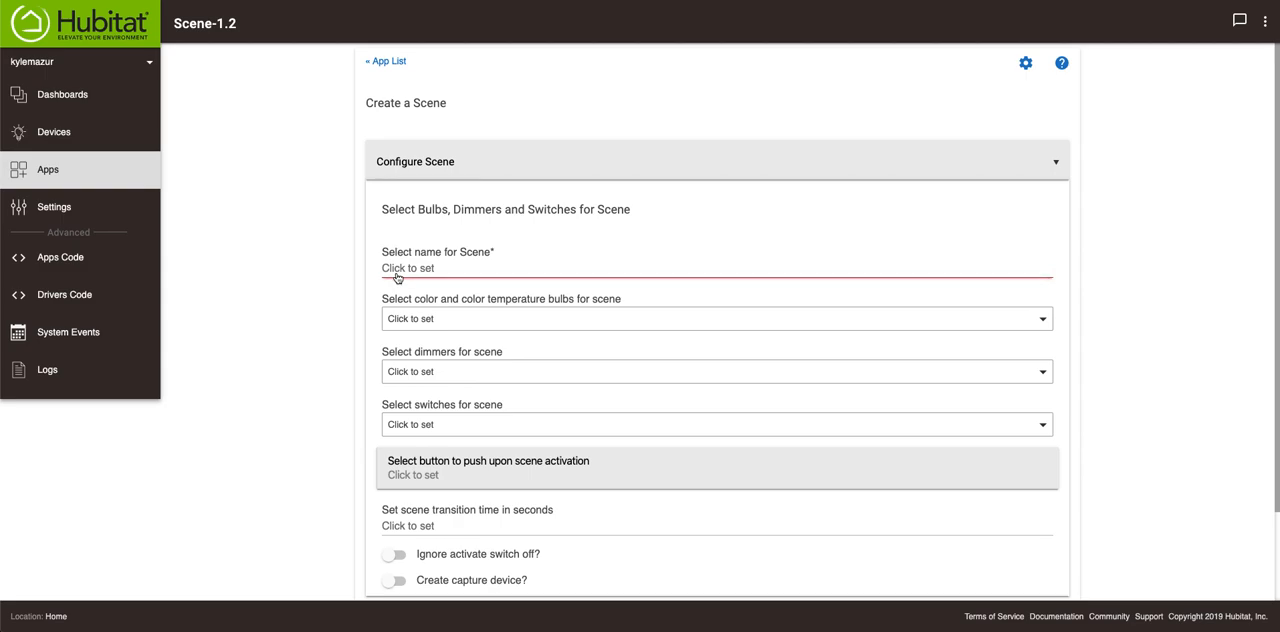
mouse_move(500, 328)
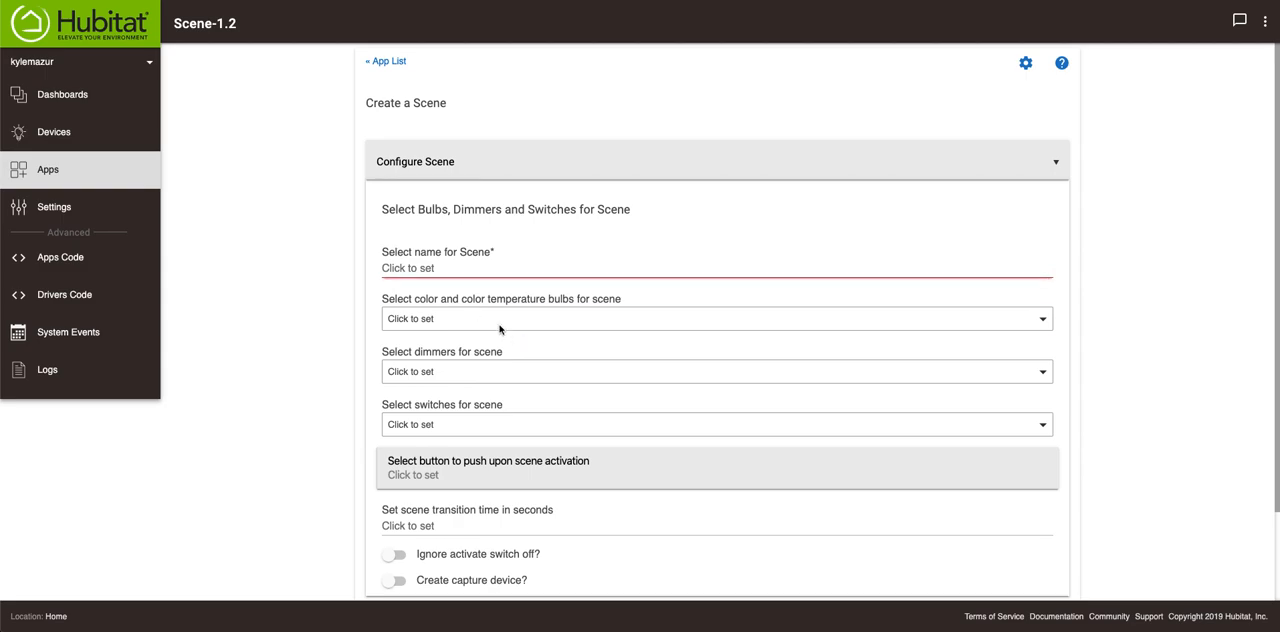
mouse_move(512, 302)
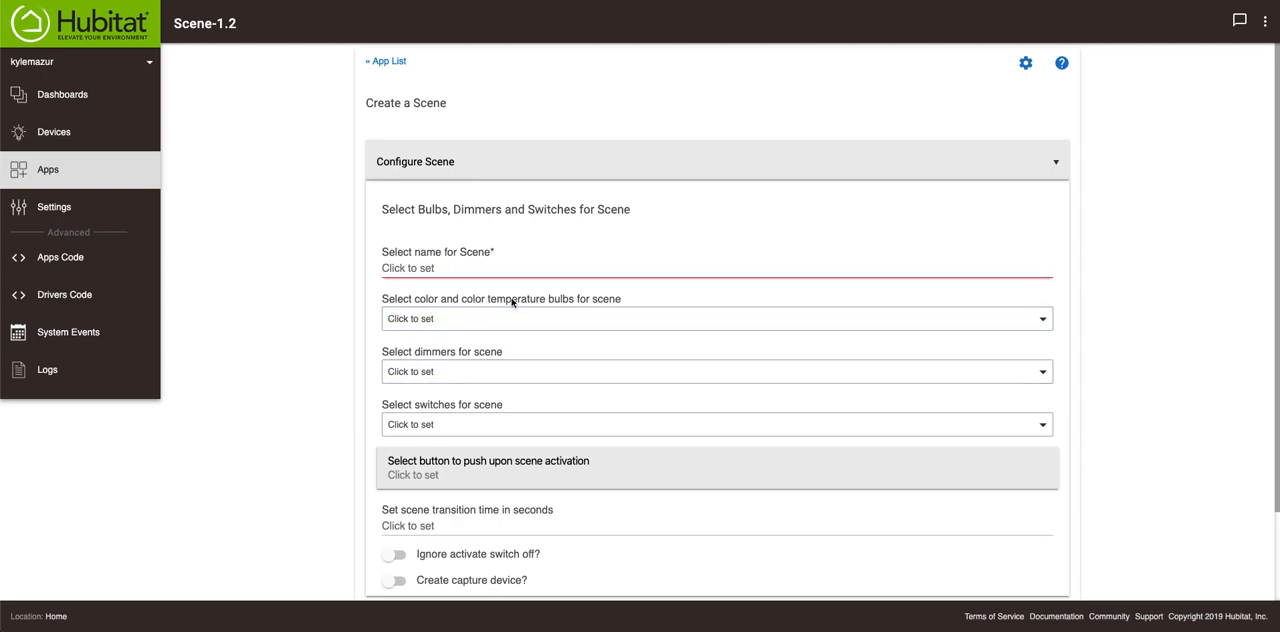
left_click(712, 318)
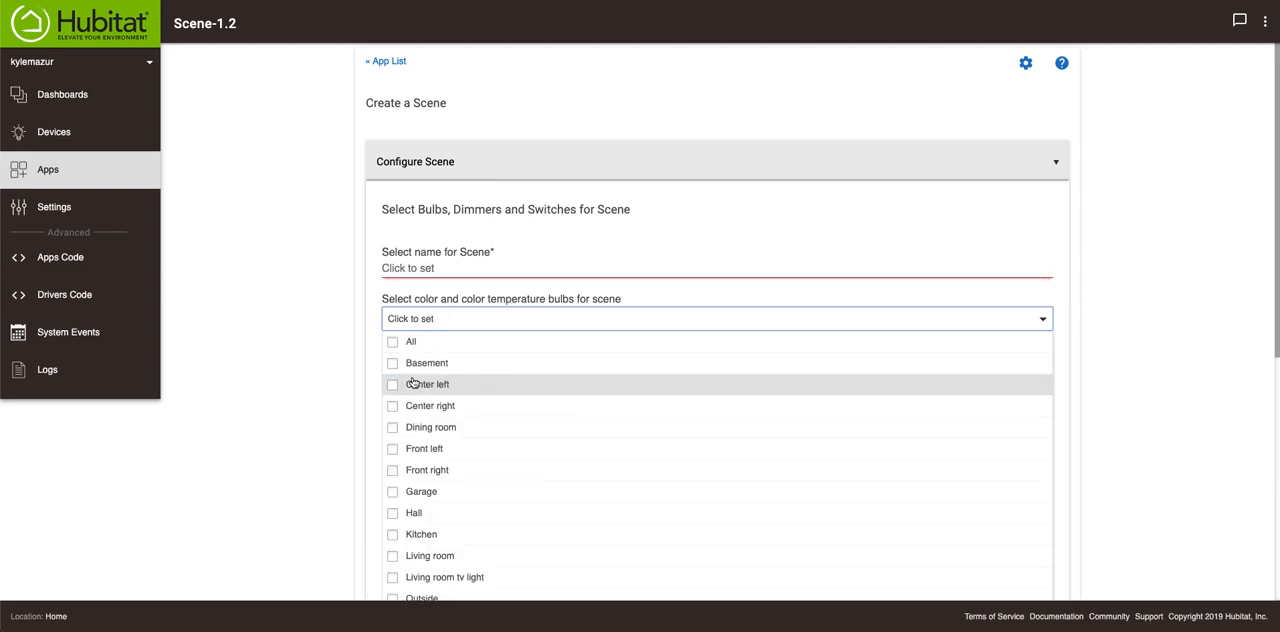
left_click(392, 400)
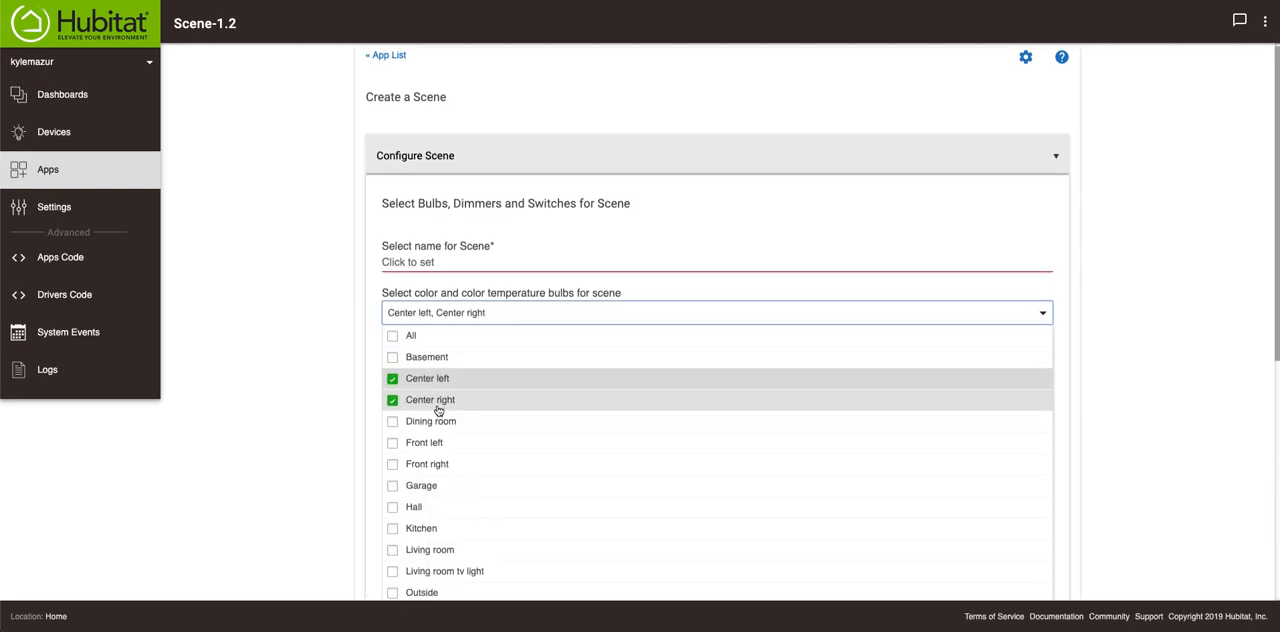
scroll("down", 3)
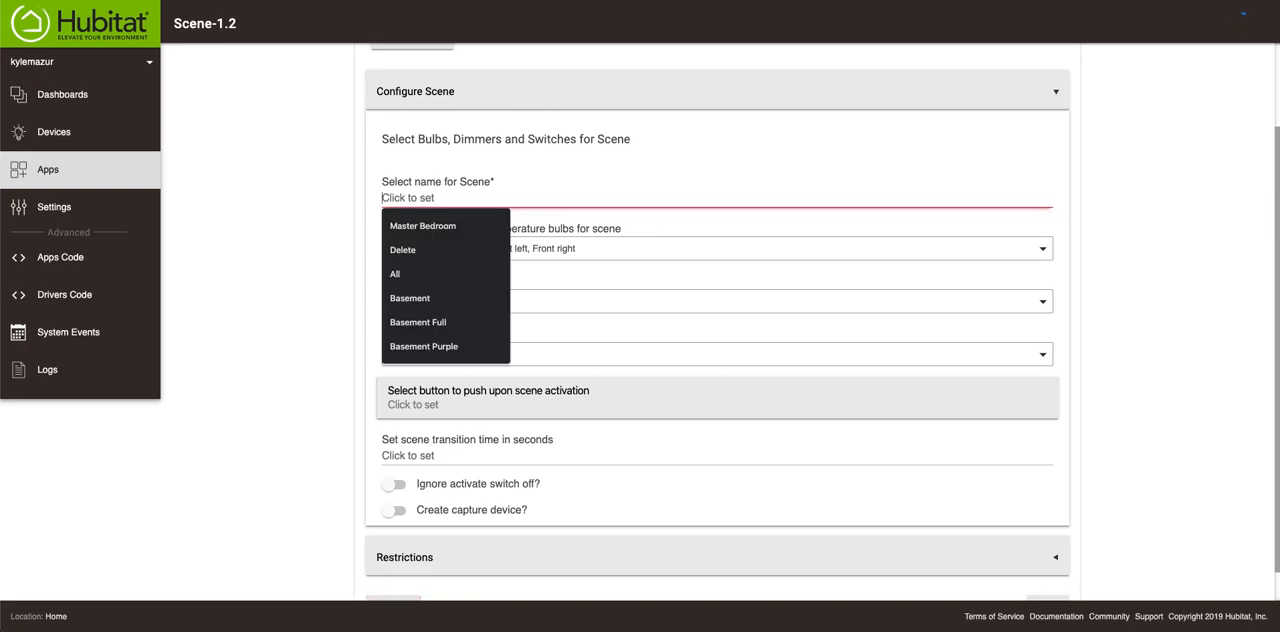
Name the scene Basement and replace the individual bulbs with the Basement group as its bulbs.
type("Basement Red")
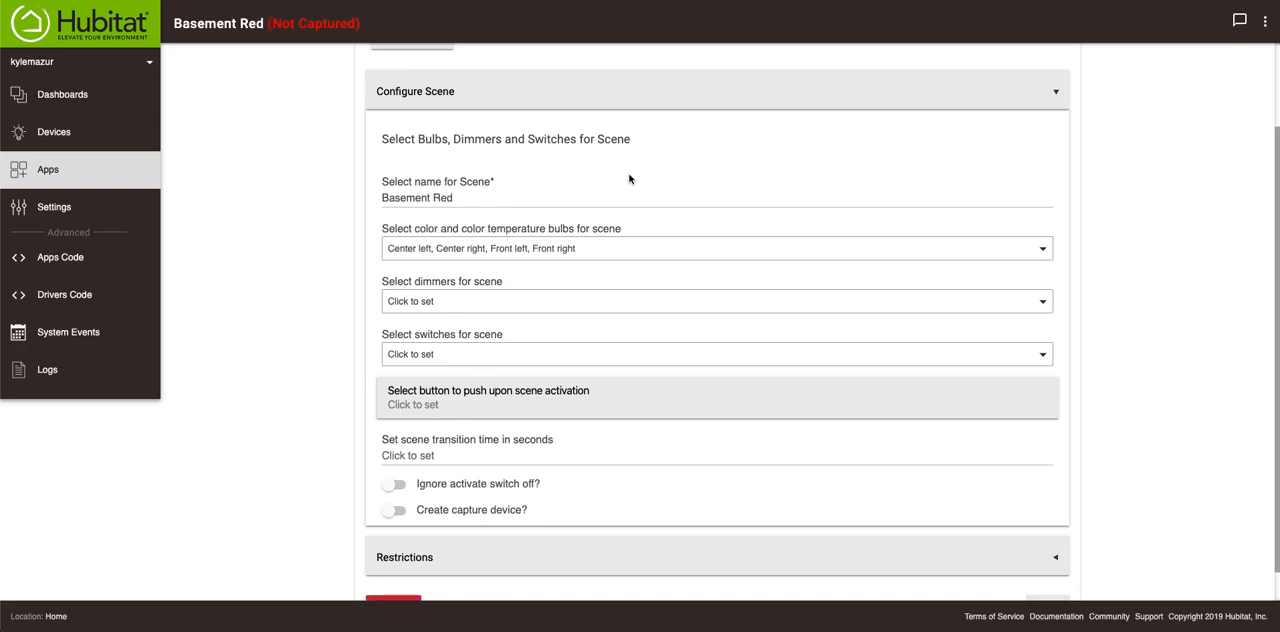
mouse_move(984, 266)
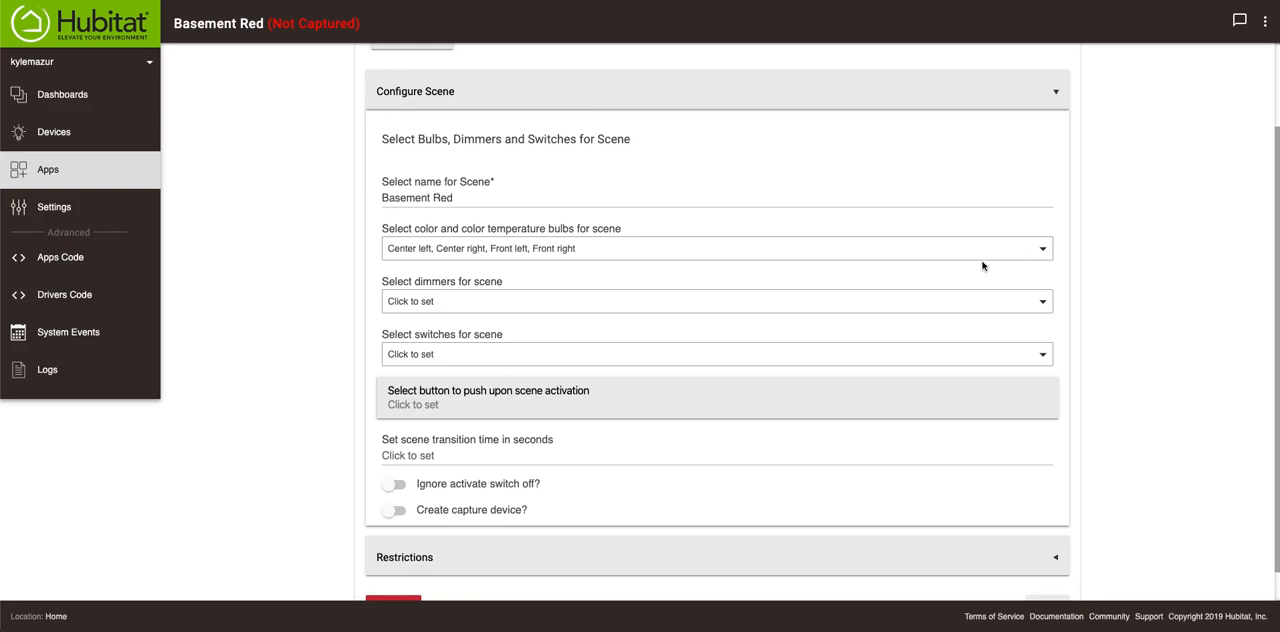
mouse_move(760, 432)
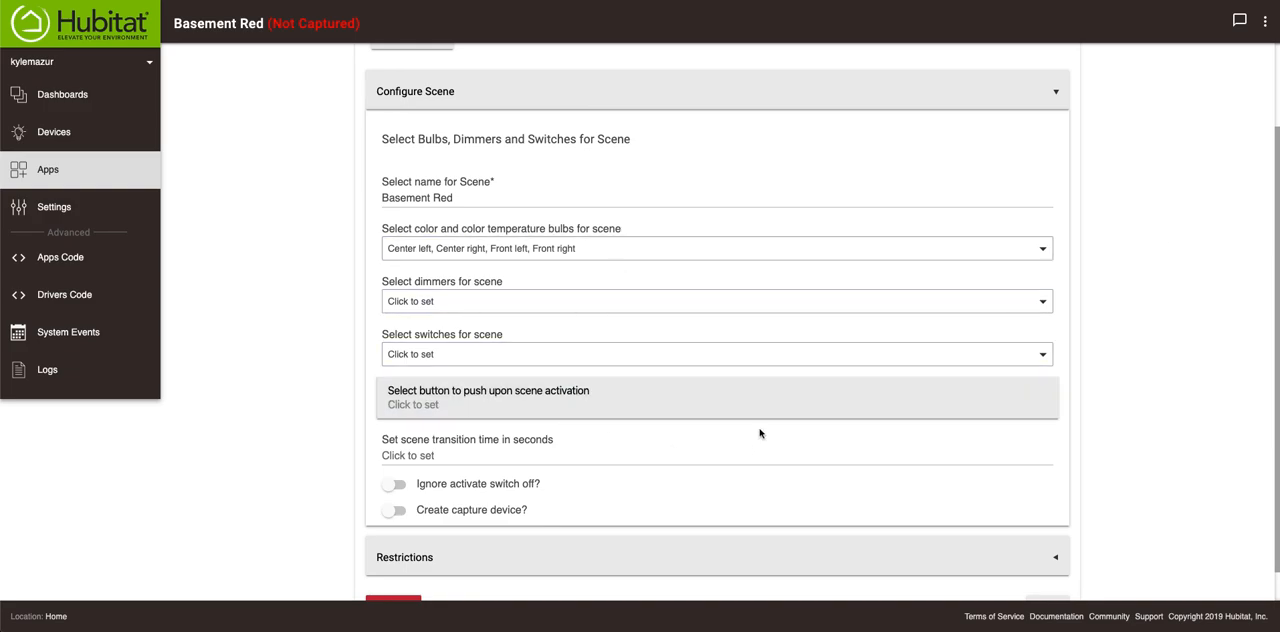
scroll("down", 3)
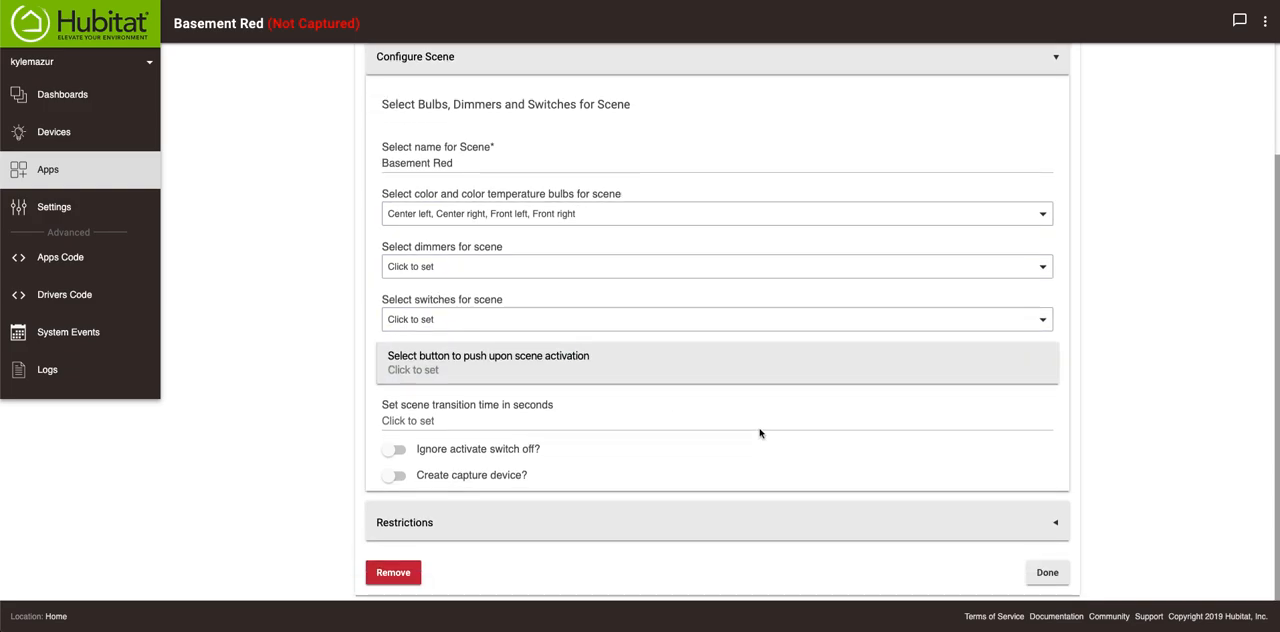
left_click(716, 212)
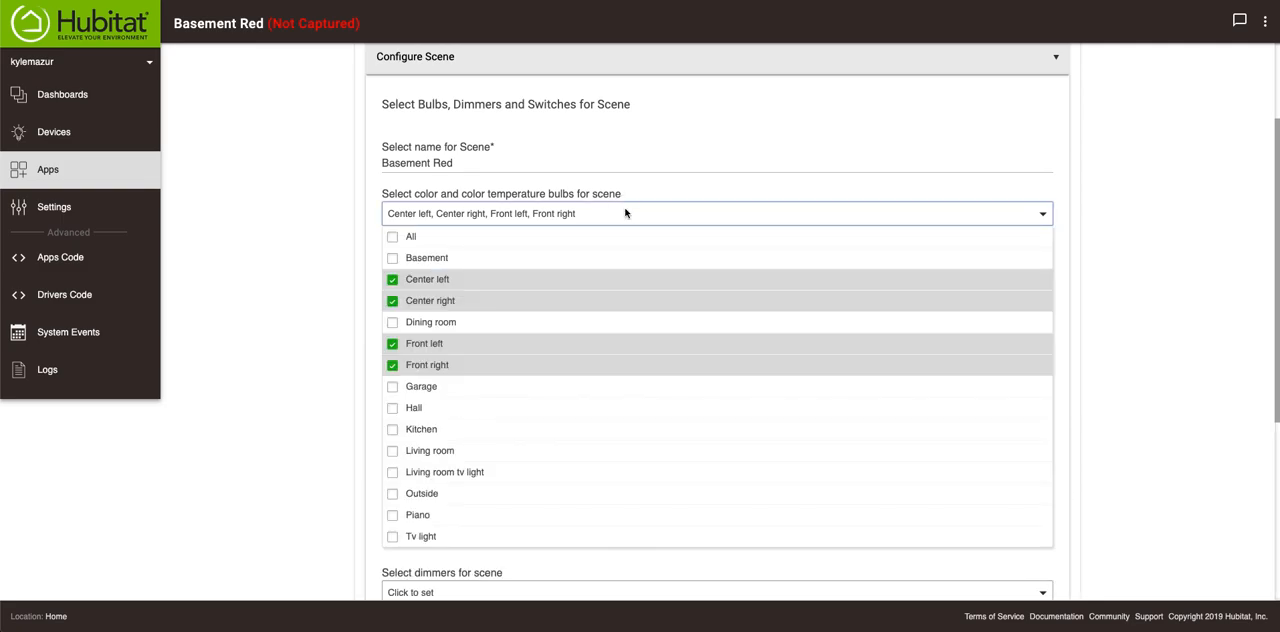
mouse_move(408, 282)
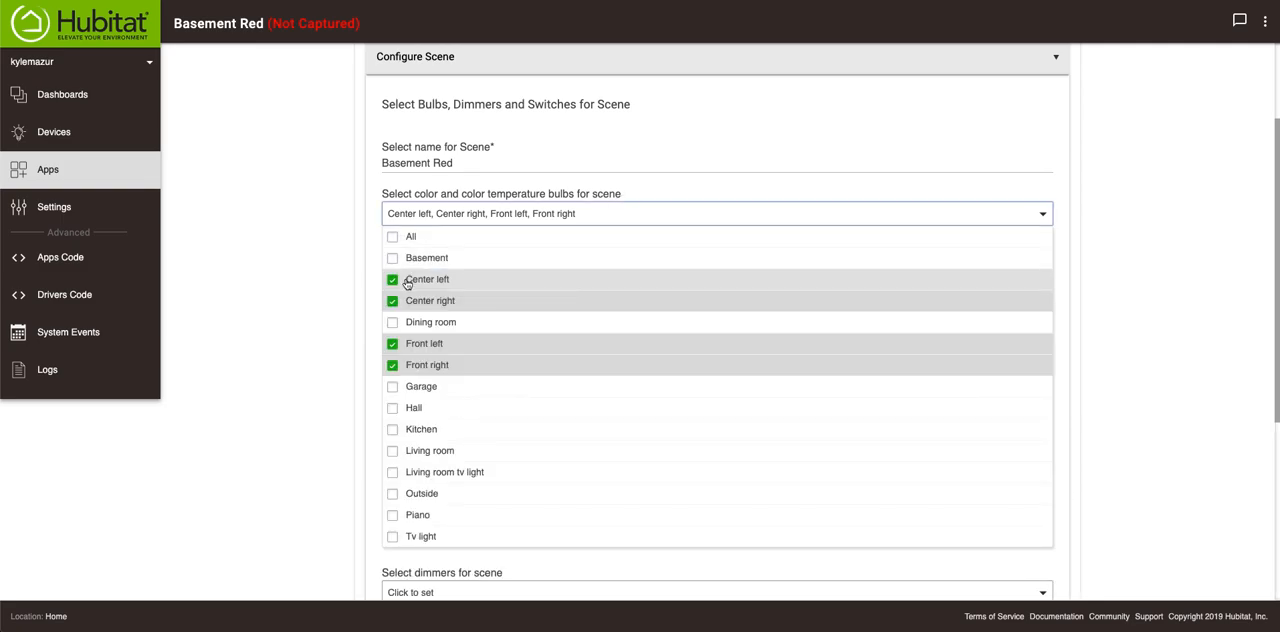
left_click(392, 280)
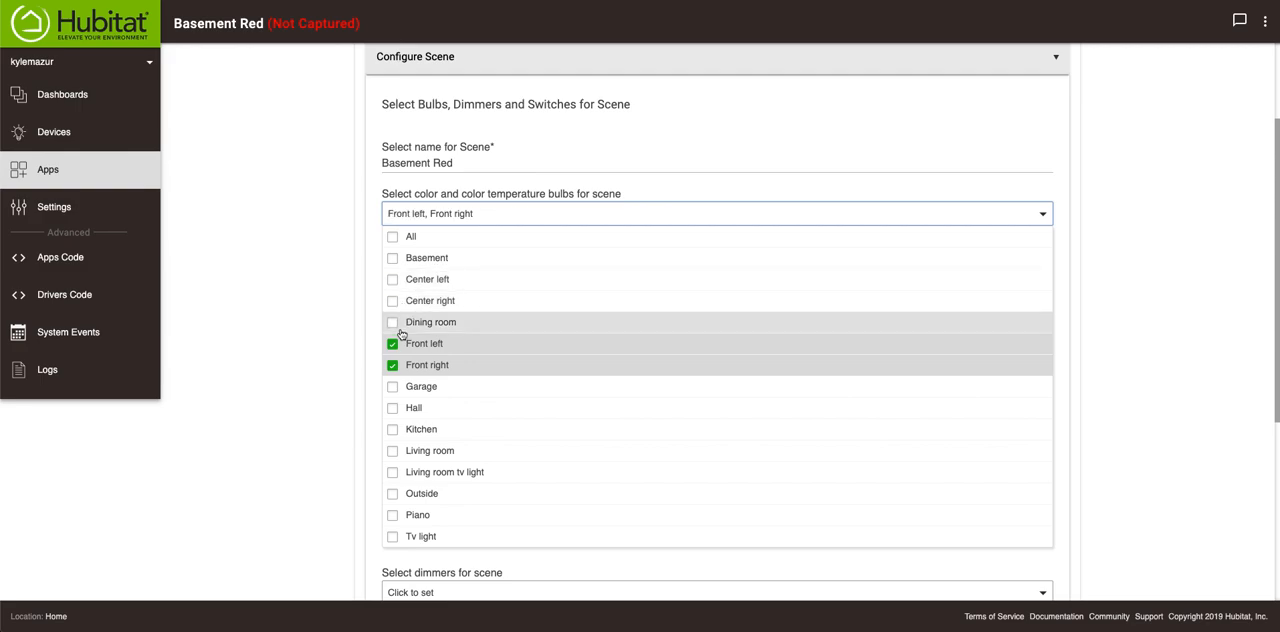
left_click(392, 258)
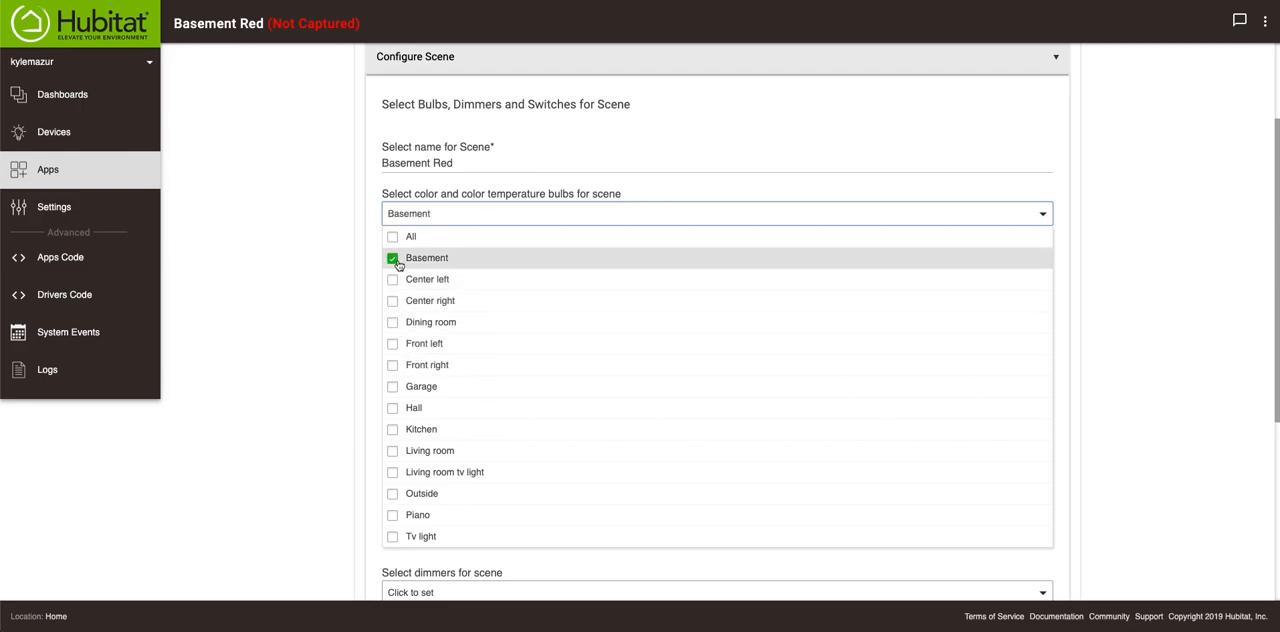
left_click(396, 258)
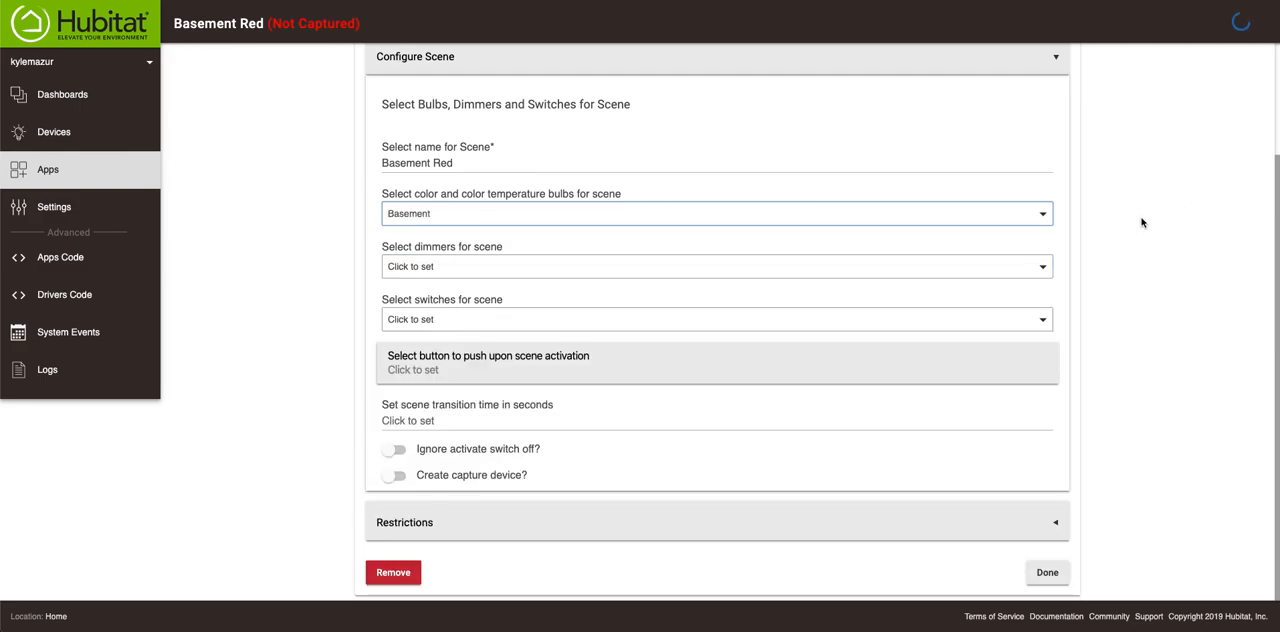
Save the Basement Red scene and return to Groups and Scenes.
left_click(1046, 572)
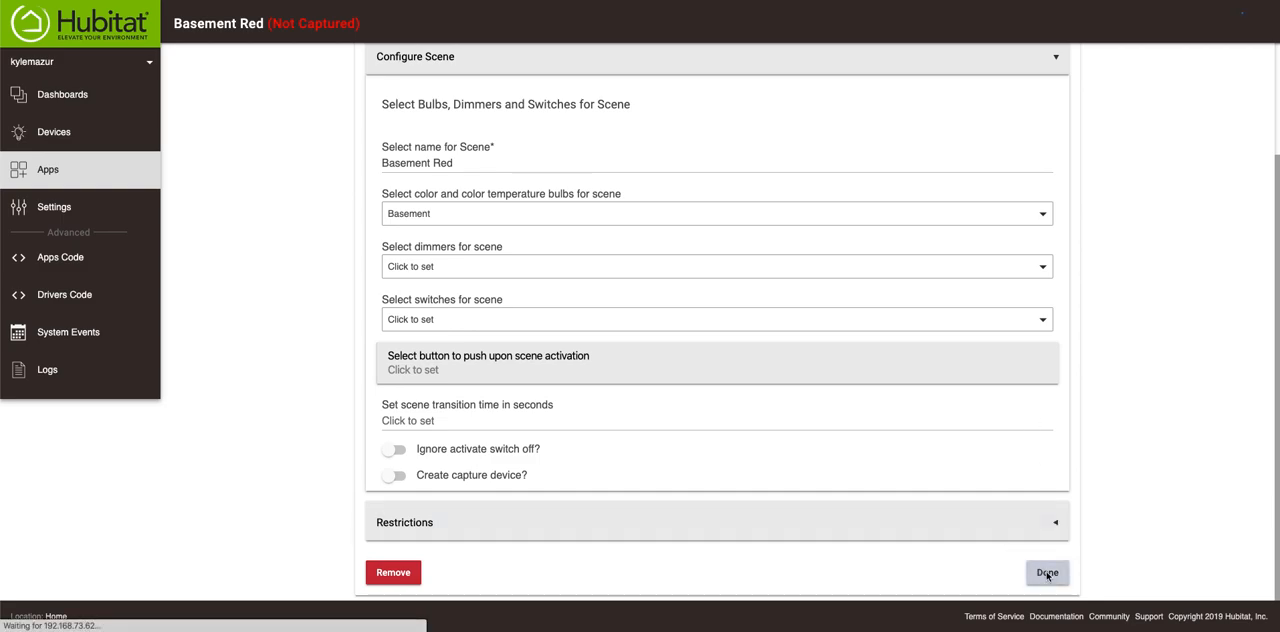
left_click(1048, 572)
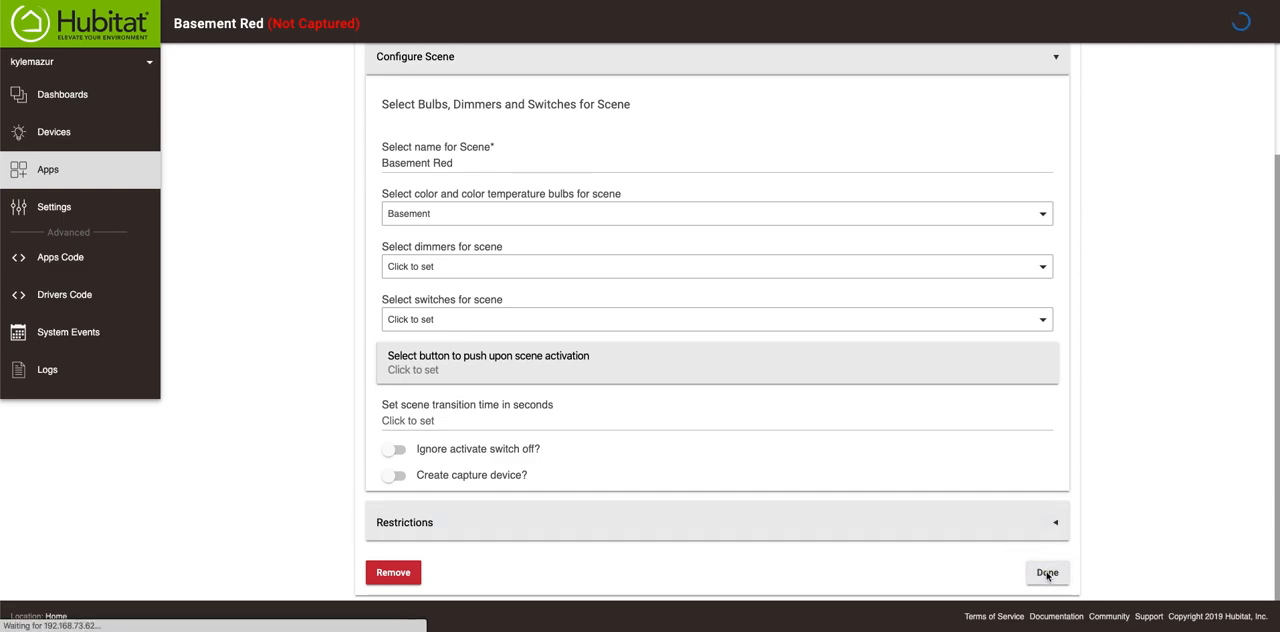
left_click(1048, 572)
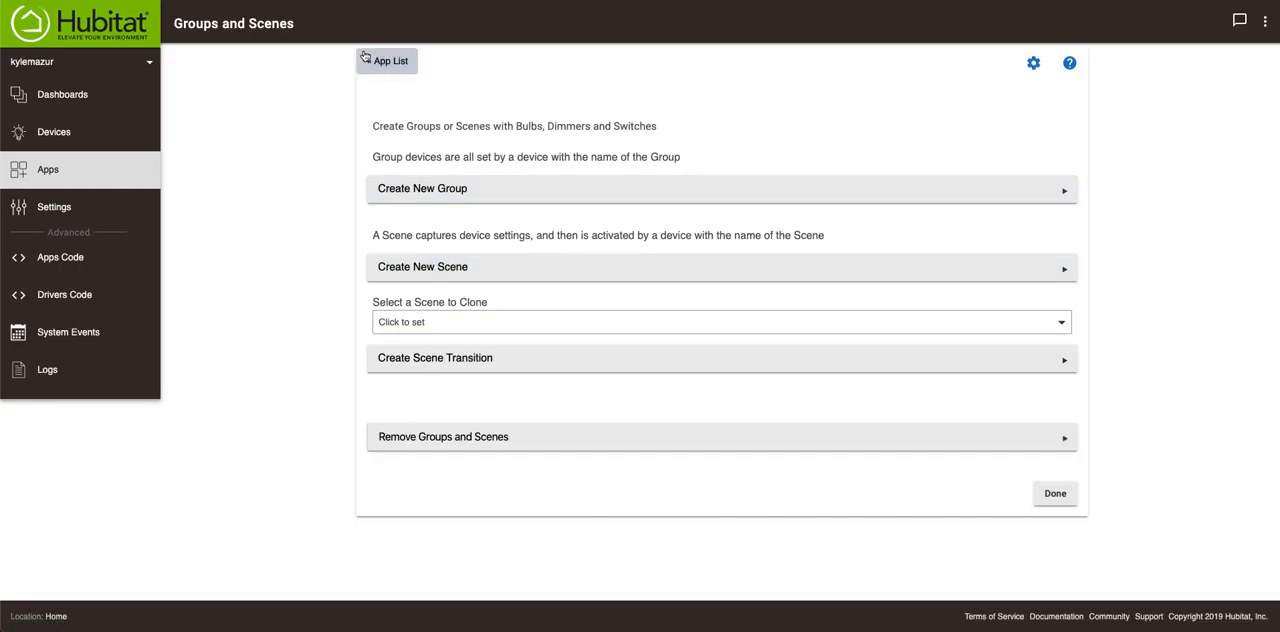
Return to the Apps list, now showing Basement Red as Not Captured.
left_click(388, 60)
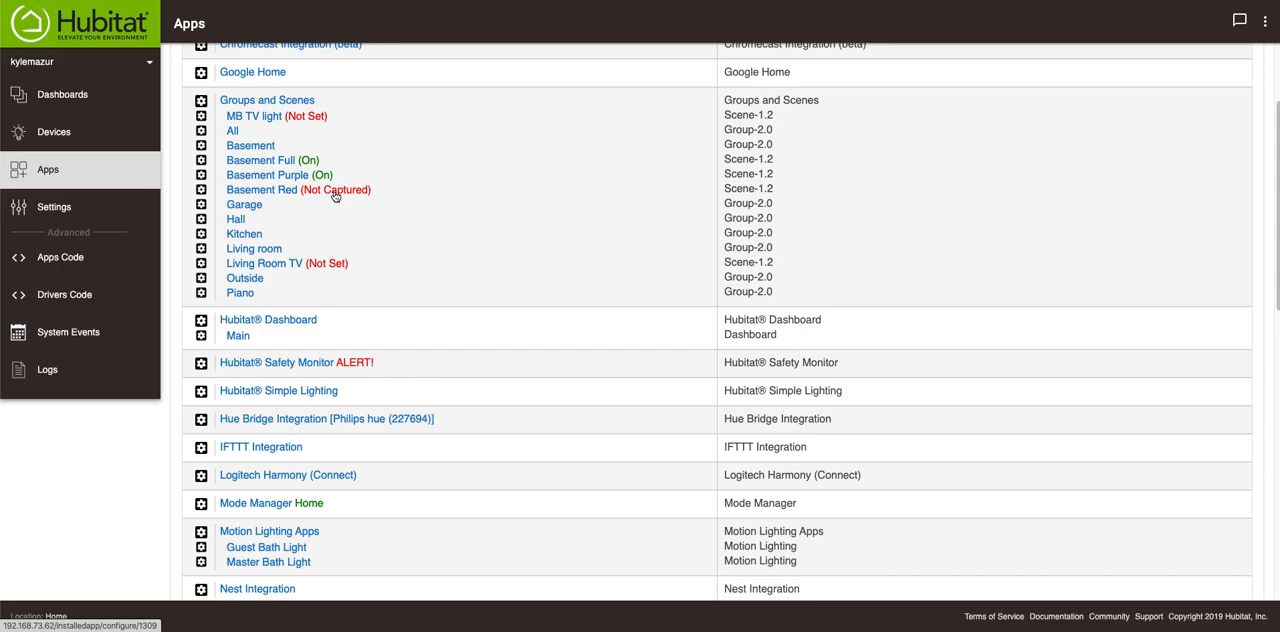
mouse_move(336, 196)
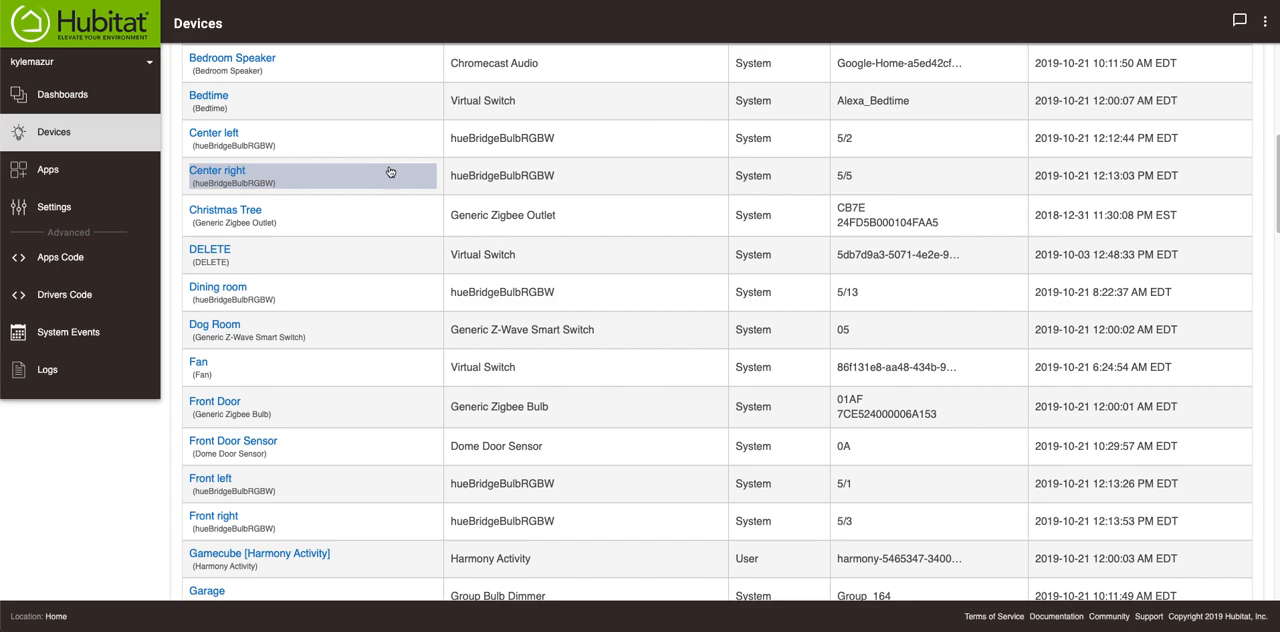
mouse_move(236, 140)
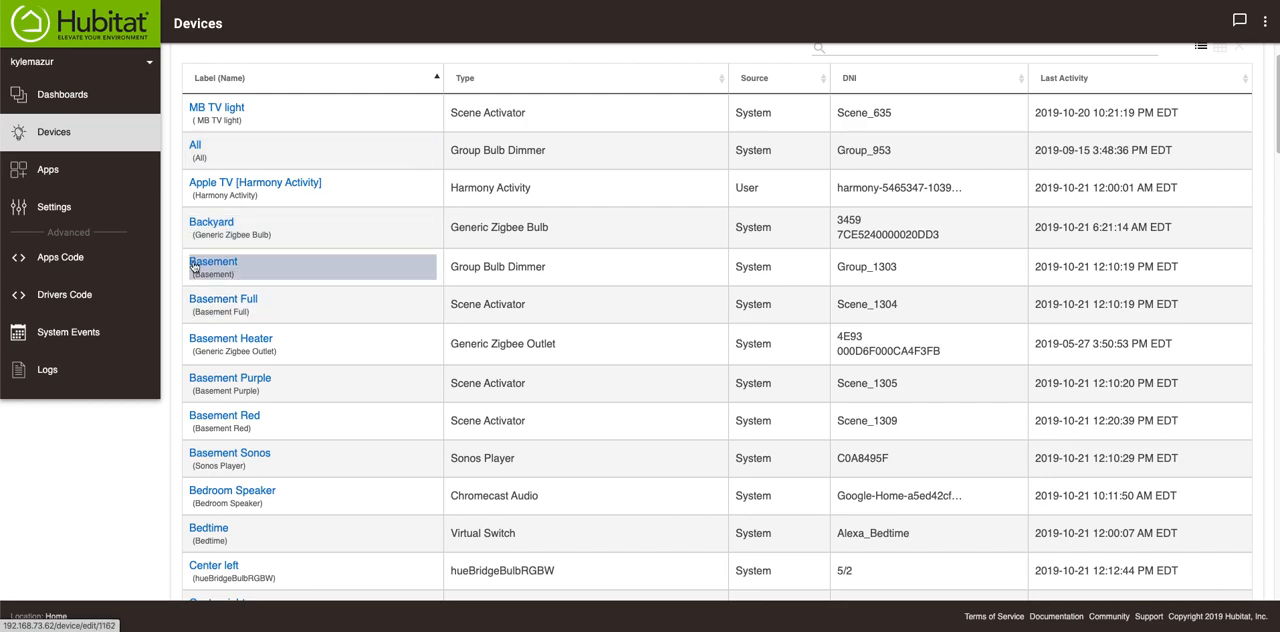
Open the Basement group bulb's device page from the Devices list.
left_click(212, 260)
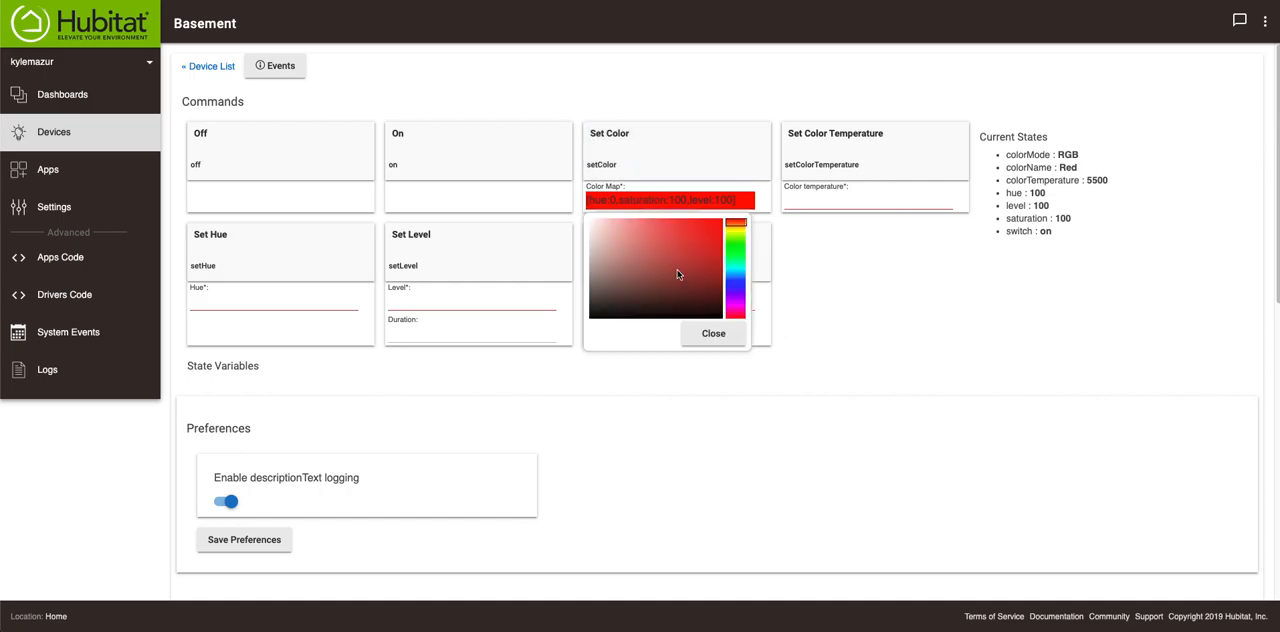
Set the Basement bulb's color to red (hue 99) and go to the Apps list.
left_click(736, 314)
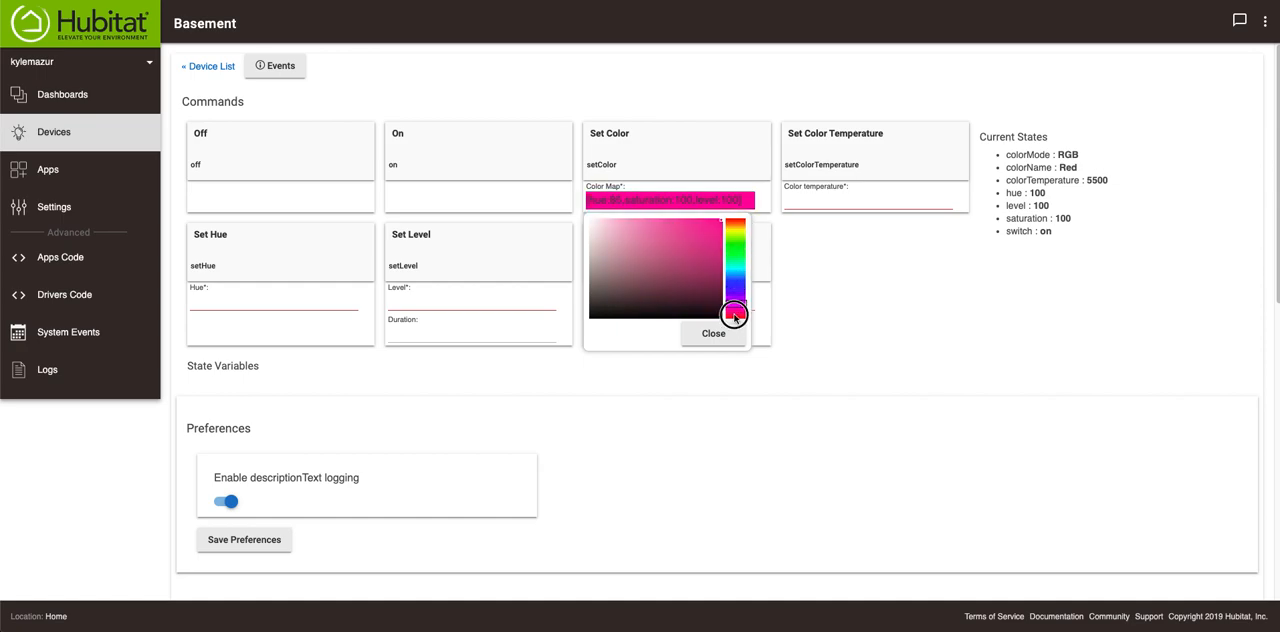
left_click(712, 332)
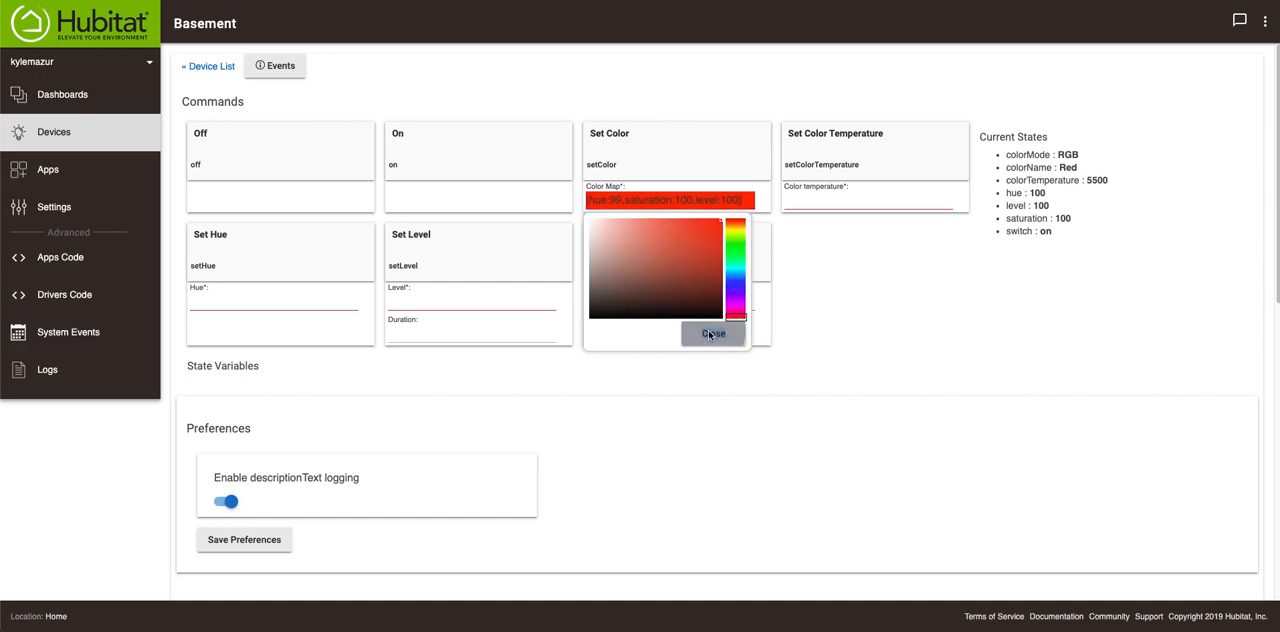
left_click(712, 332)
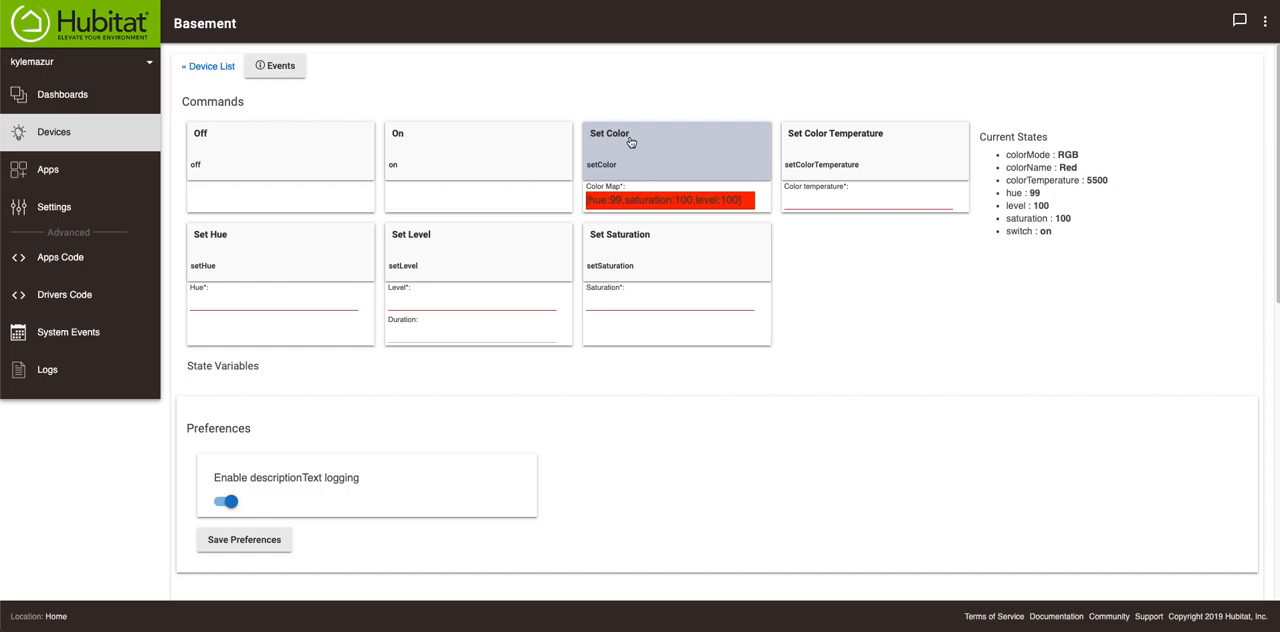
mouse_move(864, 396)
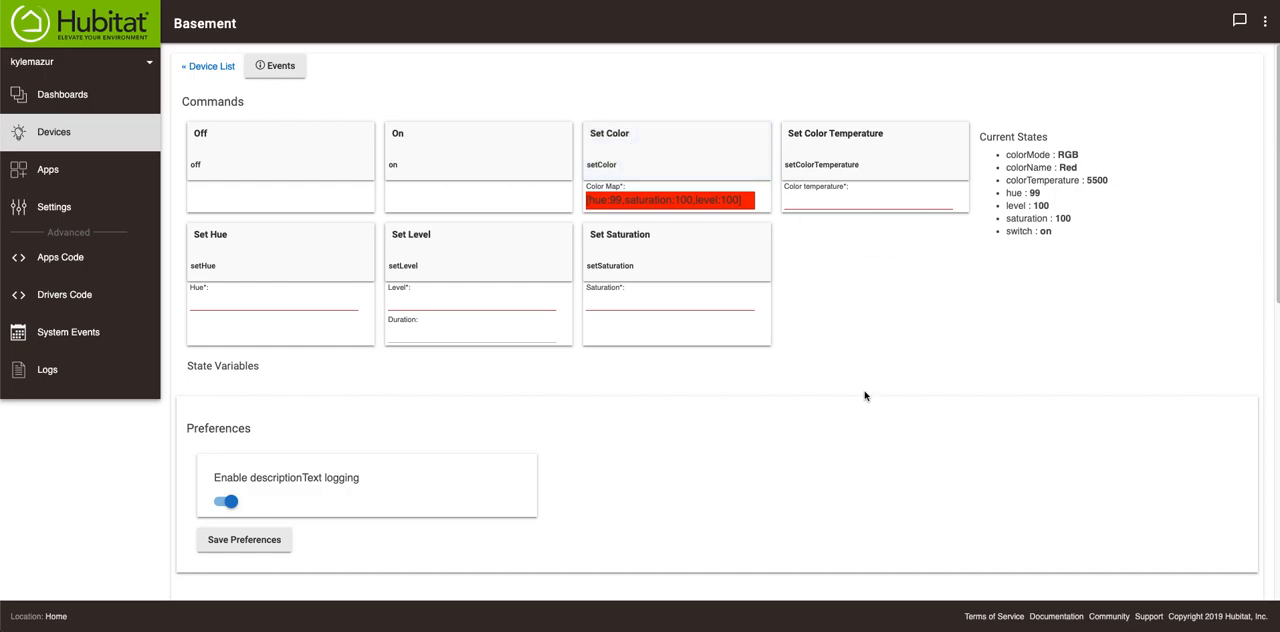
mouse_move(684, 24)
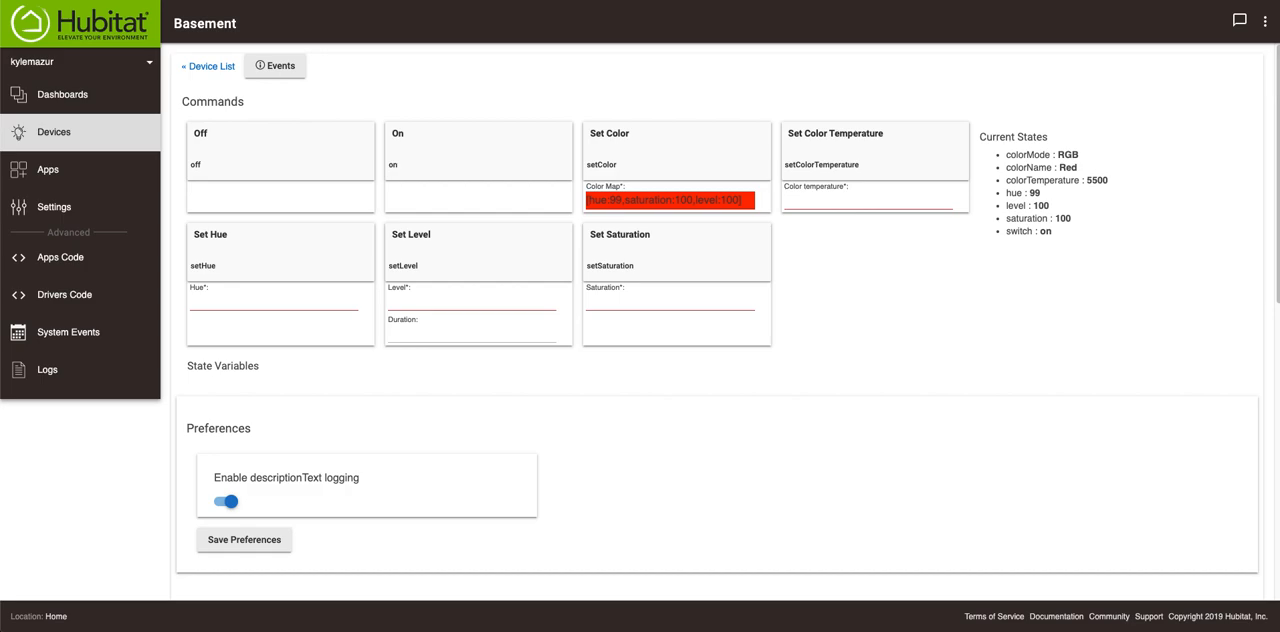
left_click(48, 168)
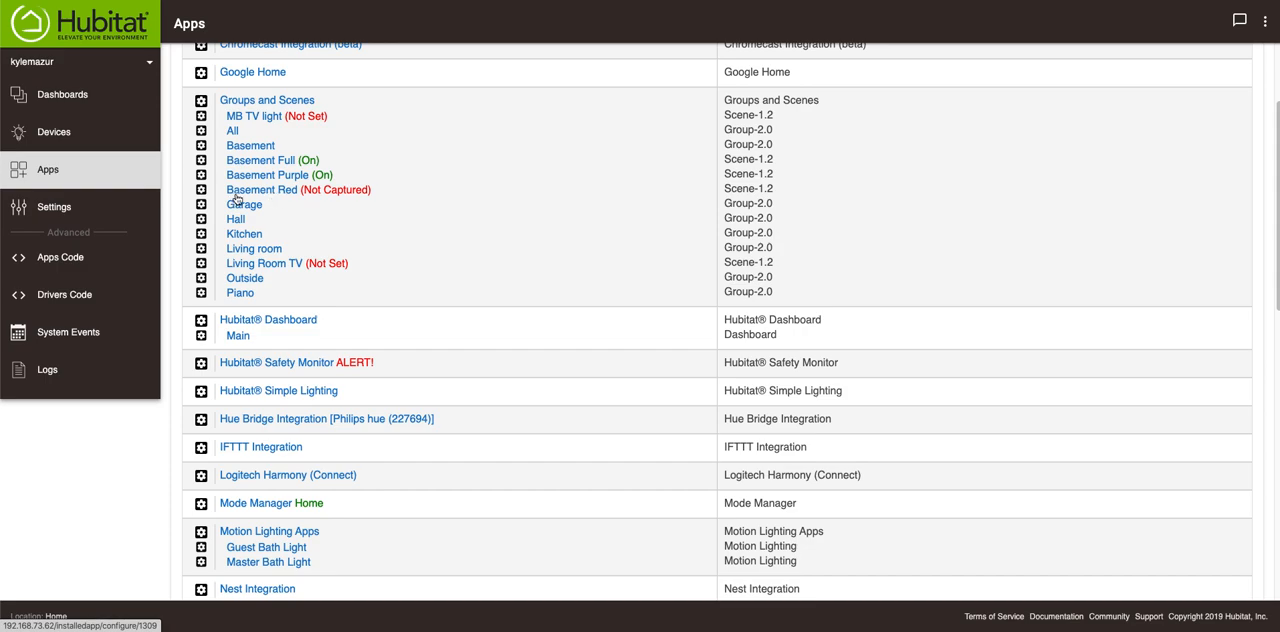
mouse_move(276, 196)
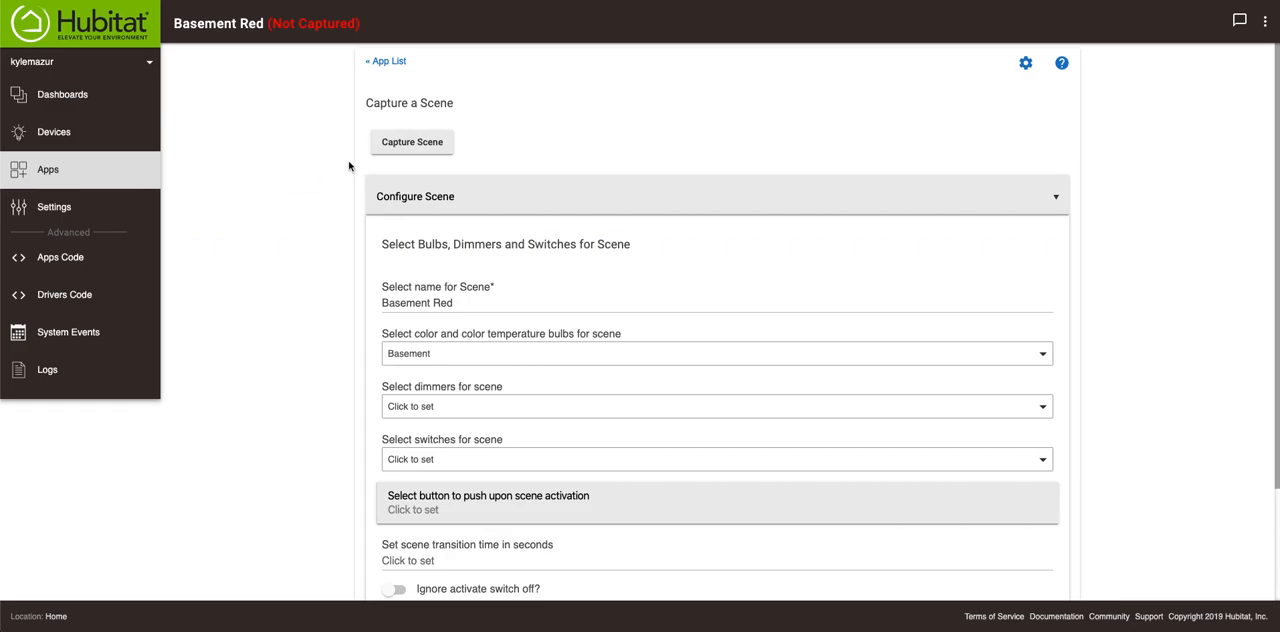
mouse_move(404, 162)
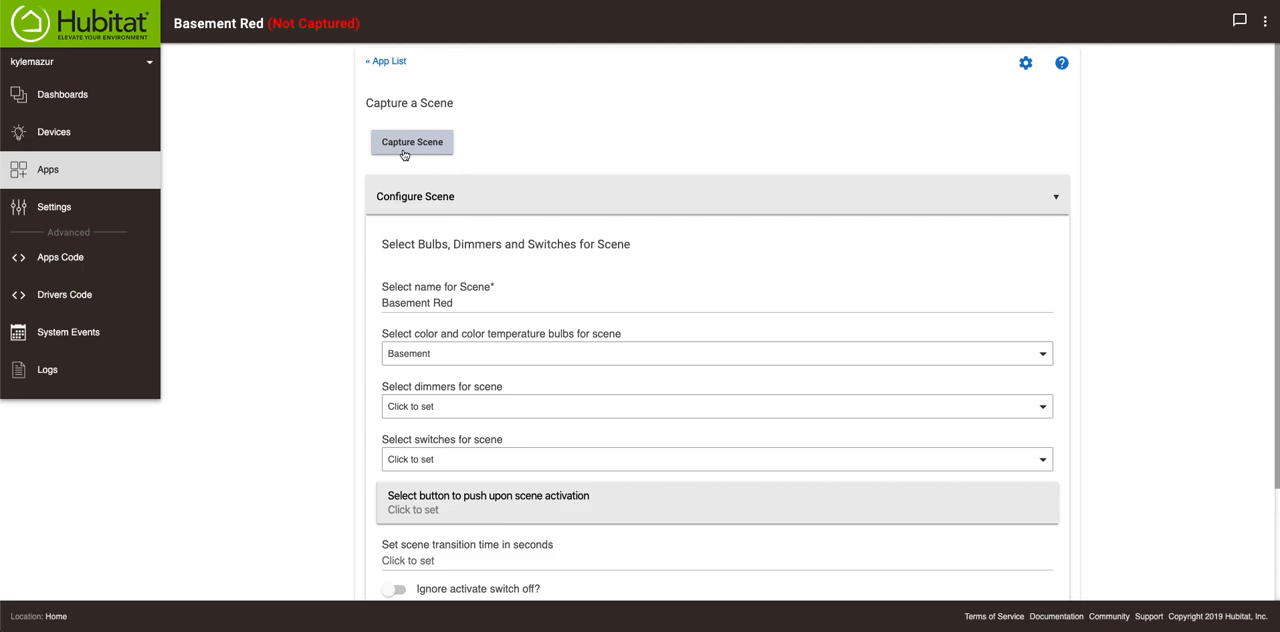
Capture Basement Red with Basement on at level 100, hue 99, saturation 100, then finish with Done.
left_click(412, 142)
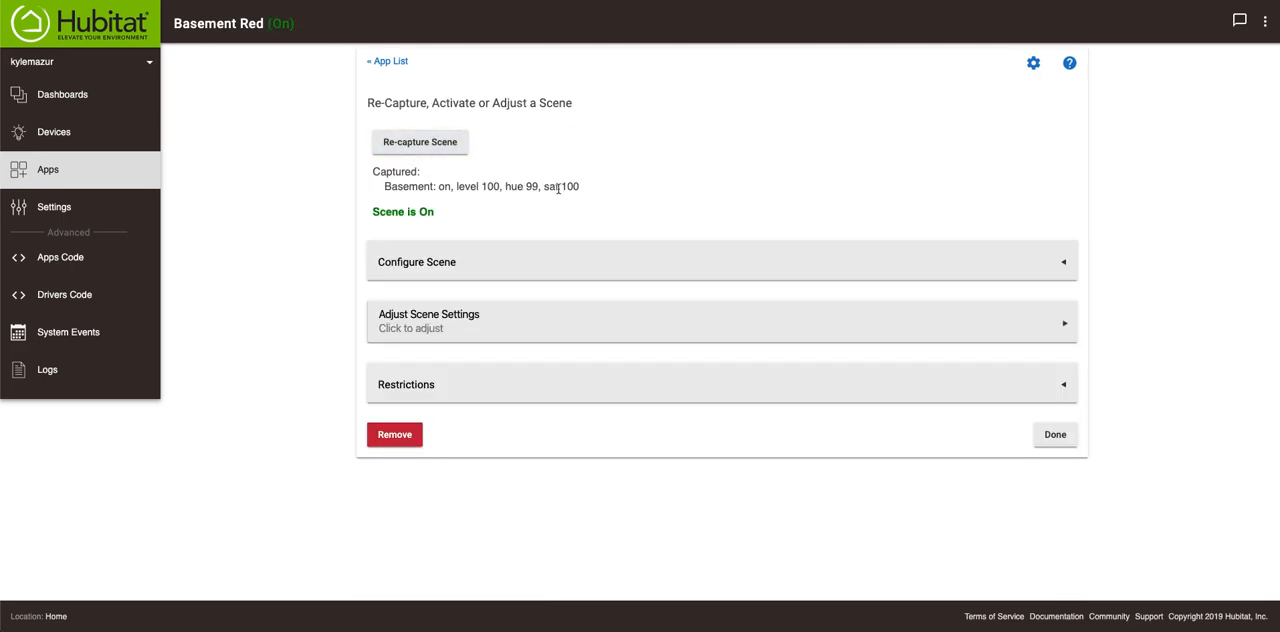
mouse_move(422, 178)
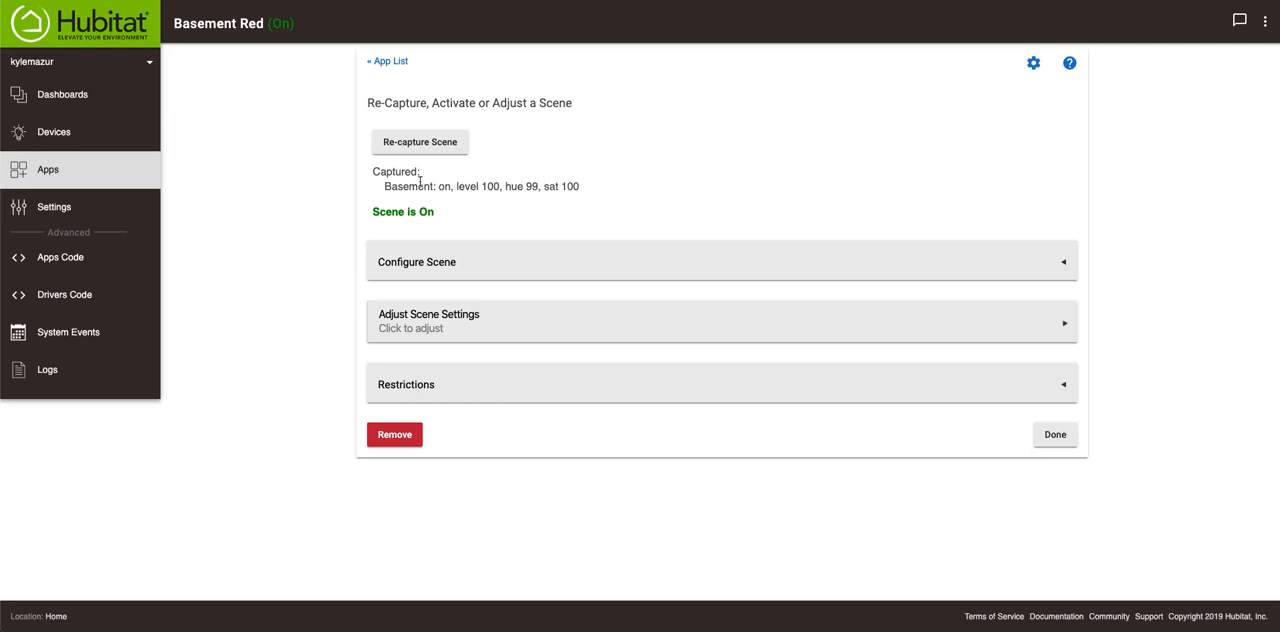
mouse_move(432, 176)
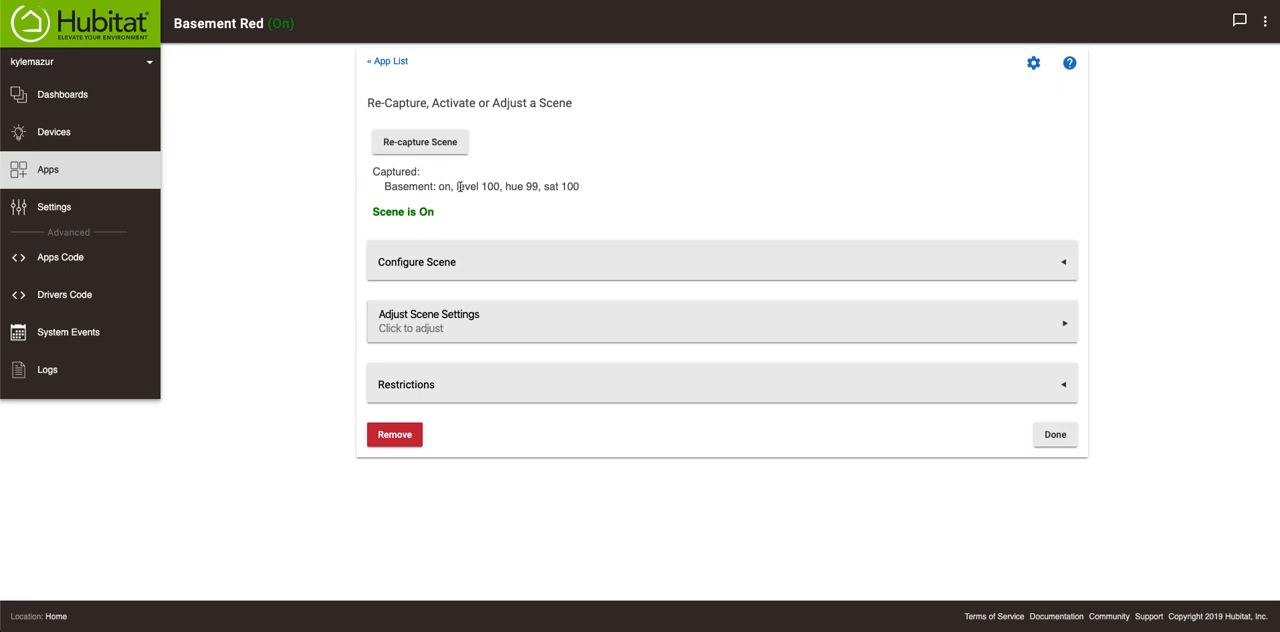
left_click(1056, 434)
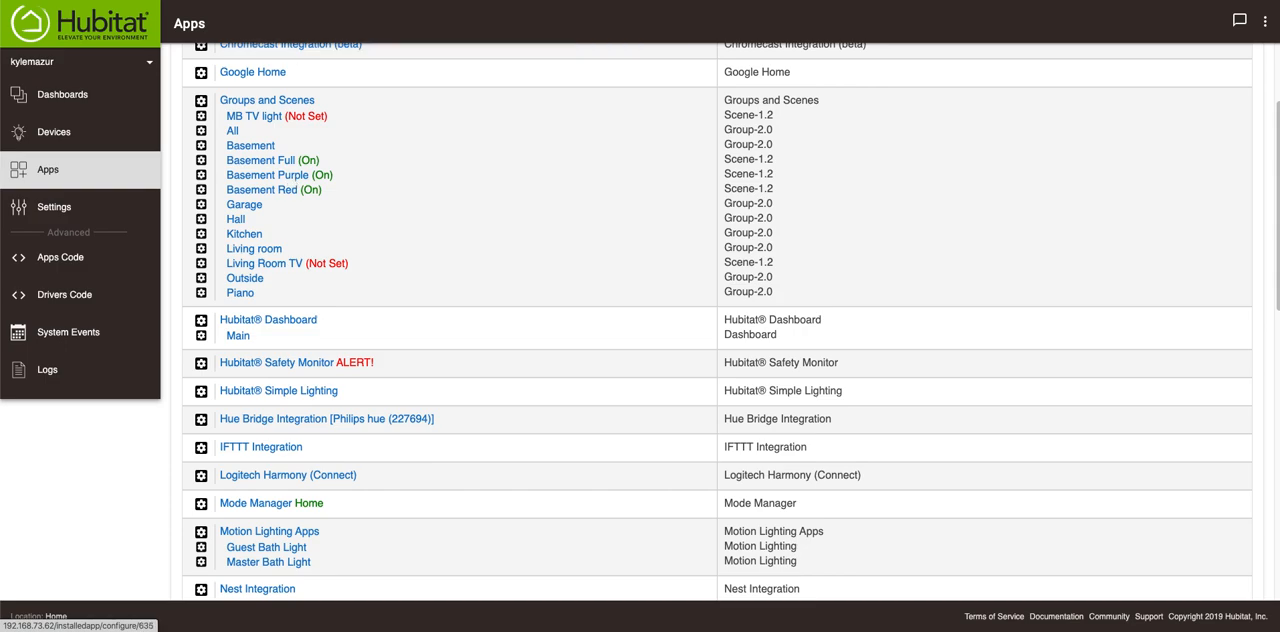
Check the Center left bulb's device page (on, level 100, hue 61) and return to the Devices list.
left_click(250, 144)
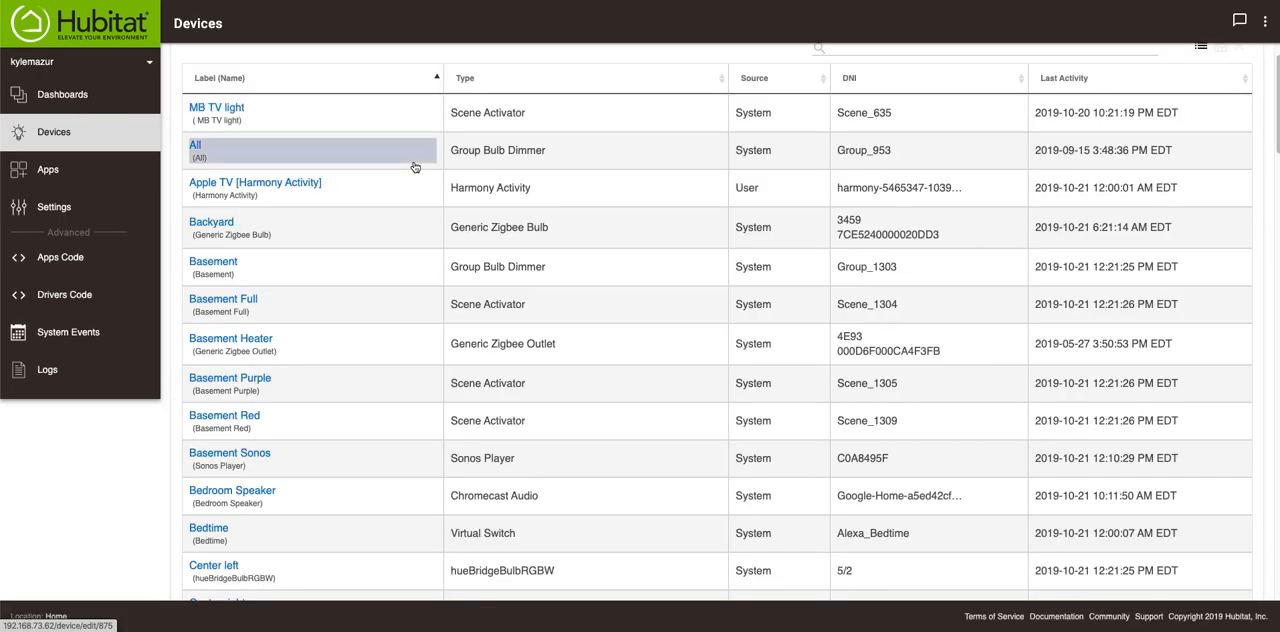
mouse_move(374, 358)
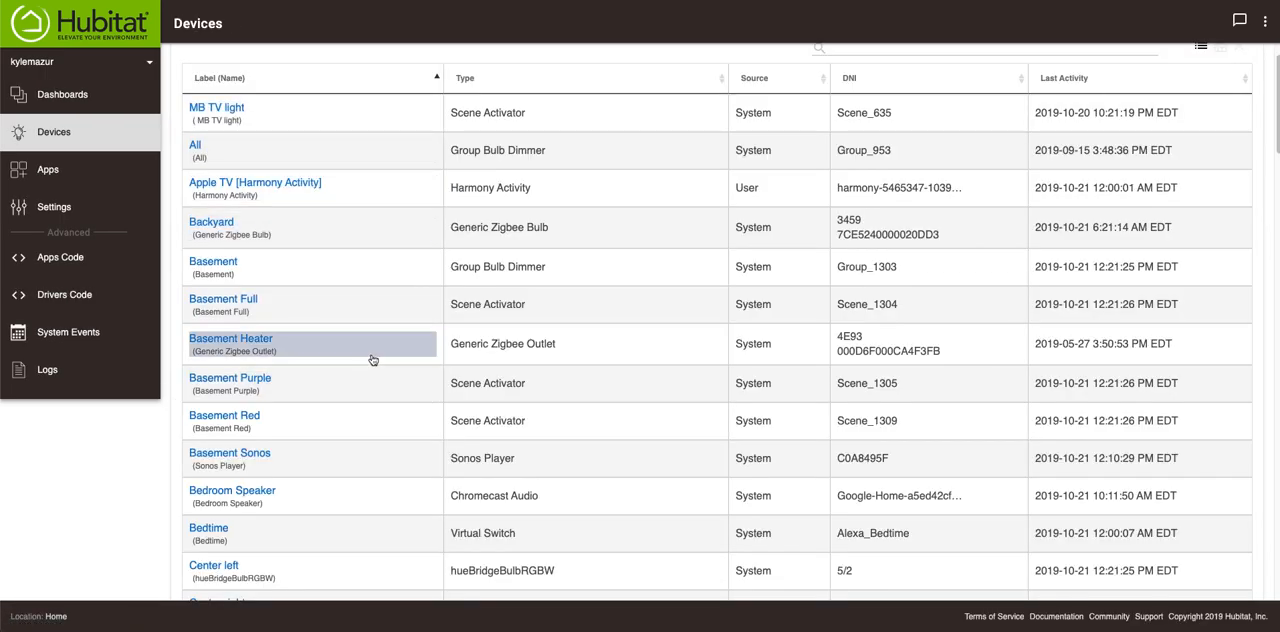
scroll("down", 3)
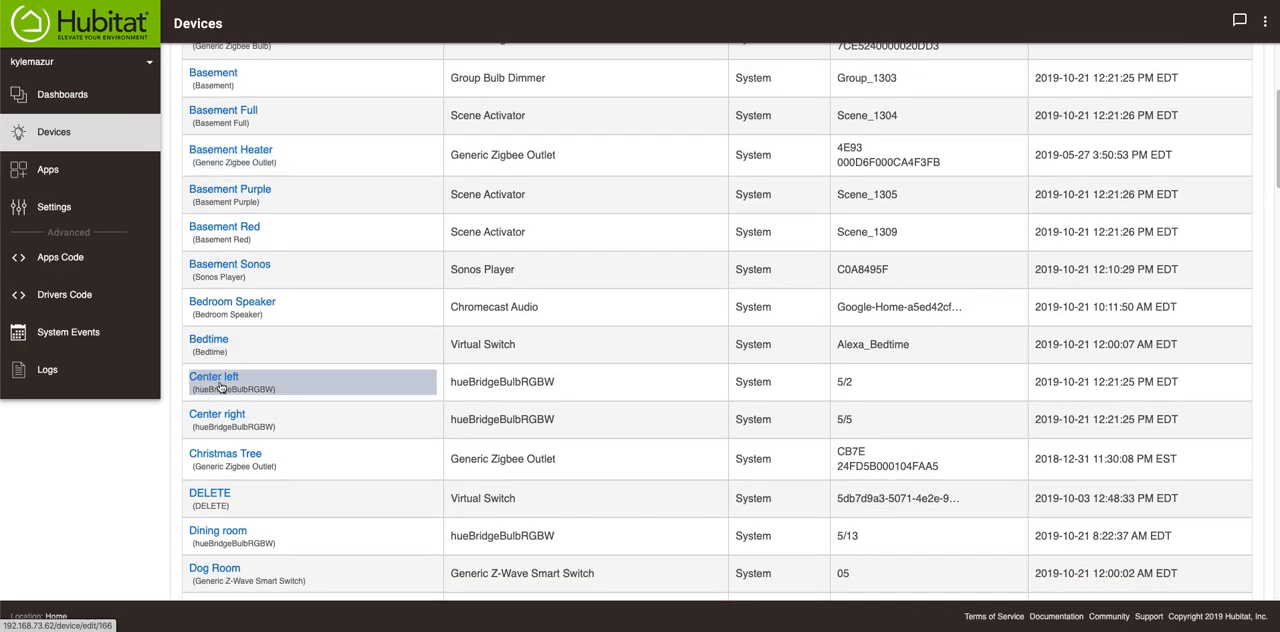
left_click(212, 376)
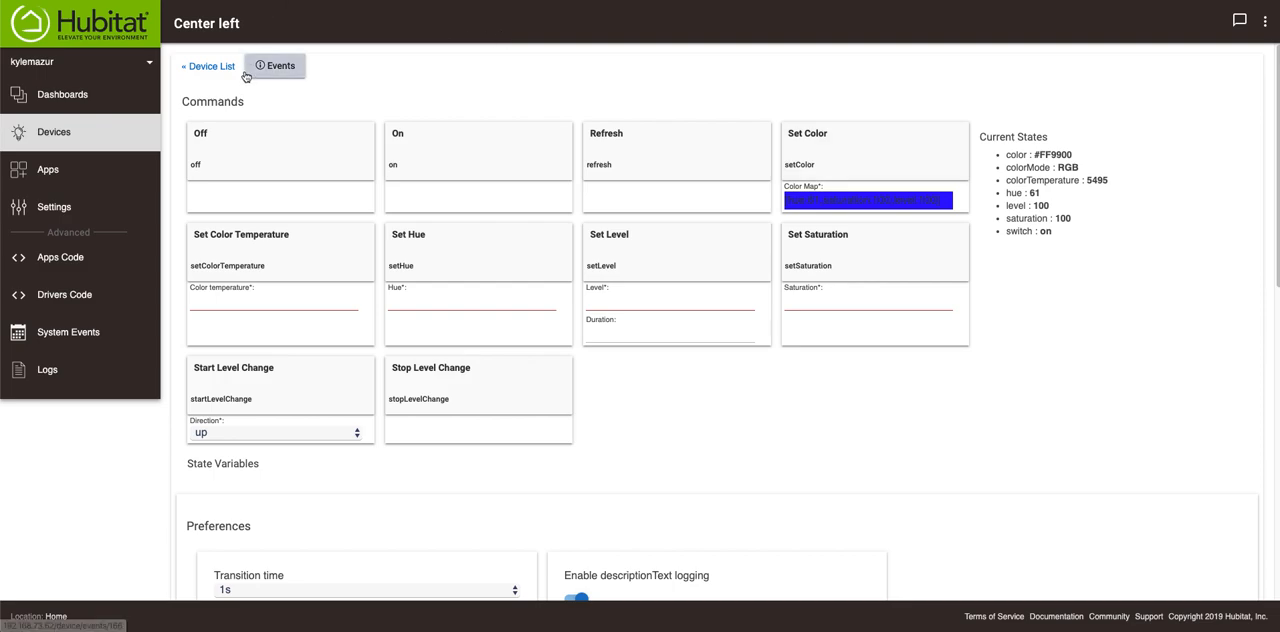
left_click(212, 68)
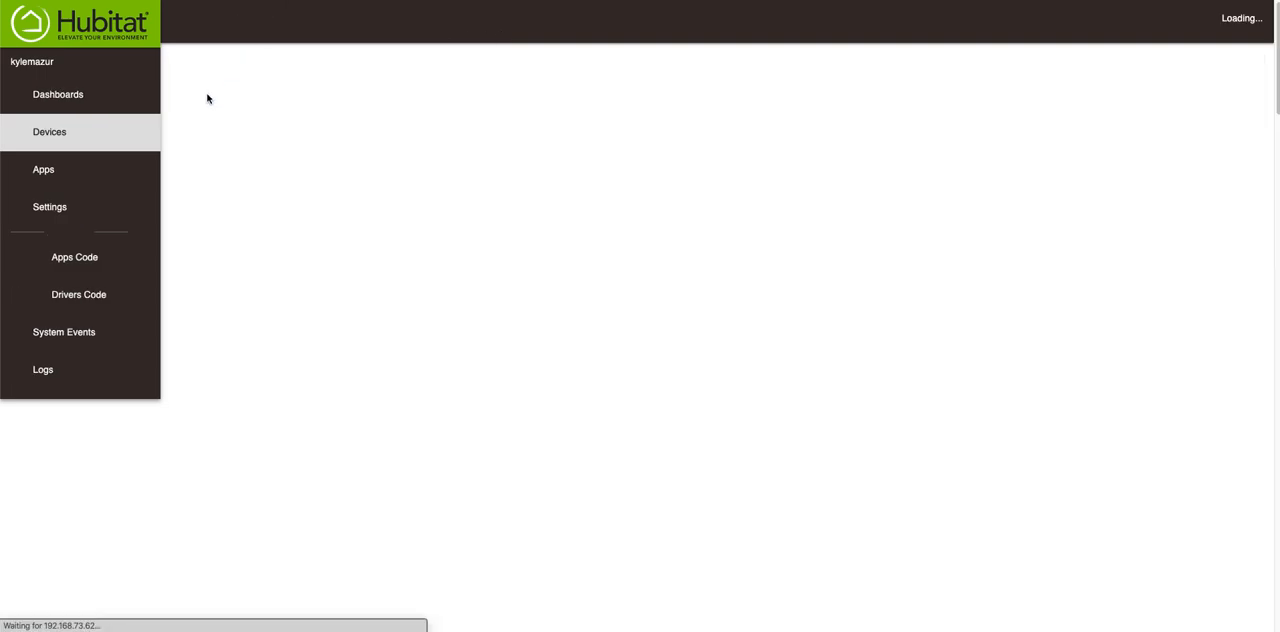
left_click(52, 132)
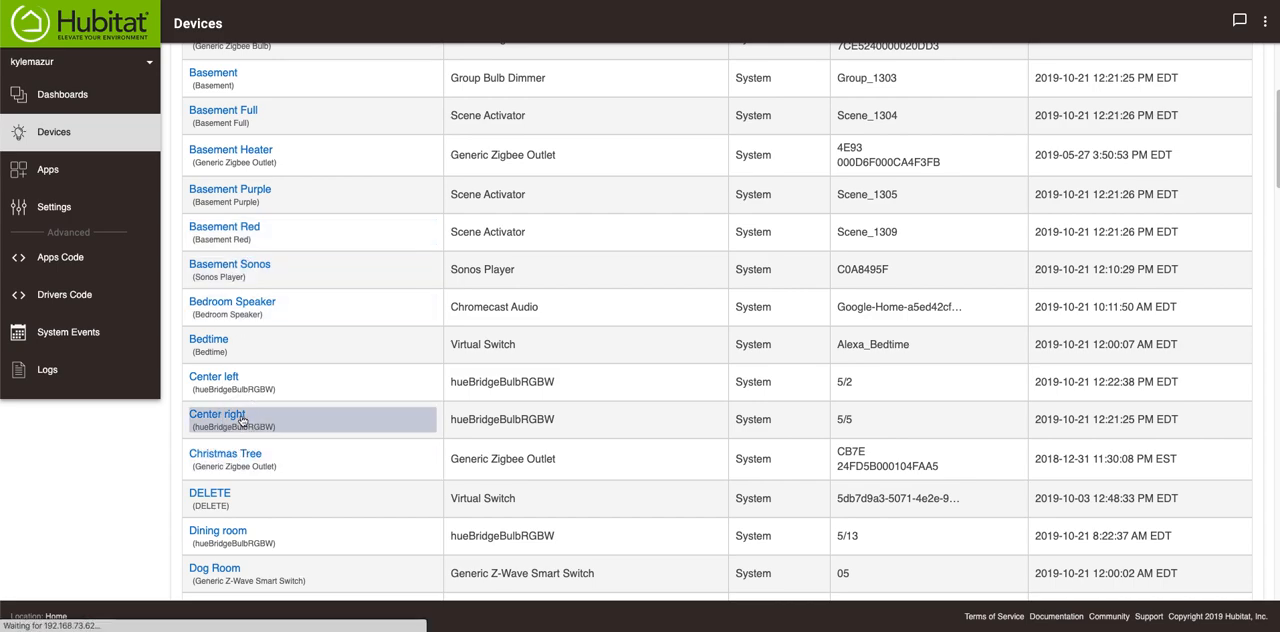
Set the Center right bulb to green at hue 25 with full saturation and level.
left_click(212, 414)
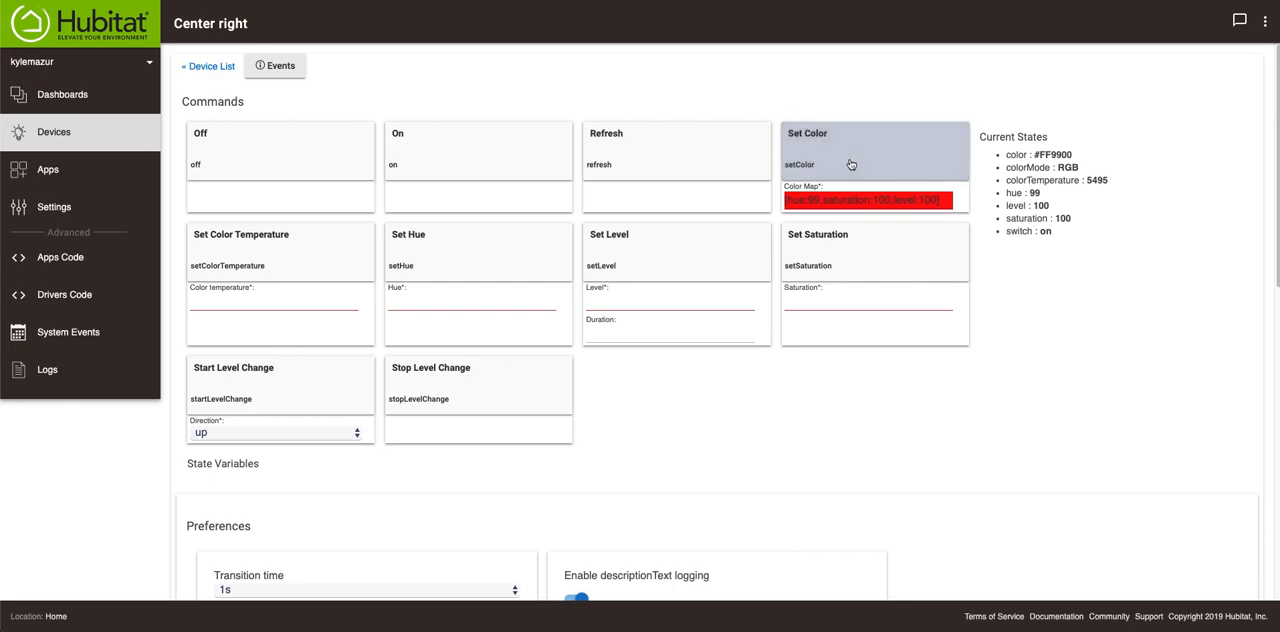
left_click(866, 200)
type("25")
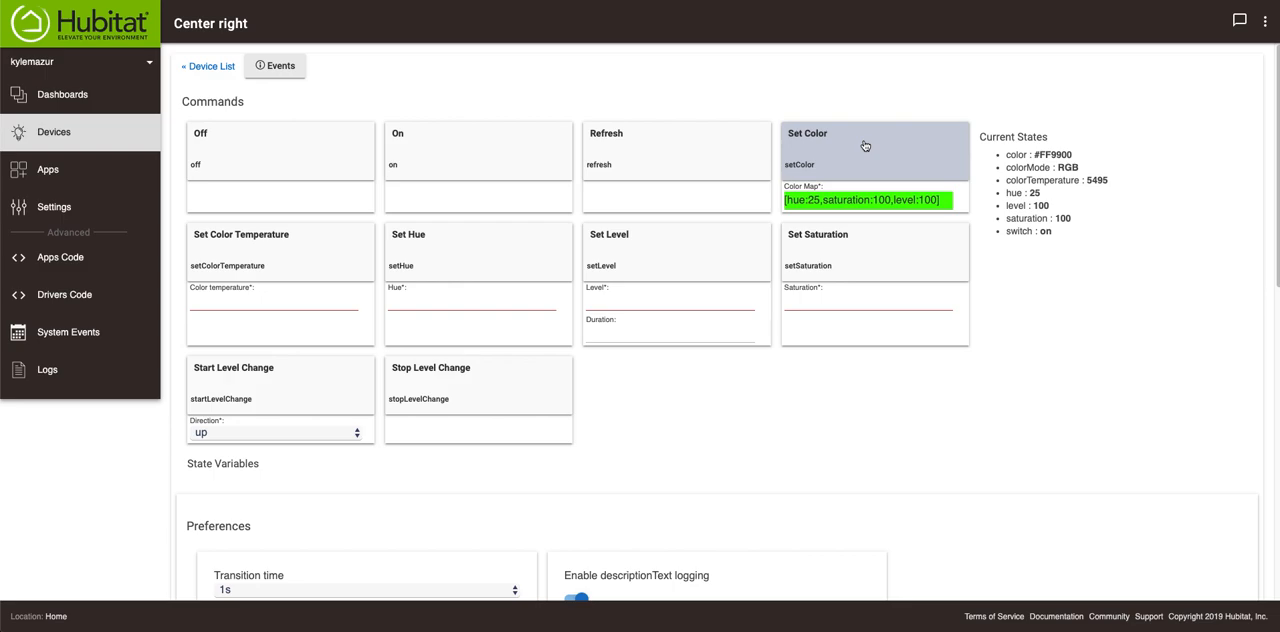
mouse_move(648, 290)
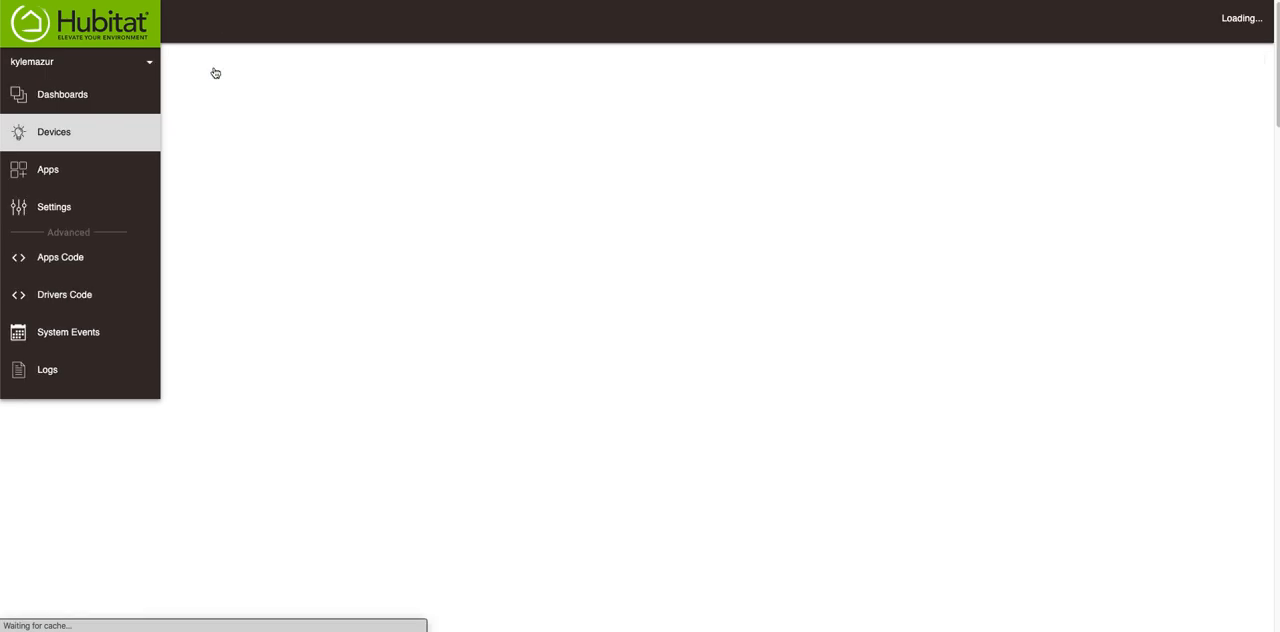
Apply a new colour to the Front left bulb from its Set Color map.
left_click(52, 132)
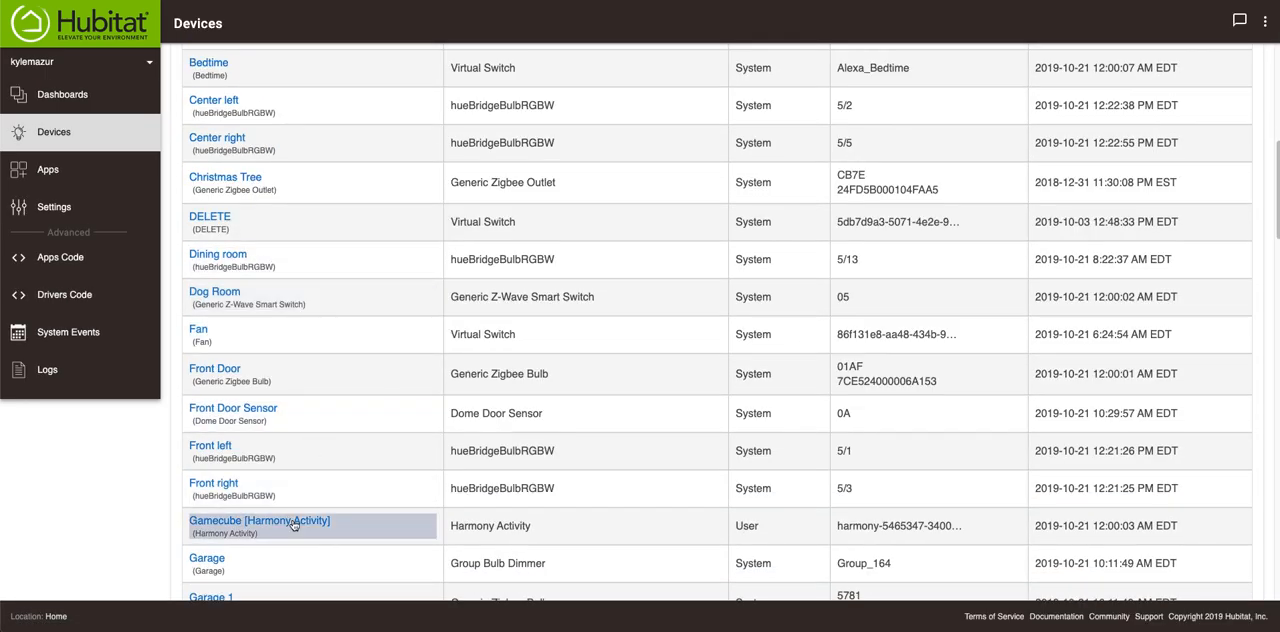
left_click(210, 444)
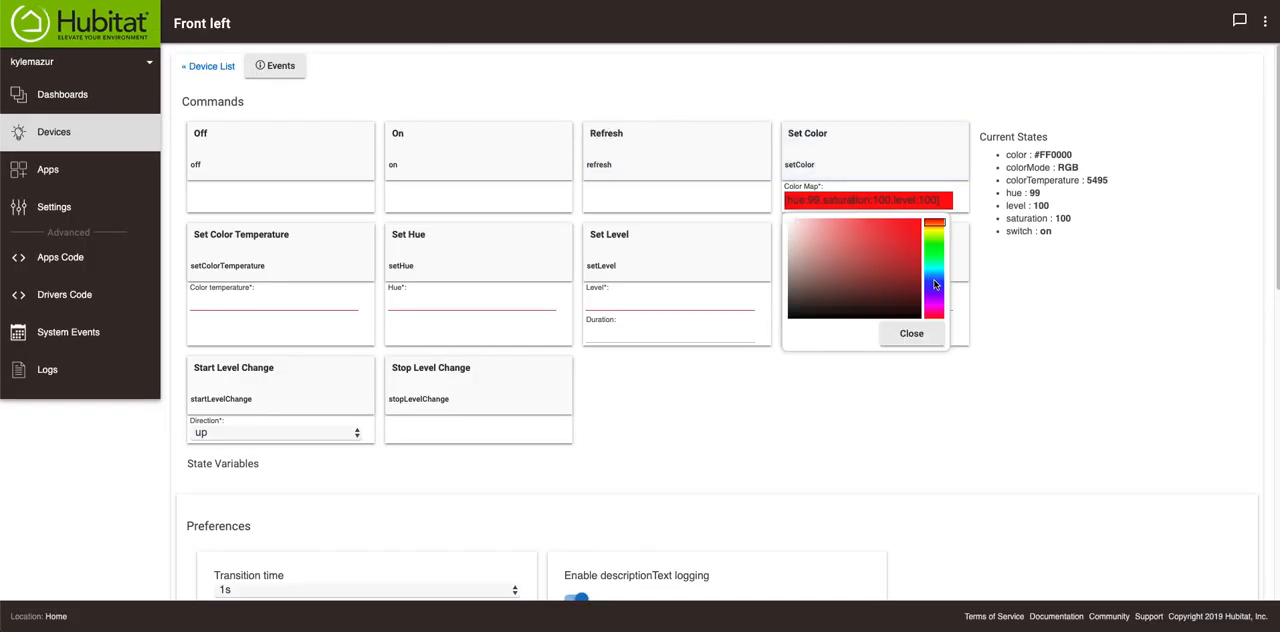
left_click(936, 304)
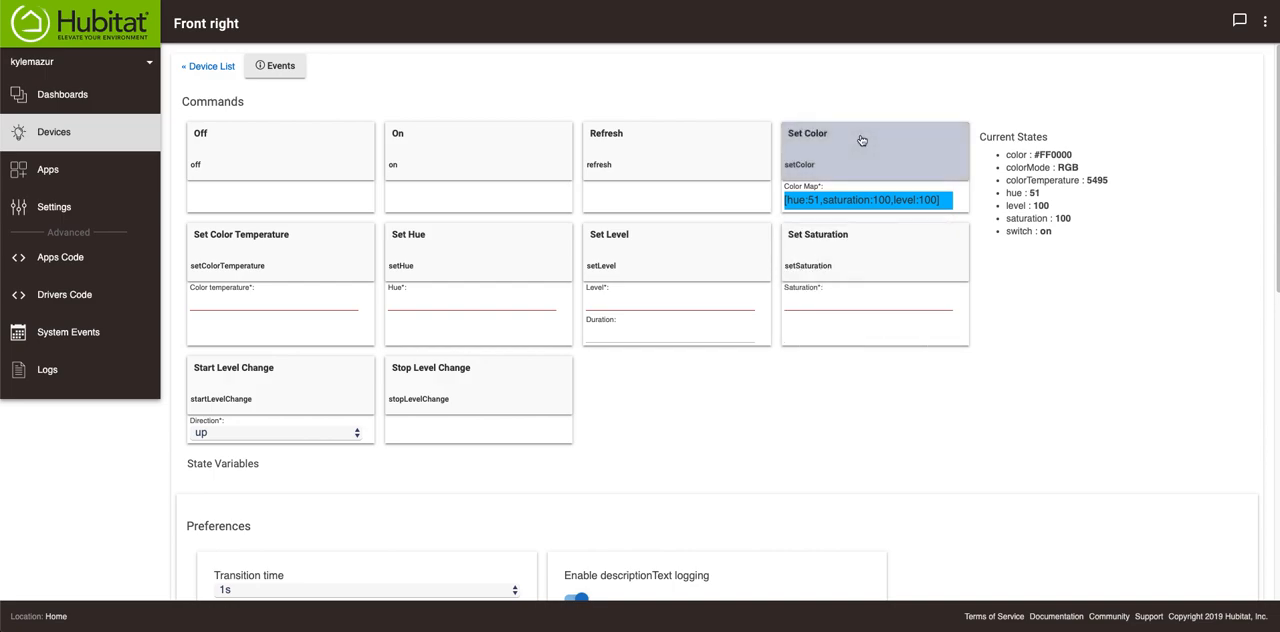
mouse_move(822, 156)
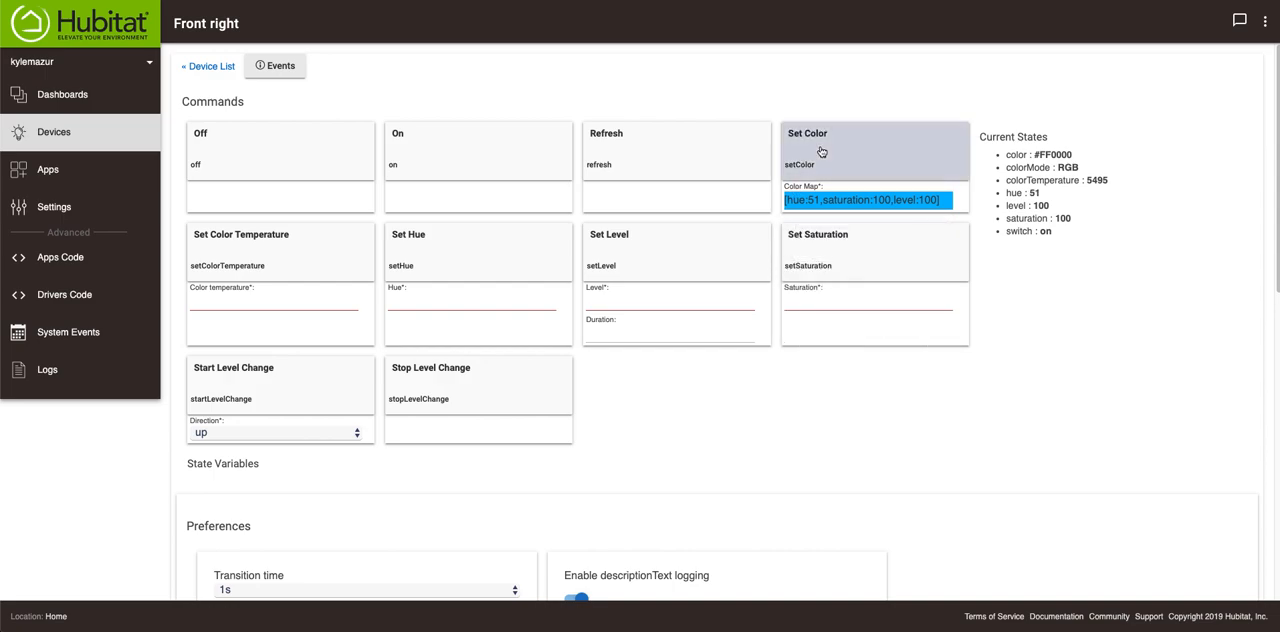
mouse_move(740, 146)
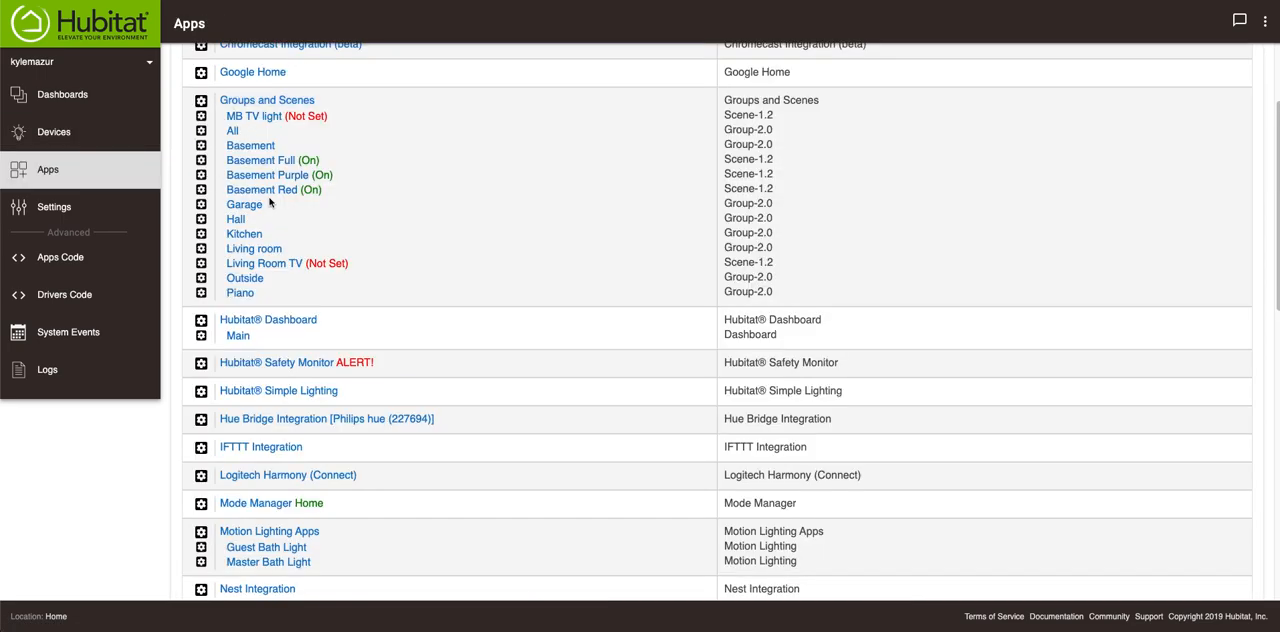
Start a new scene in Groups and Scenes named Delete.
left_click(268, 100)
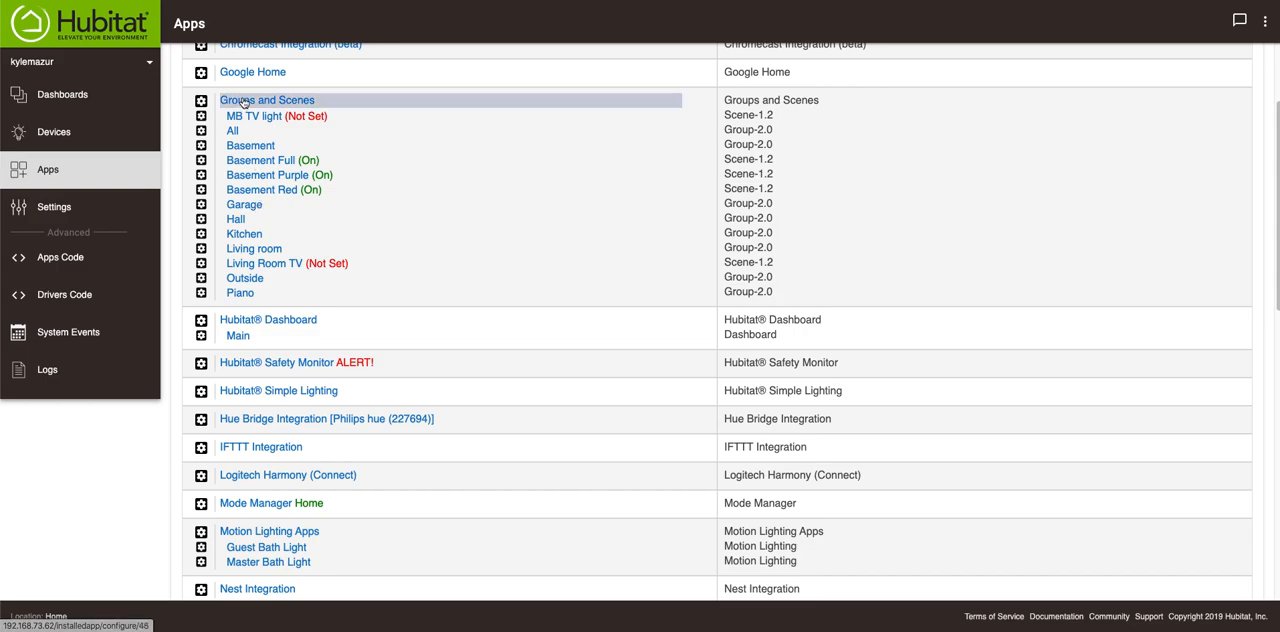
left_click(268, 100)
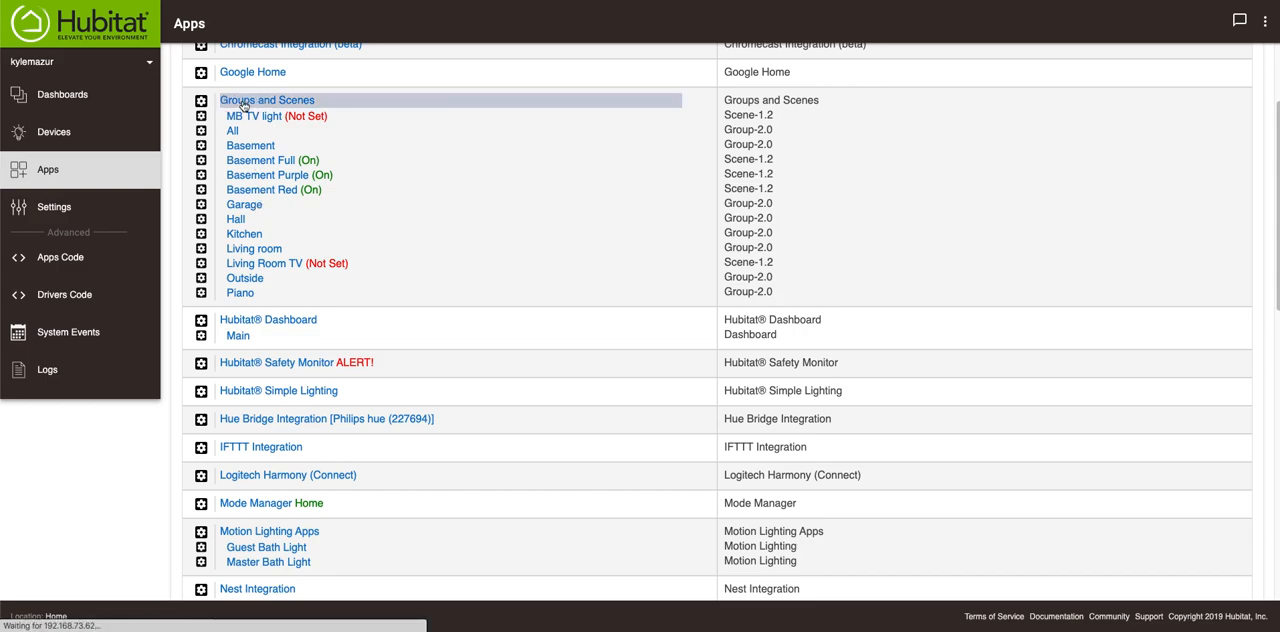
left_click(268, 100)
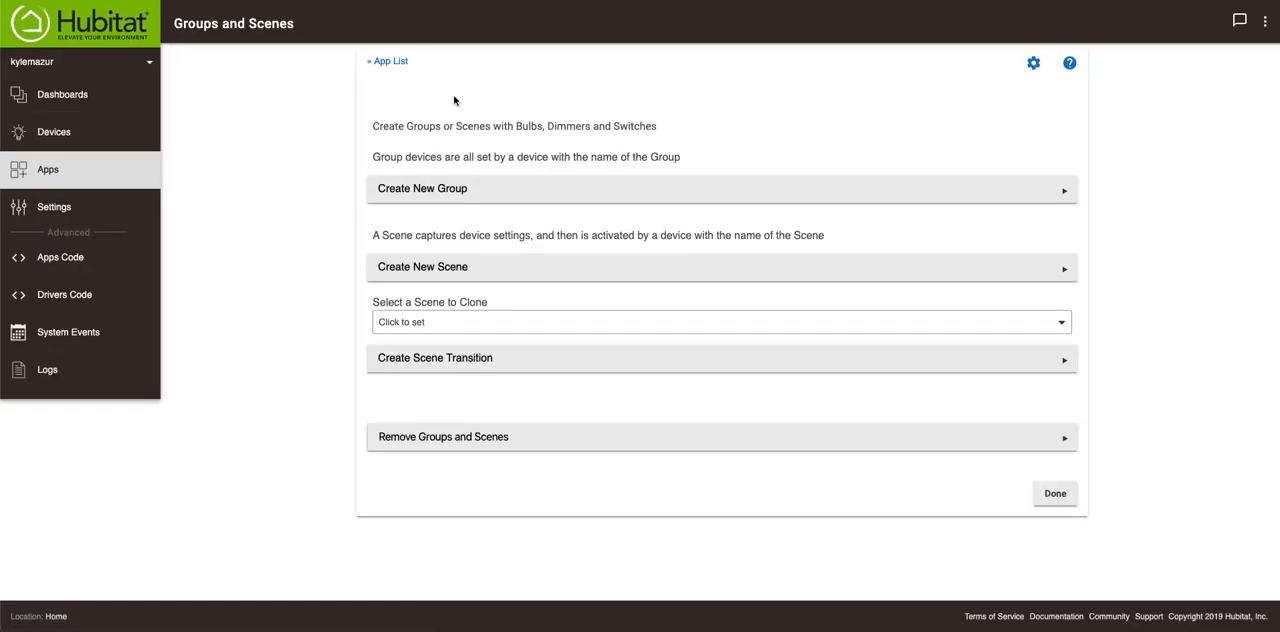
left_click(722, 268)
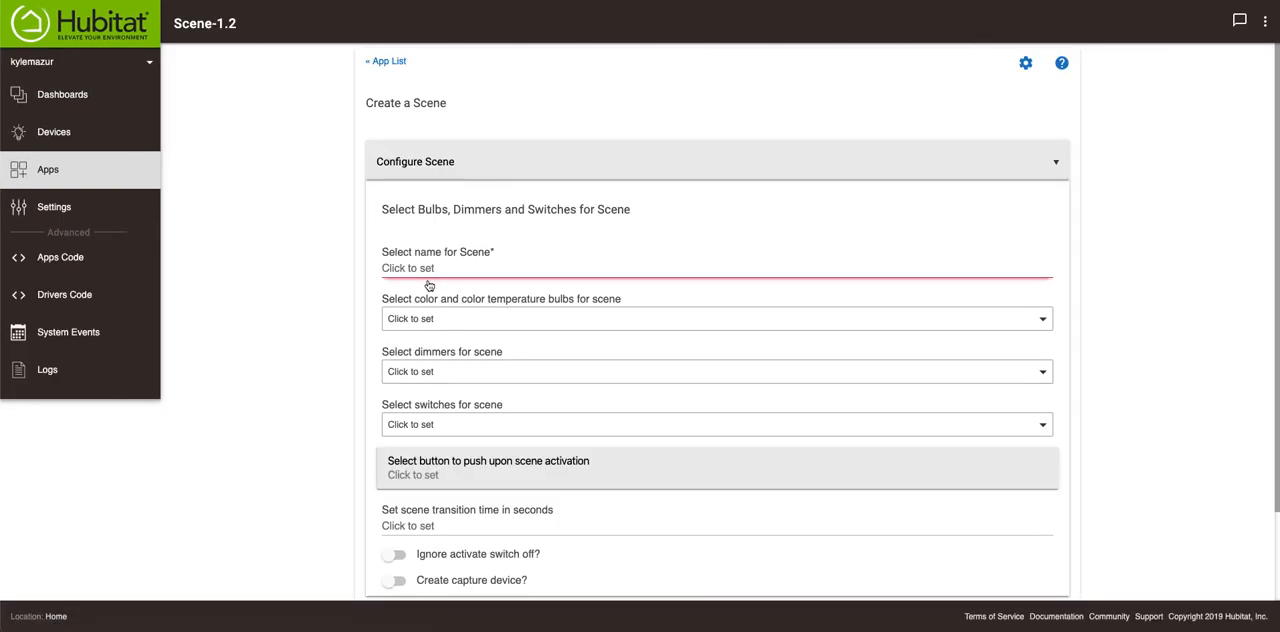
left_click(424, 268)
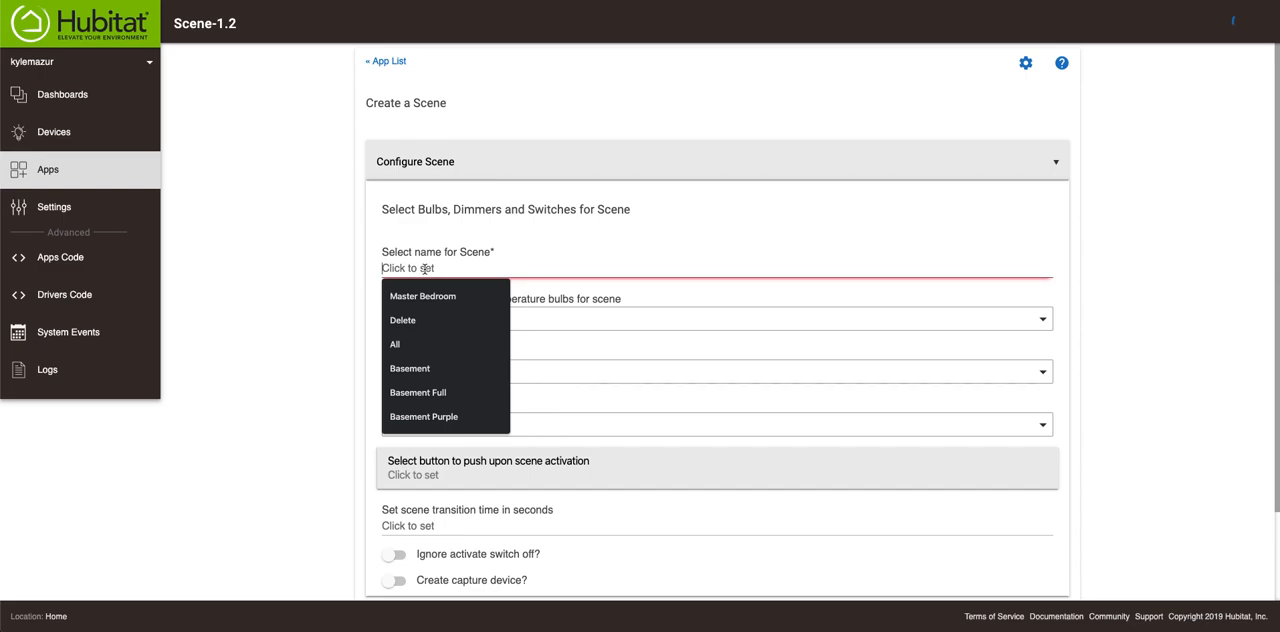
left_click(402, 320)
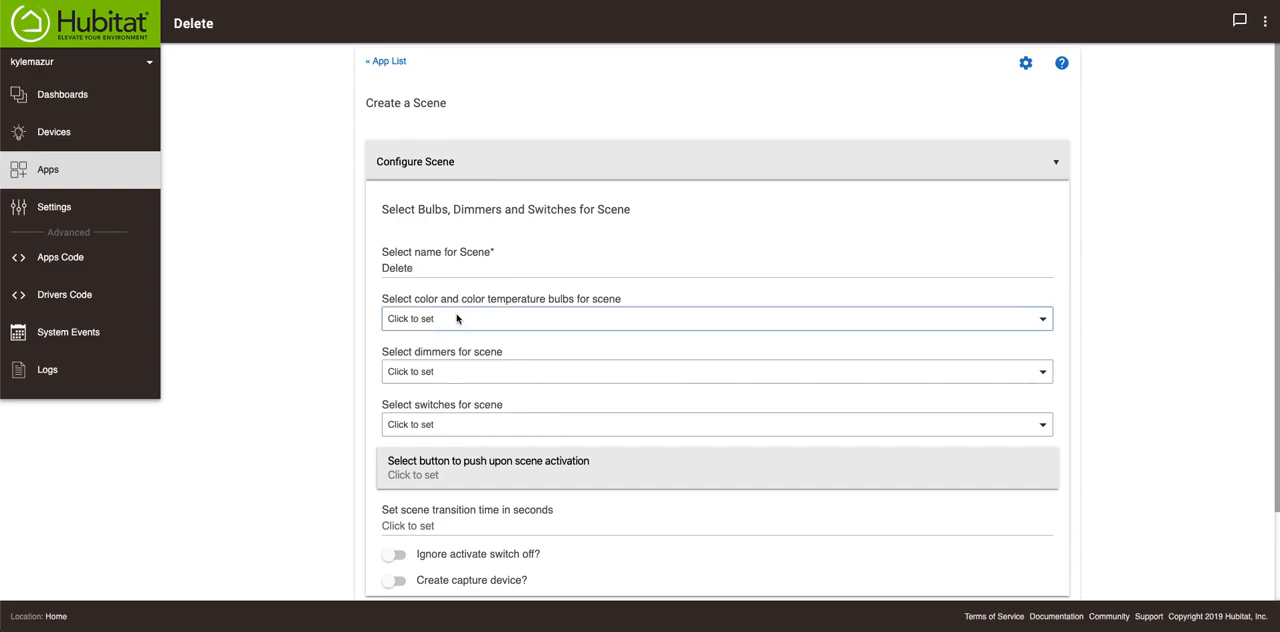
Add the Center left, Center right, Front left and Front right bulbs and save the scene.
left_click(716, 318)
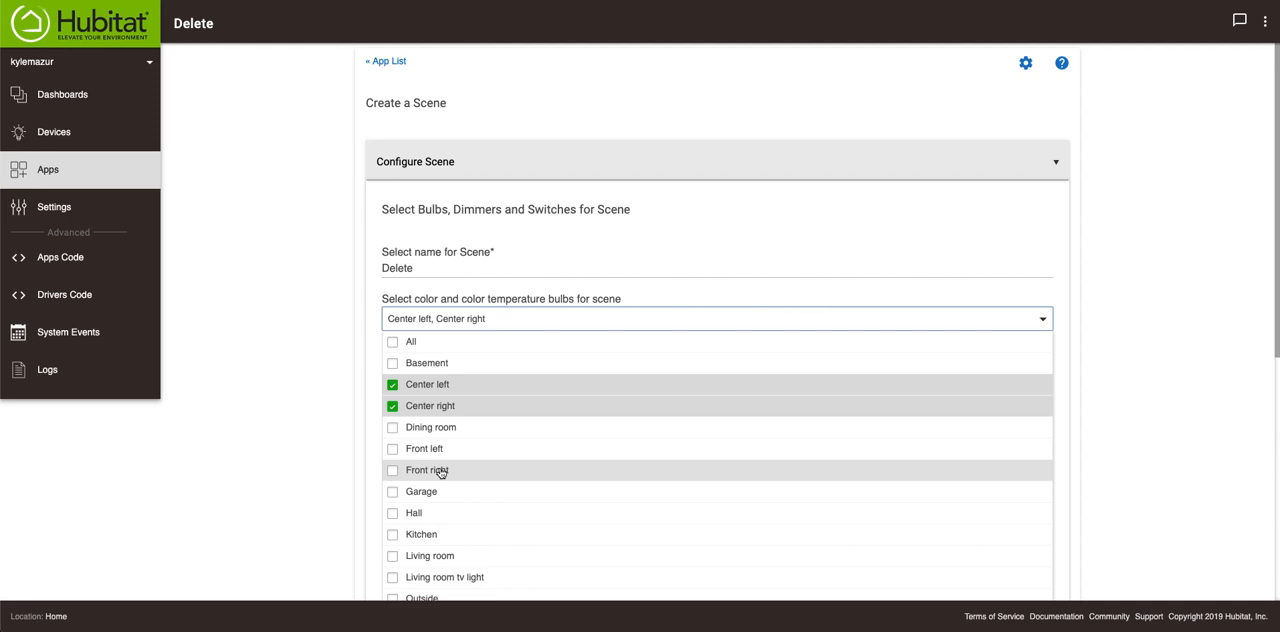
left_click(392, 470)
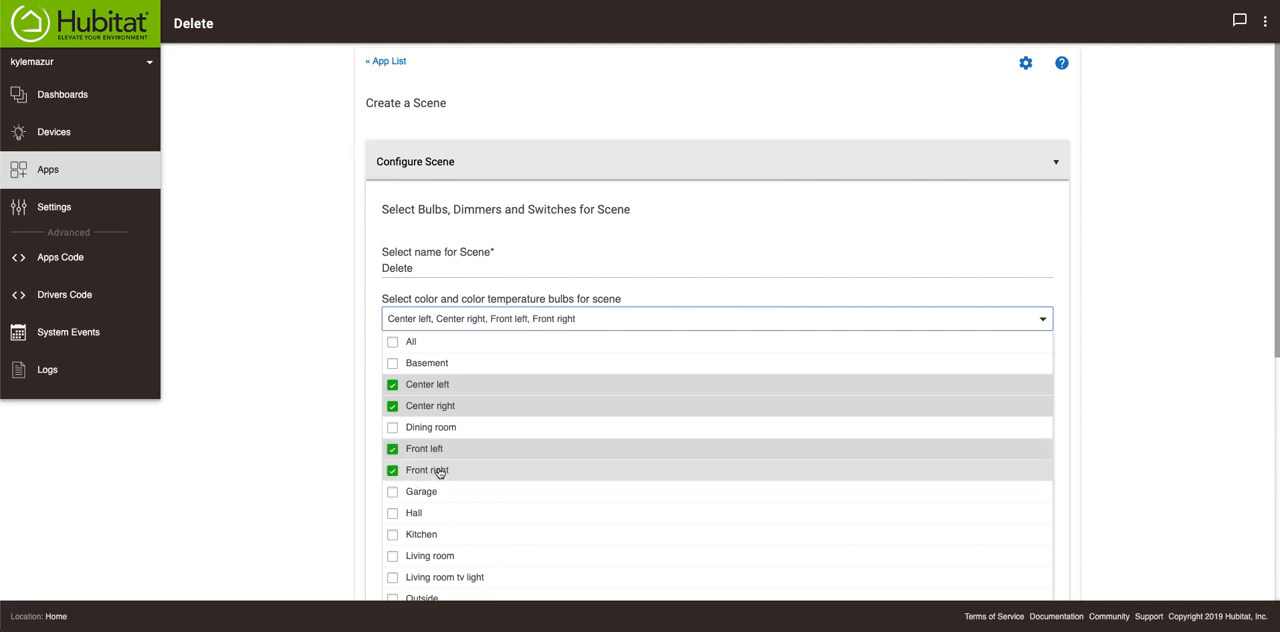
mouse_move(408, 368)
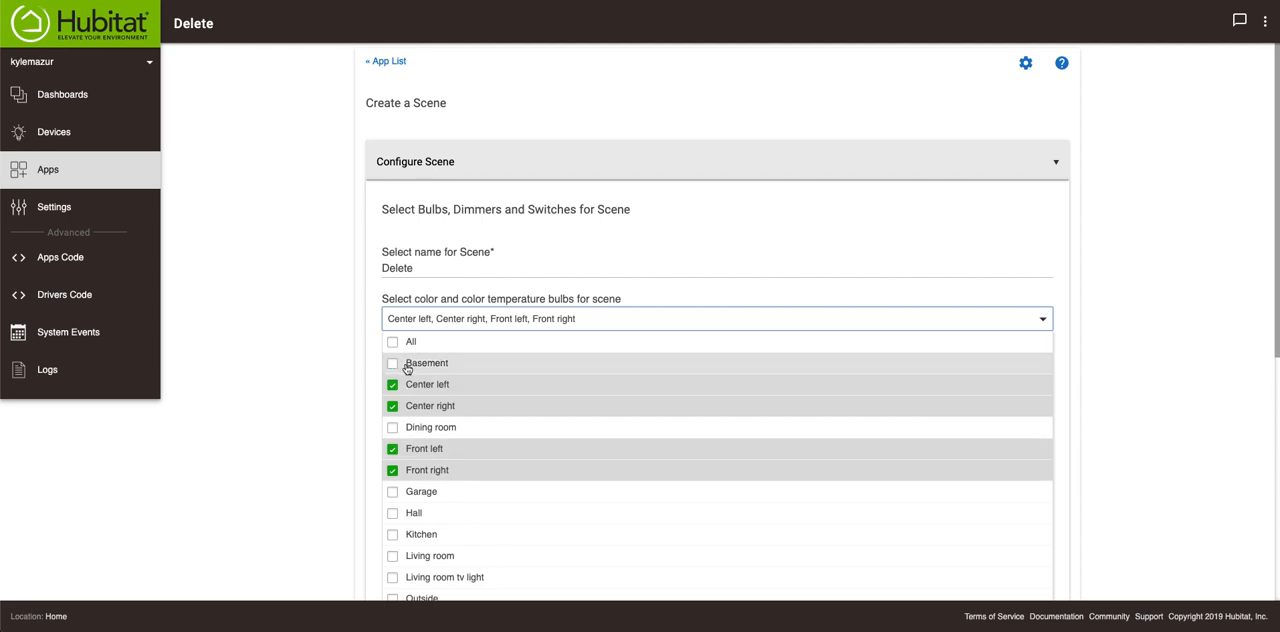
mouse_move(416, 356)
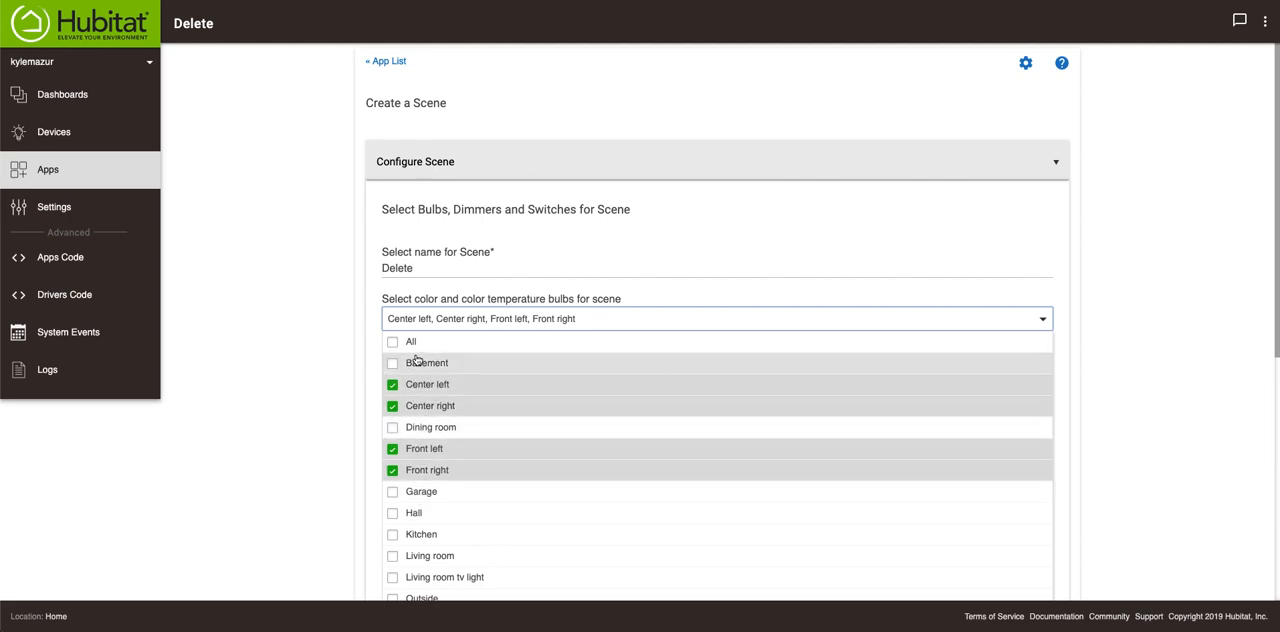
mouse_move(332, 400)
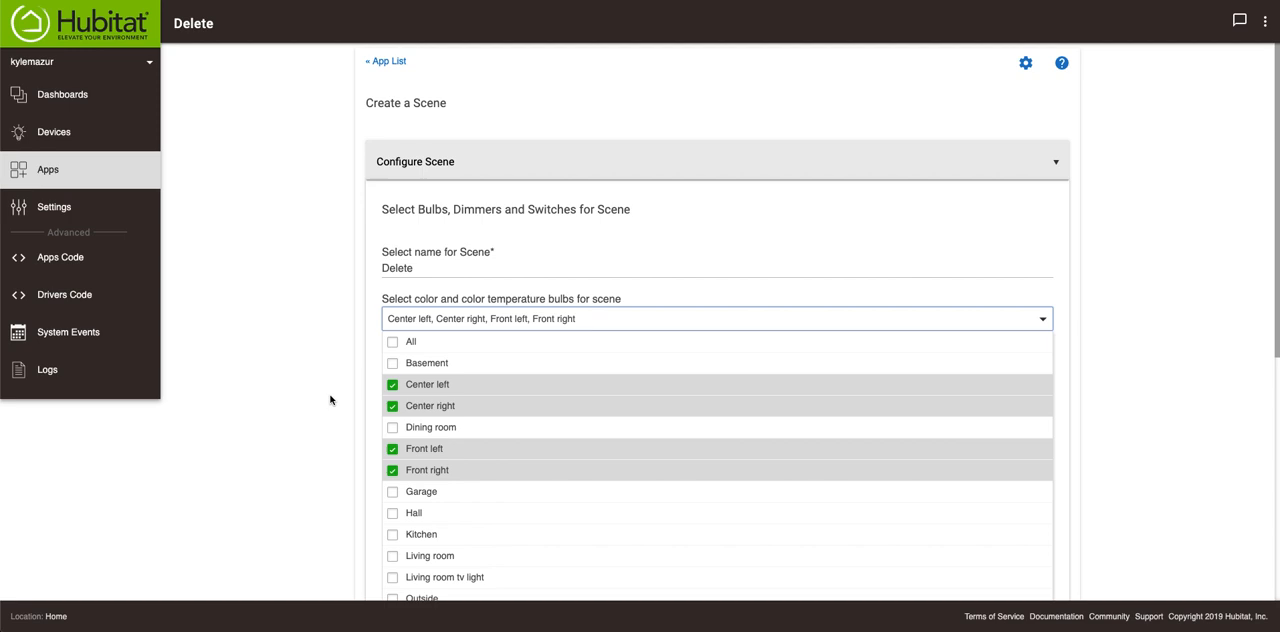
scroll("down", 3)
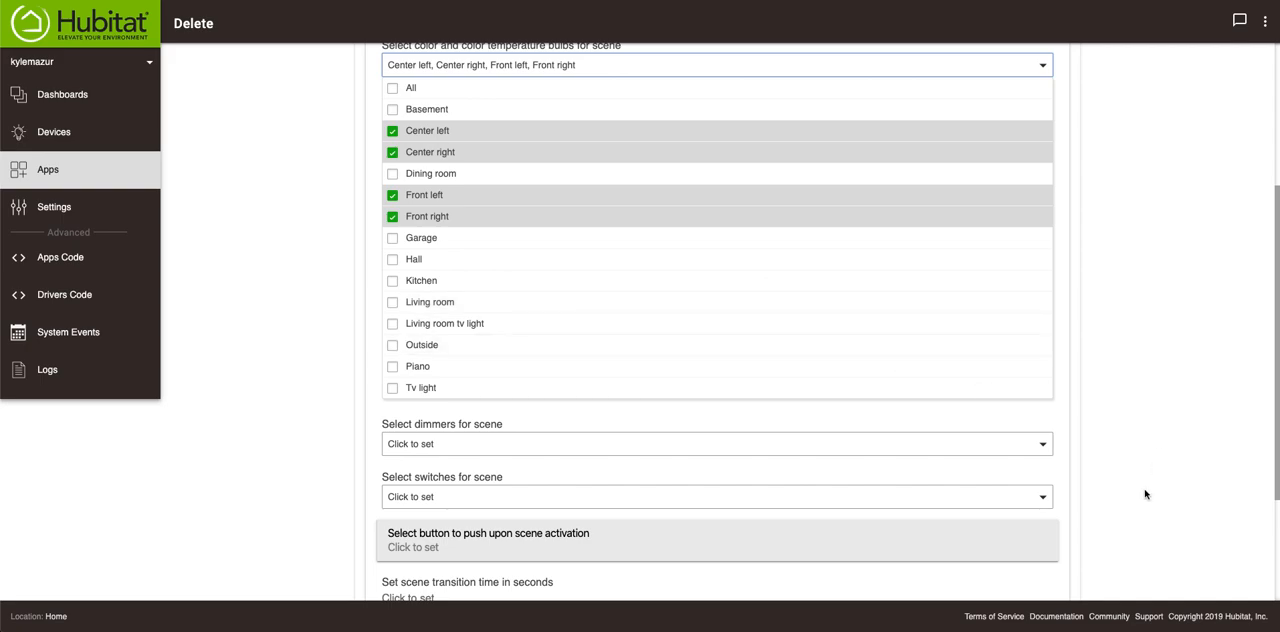
left_click(716, 64)
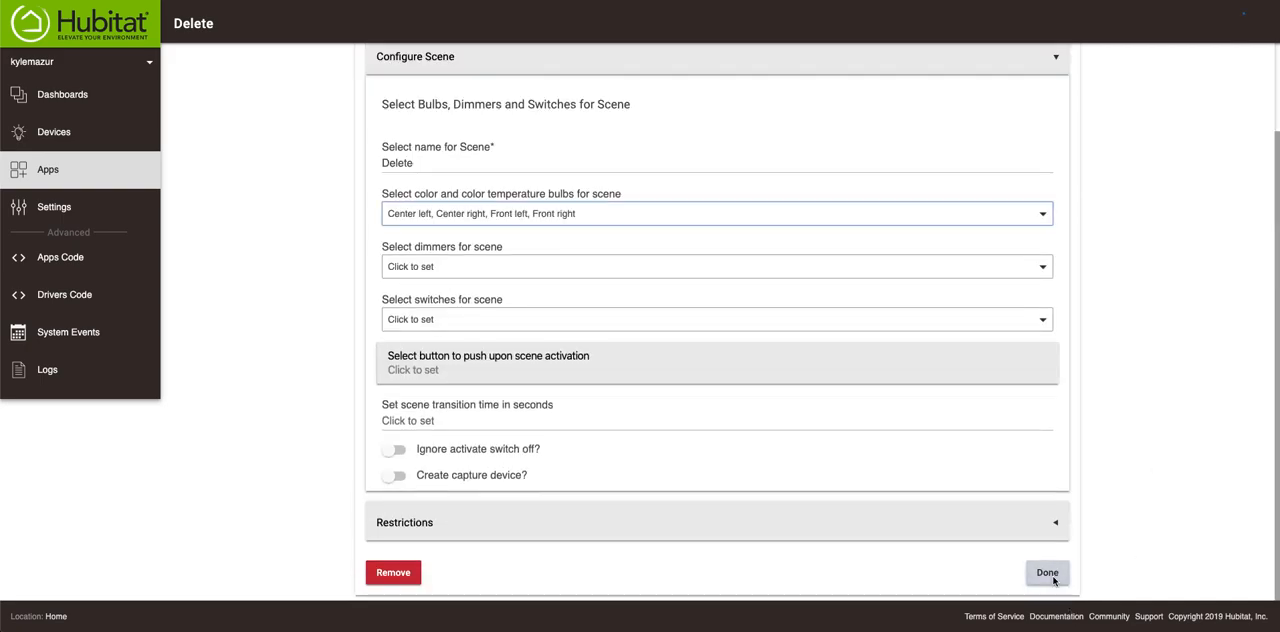
left_click(1048, 572)
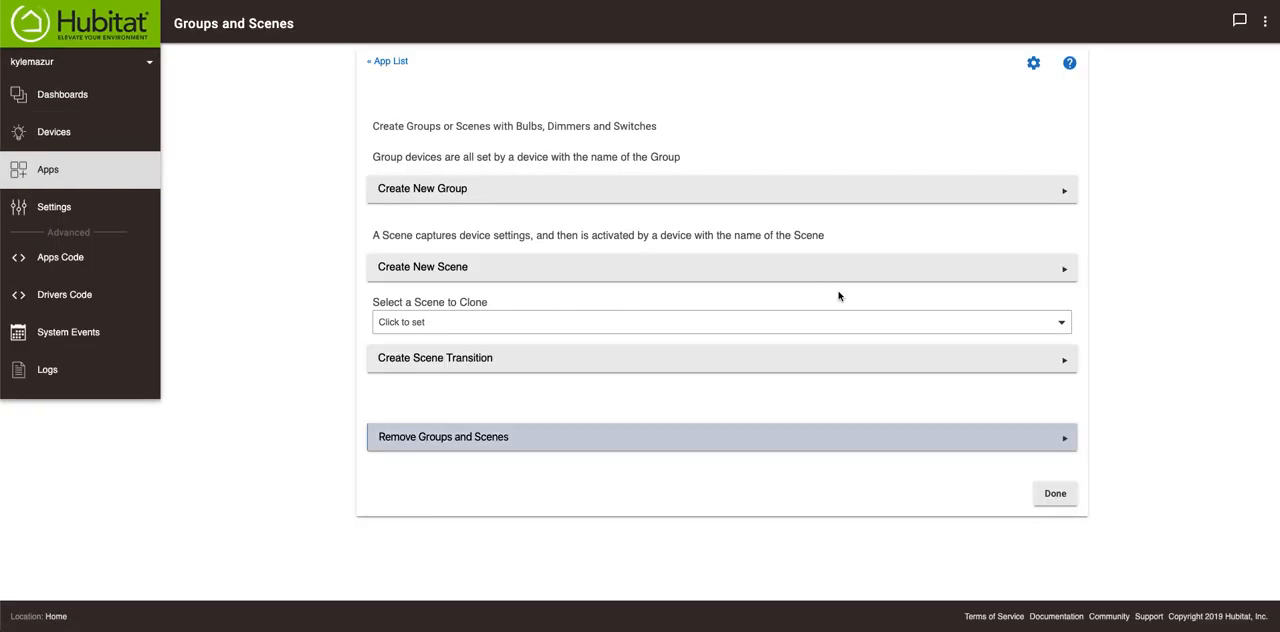
Capture the Delete scene so it records the four bulbs' levels, hues and saturations.
left_click(1056, 492)
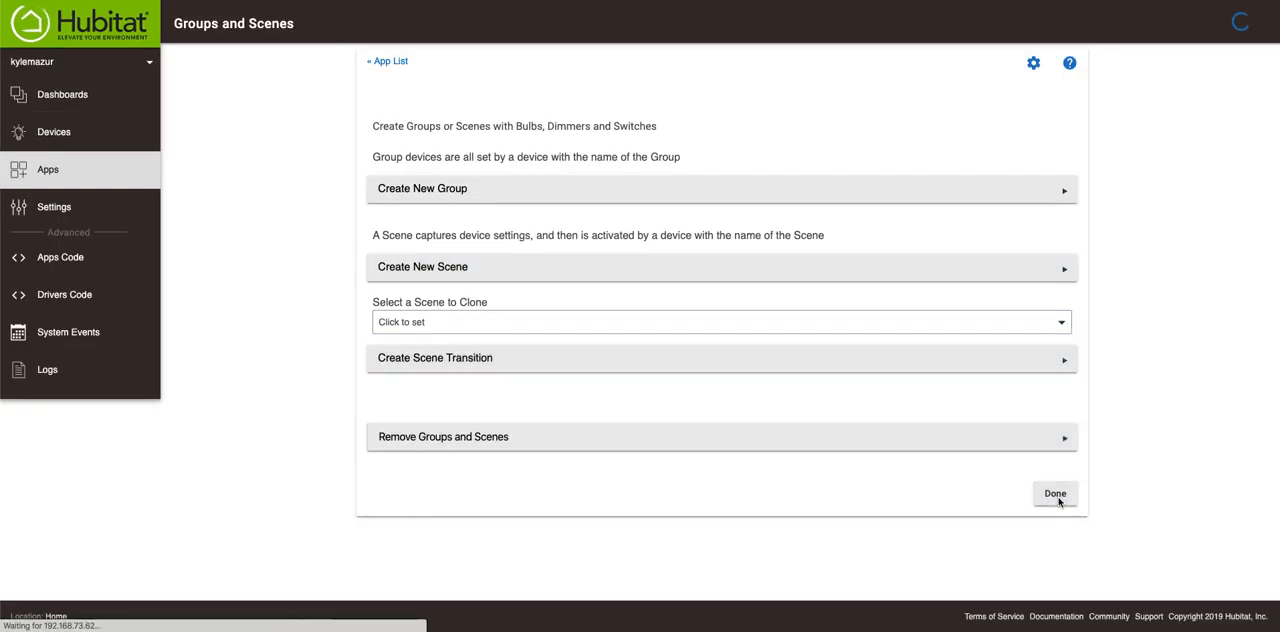
left_click(1054, 492)
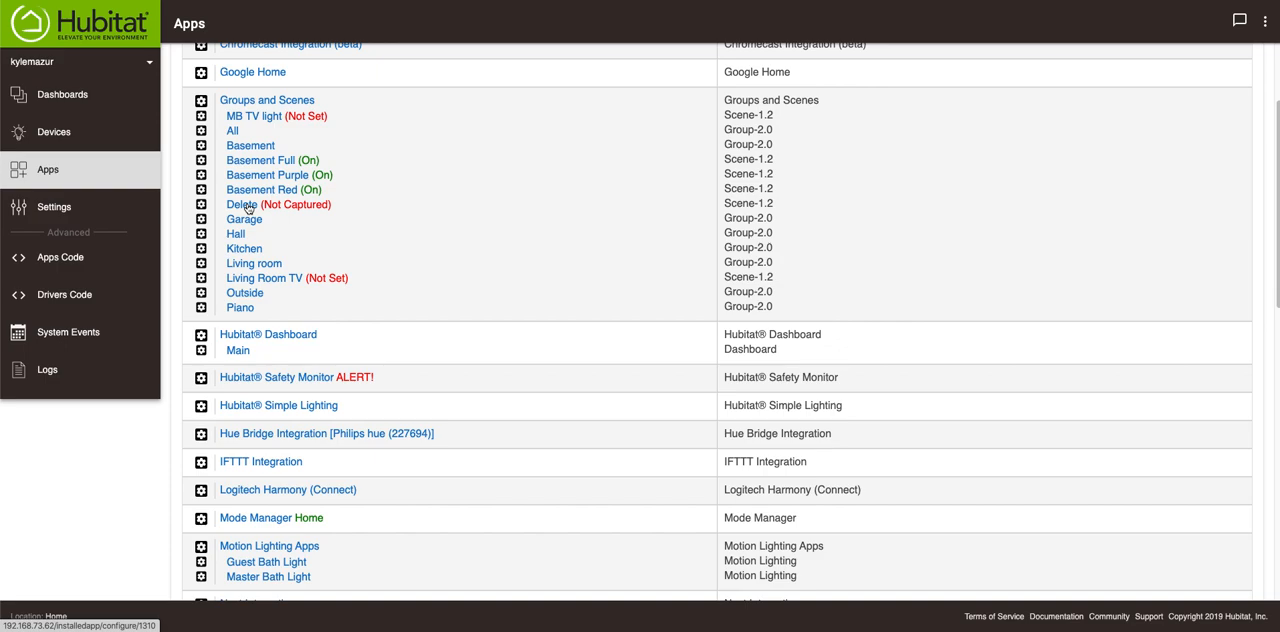
left_click(240, 204)
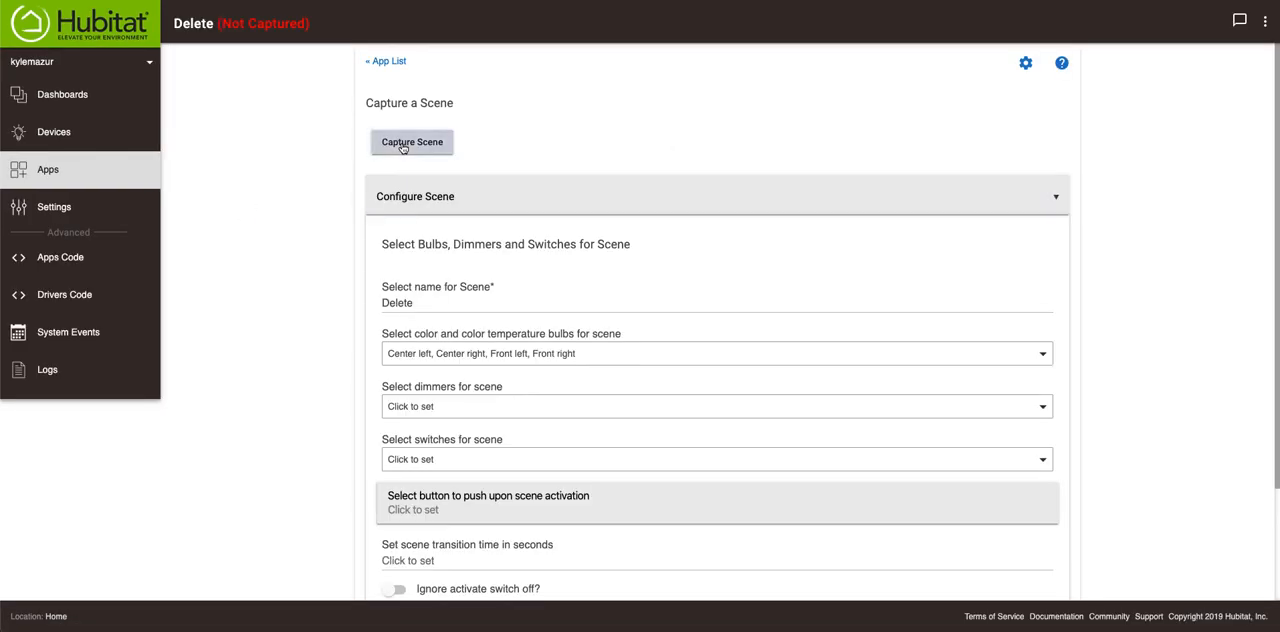
left_click(412, 142)
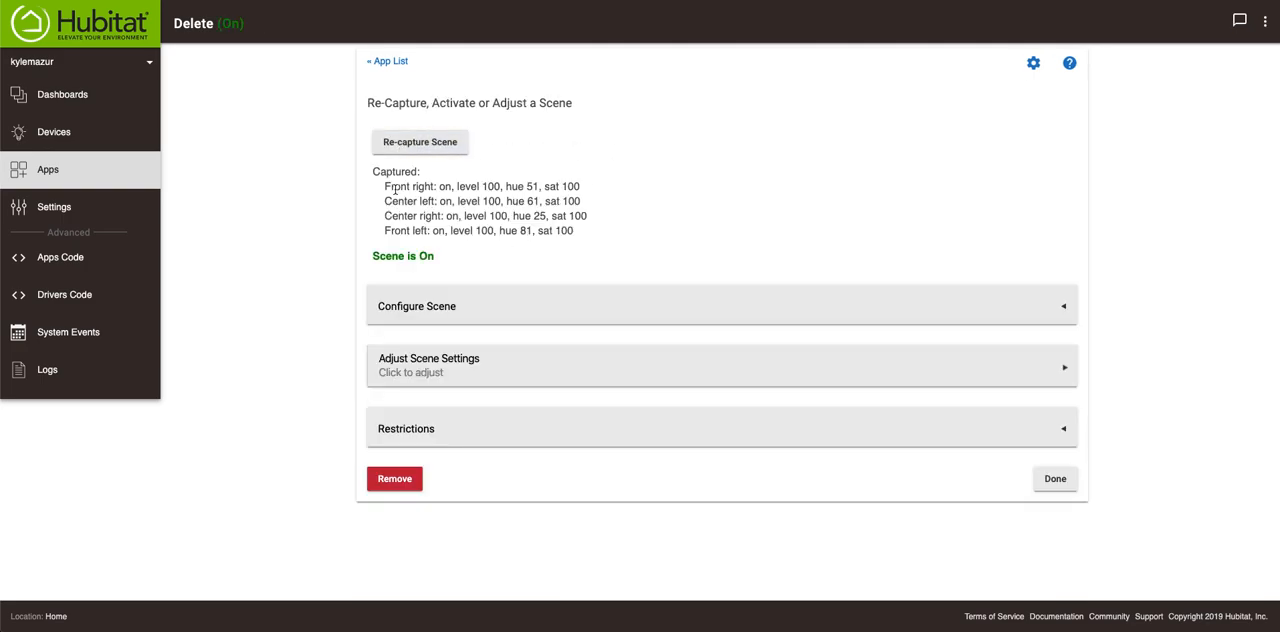
mouse_move(530, 188)
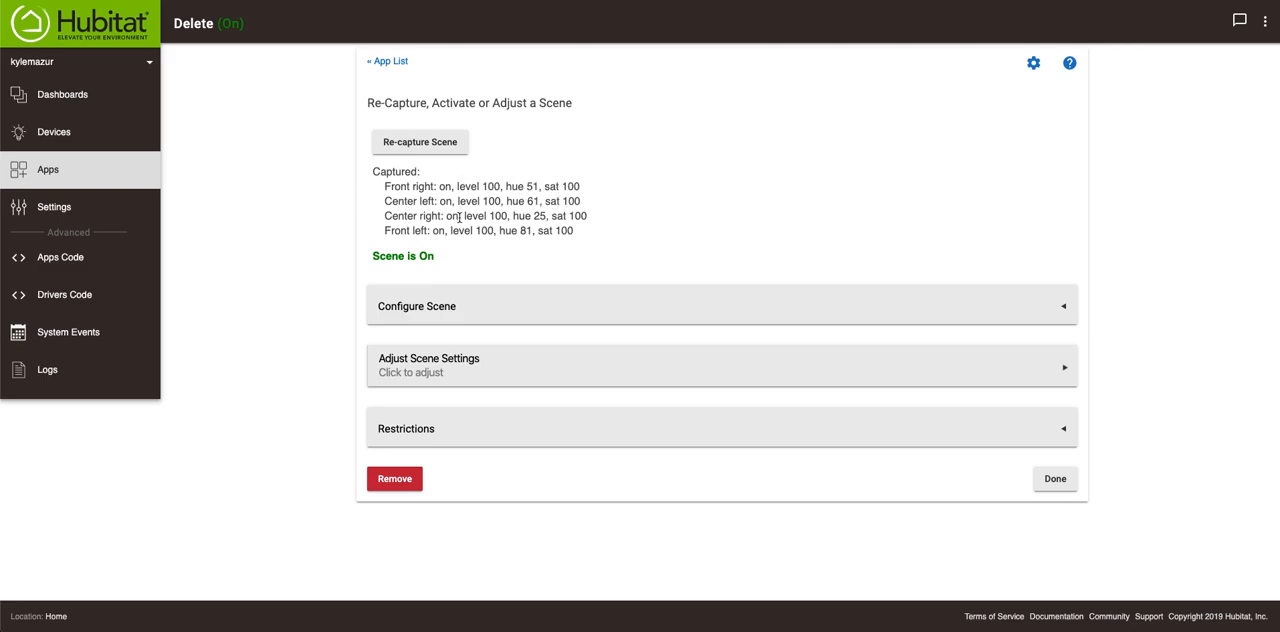
mouse_move(548, 266)
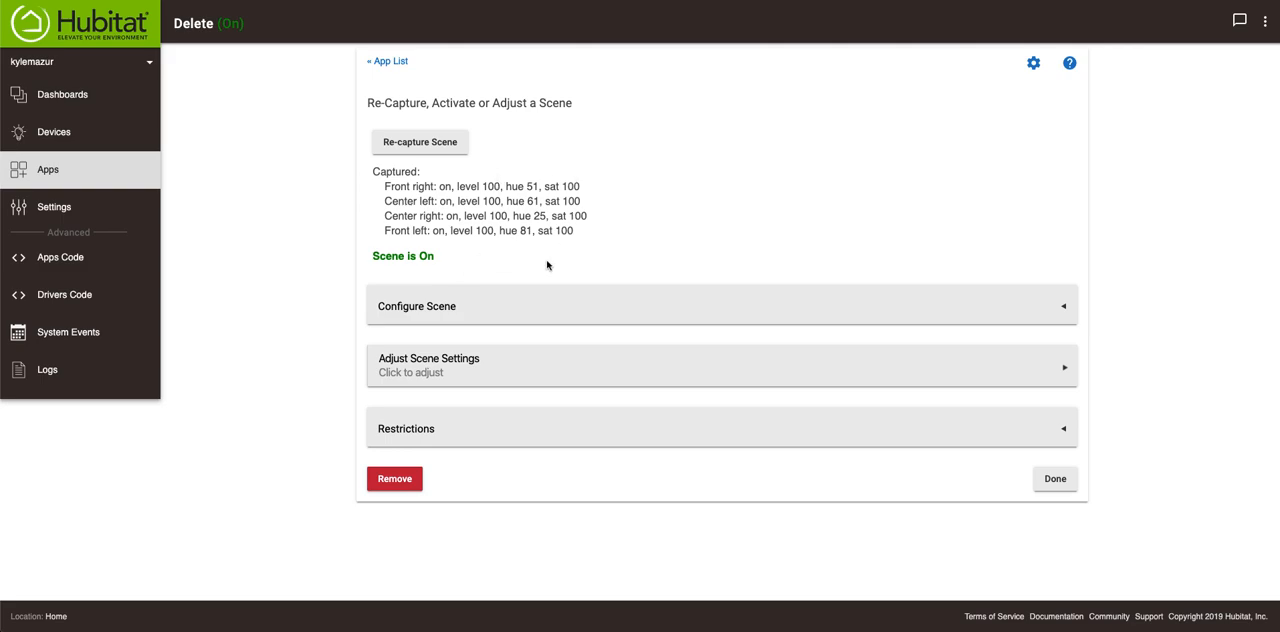
mouse_move(528, 204)
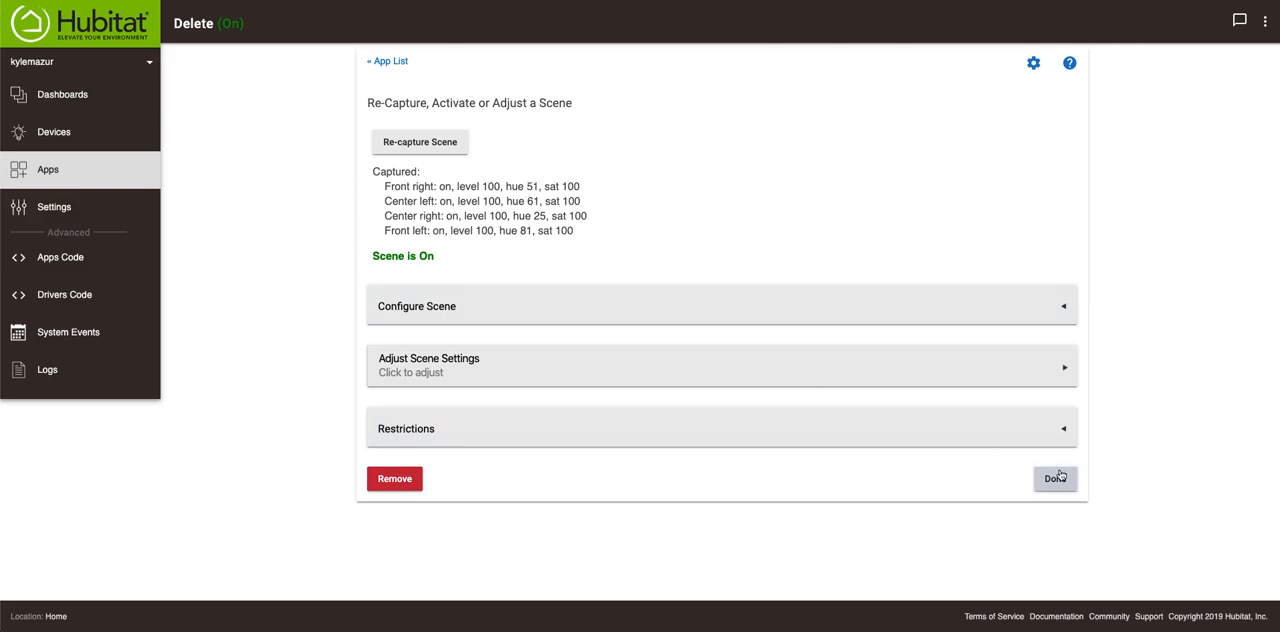
Close the Delete scene page, confirm it shows On in Apps, and go to Dashboards.
left_click(1056, 476)
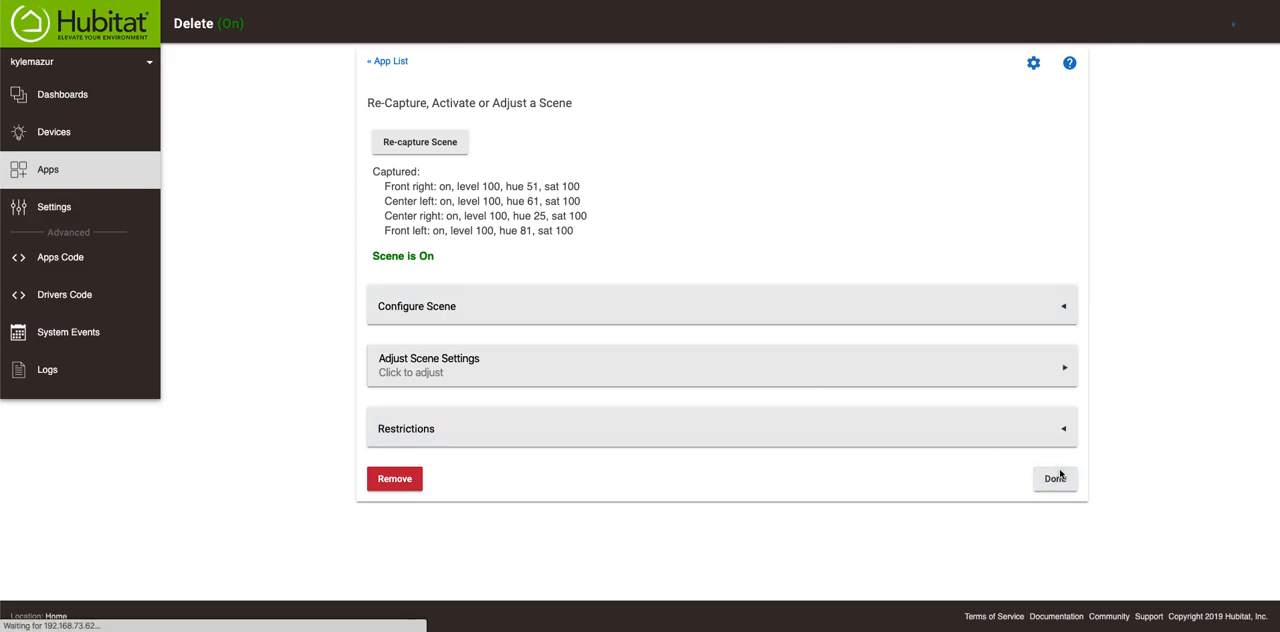
left_click(1054, 476)
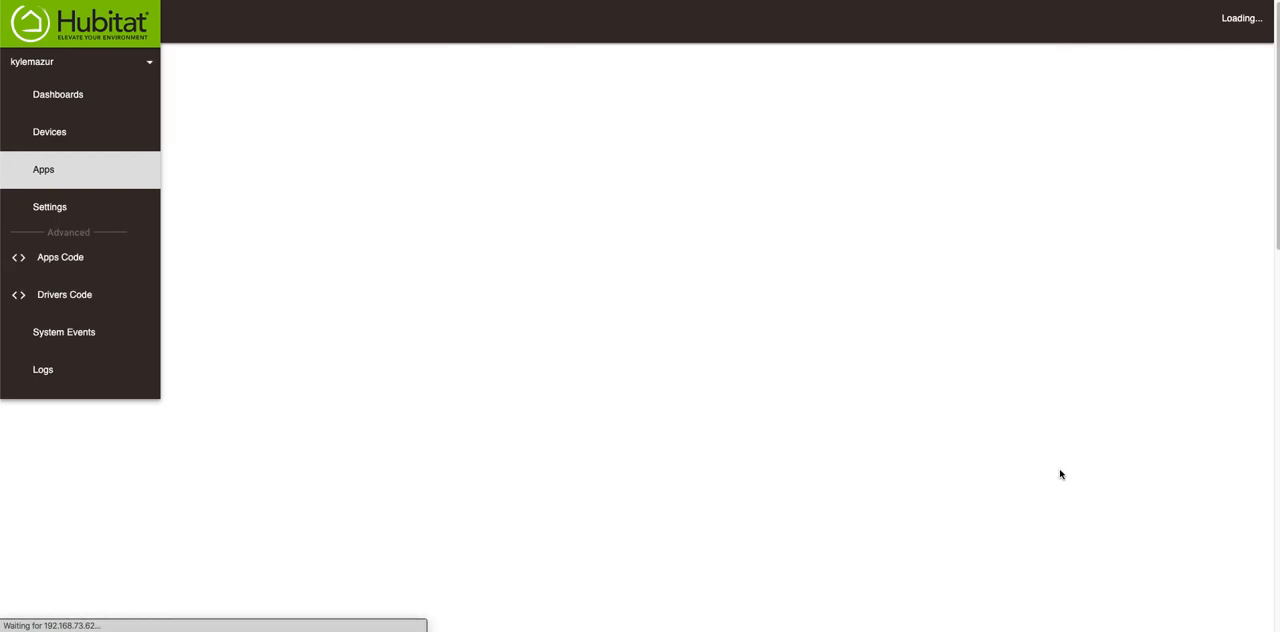
left_click(44, 168)
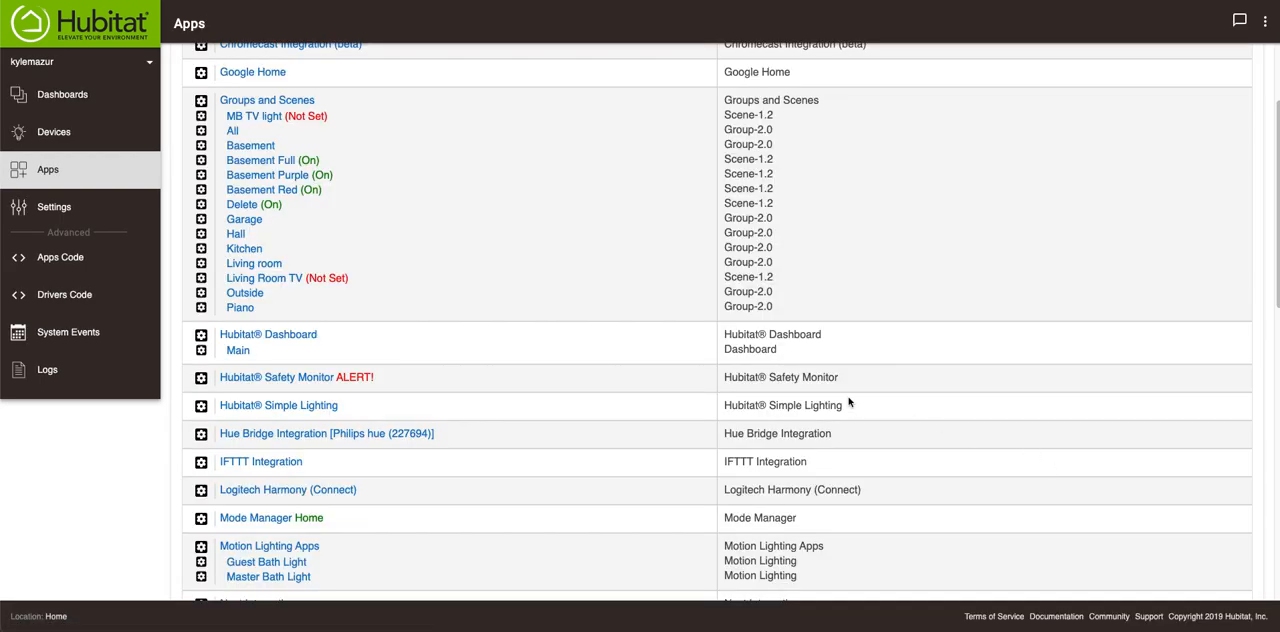
mouse_move(456, 216)
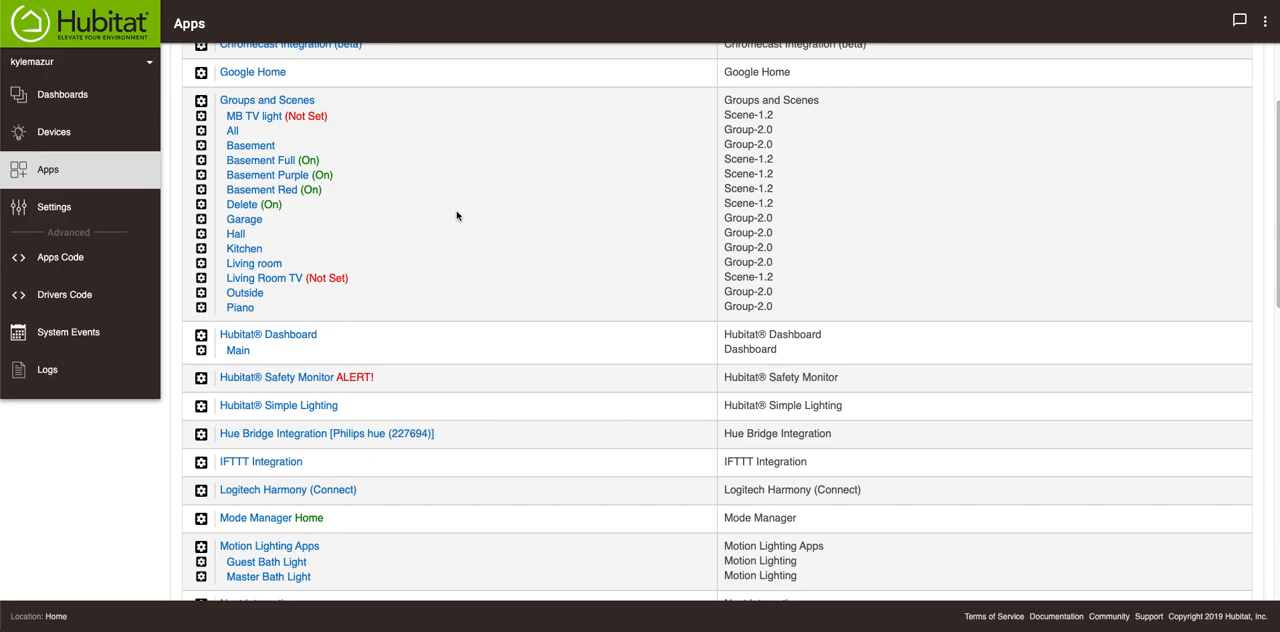
left_click(60, 96)
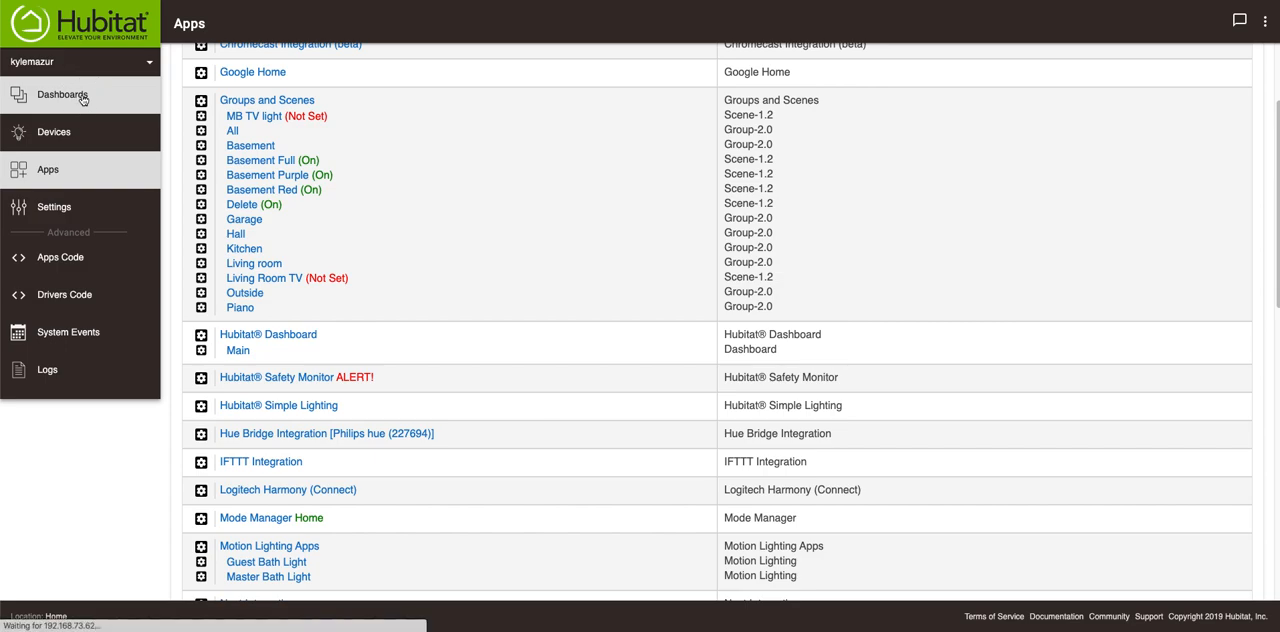
Display the main dashboard with its switch, dimmer, thermostat, garage door and mode tiles.
left_click(62, 98)
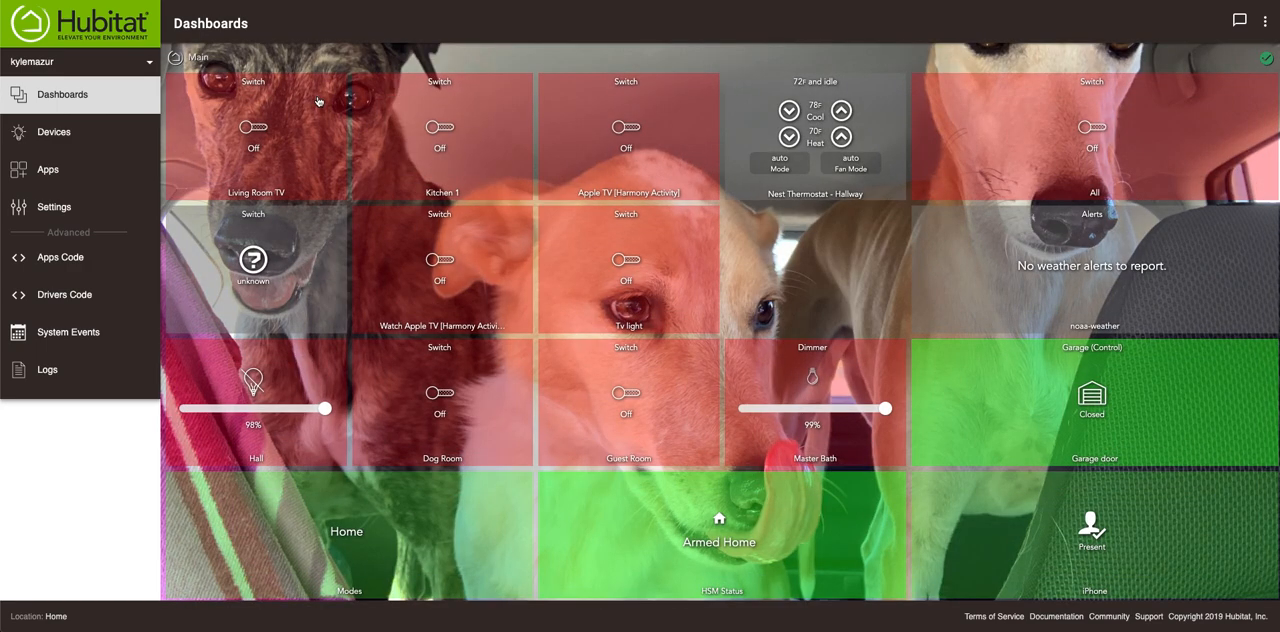
mouse_move(578, 126)
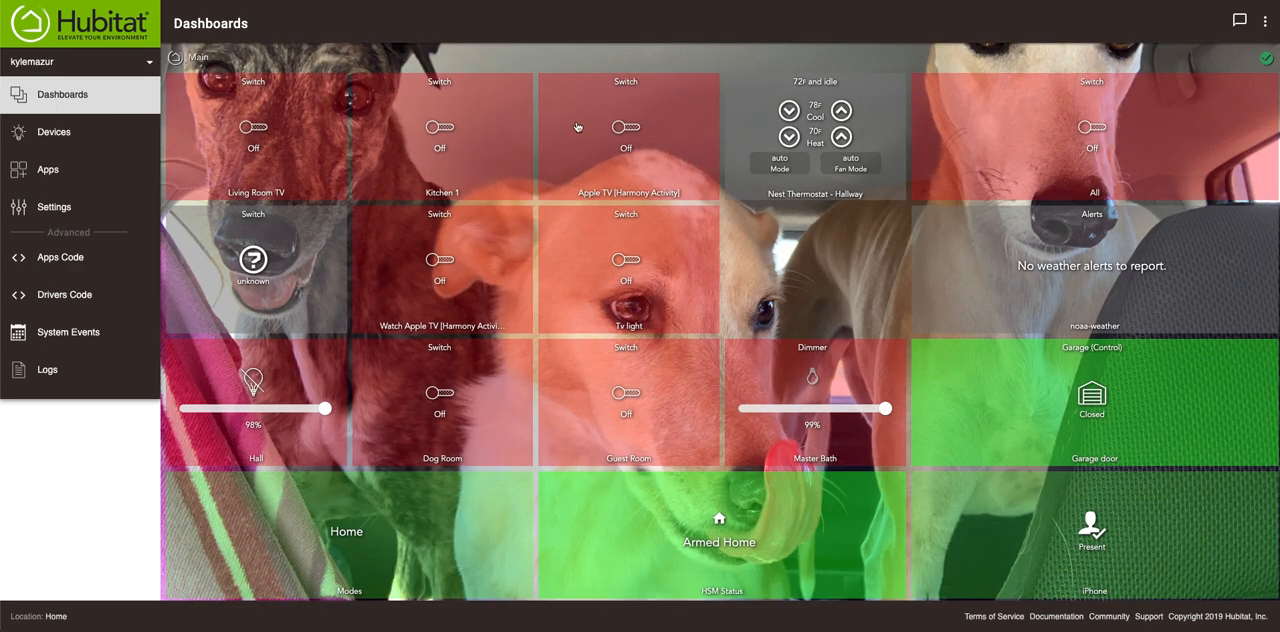
mouse_move(1260, 18)
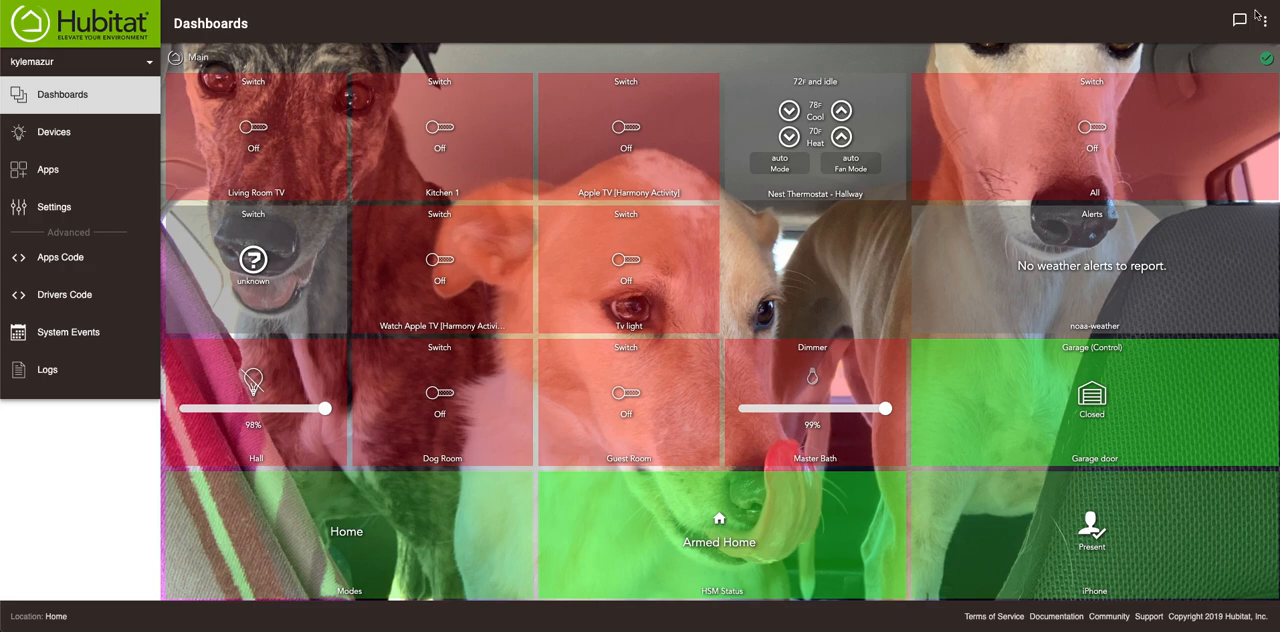
left_click(1268, 20)
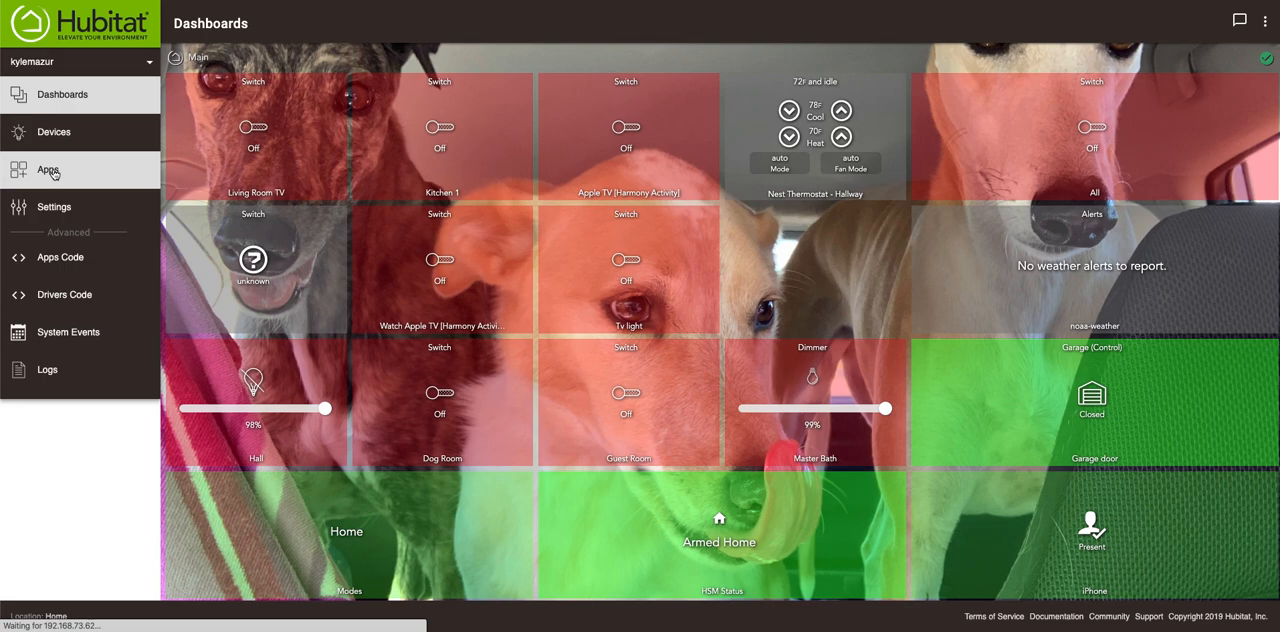
Review the Main dashboard app's configuration using all devices and save it with Done.
left_click(48, 168)
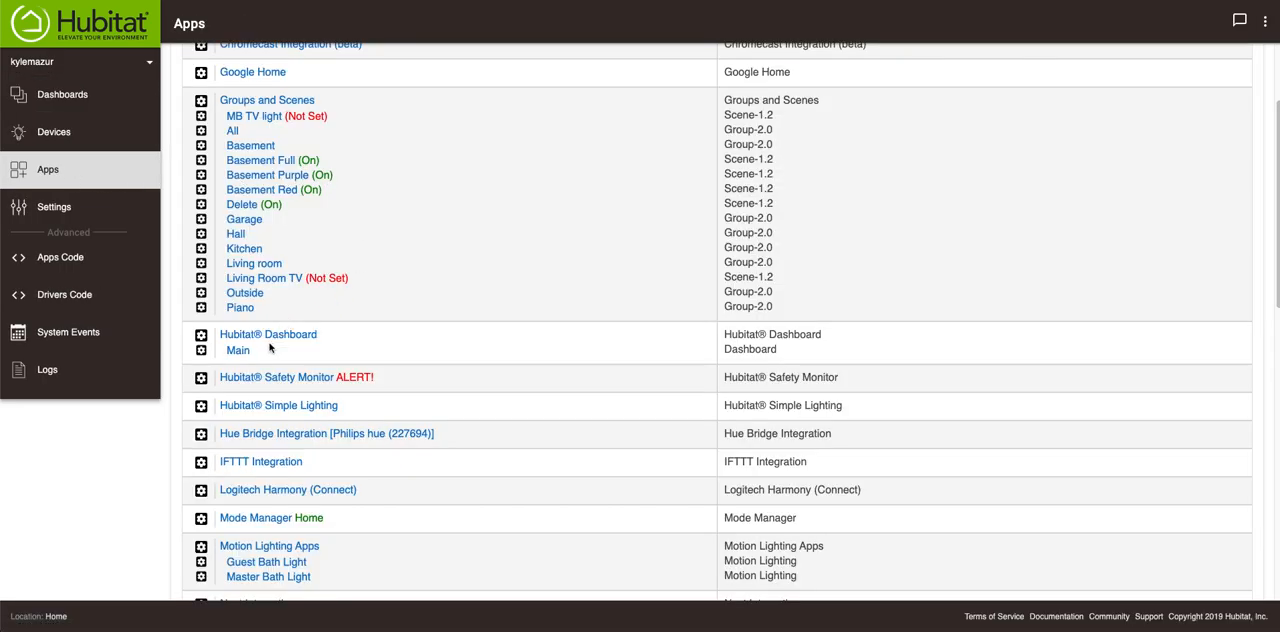
left_click(236, 350)
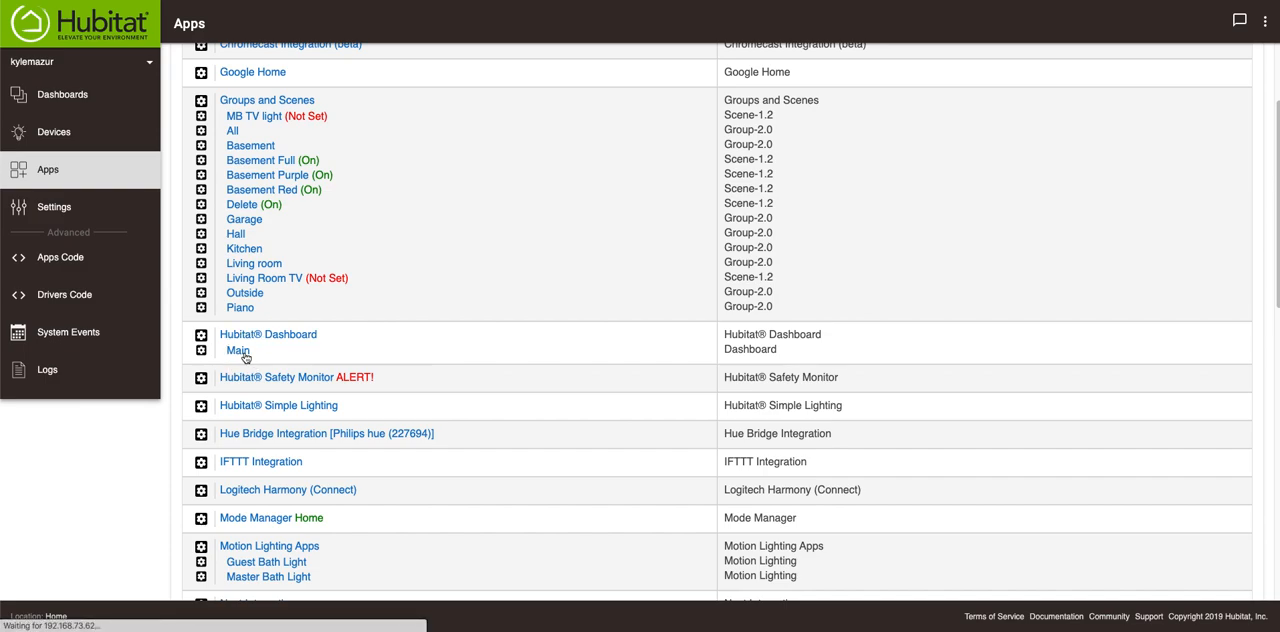
left_click(236, 350)
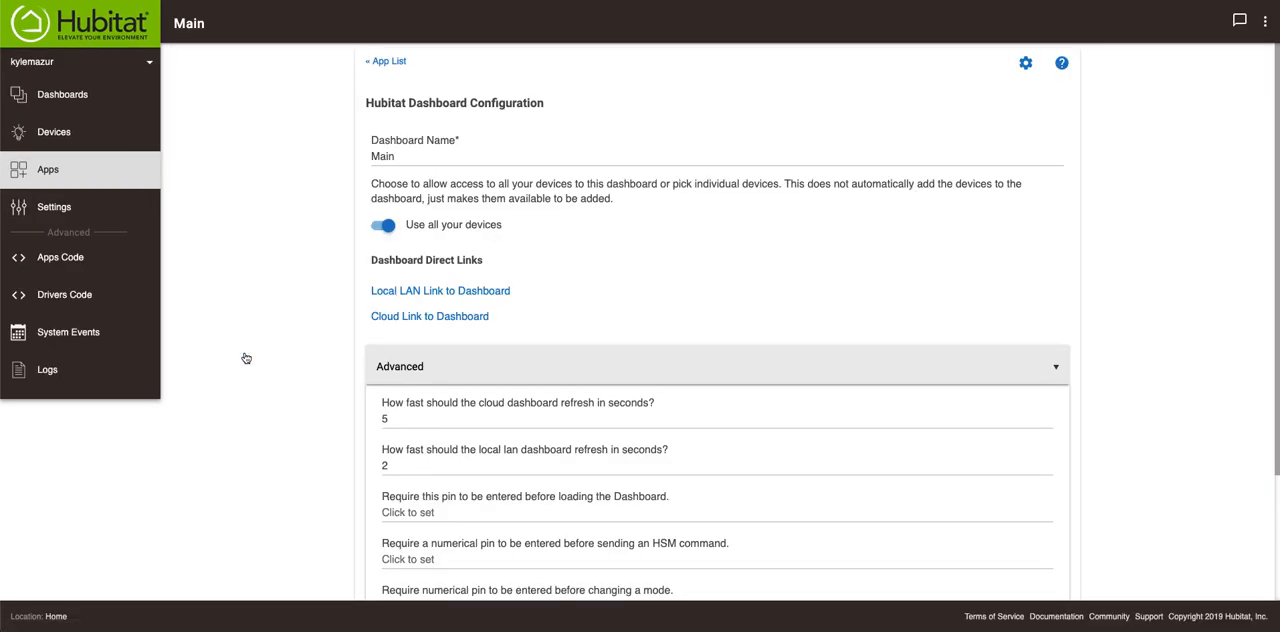
scroll("down", 3)
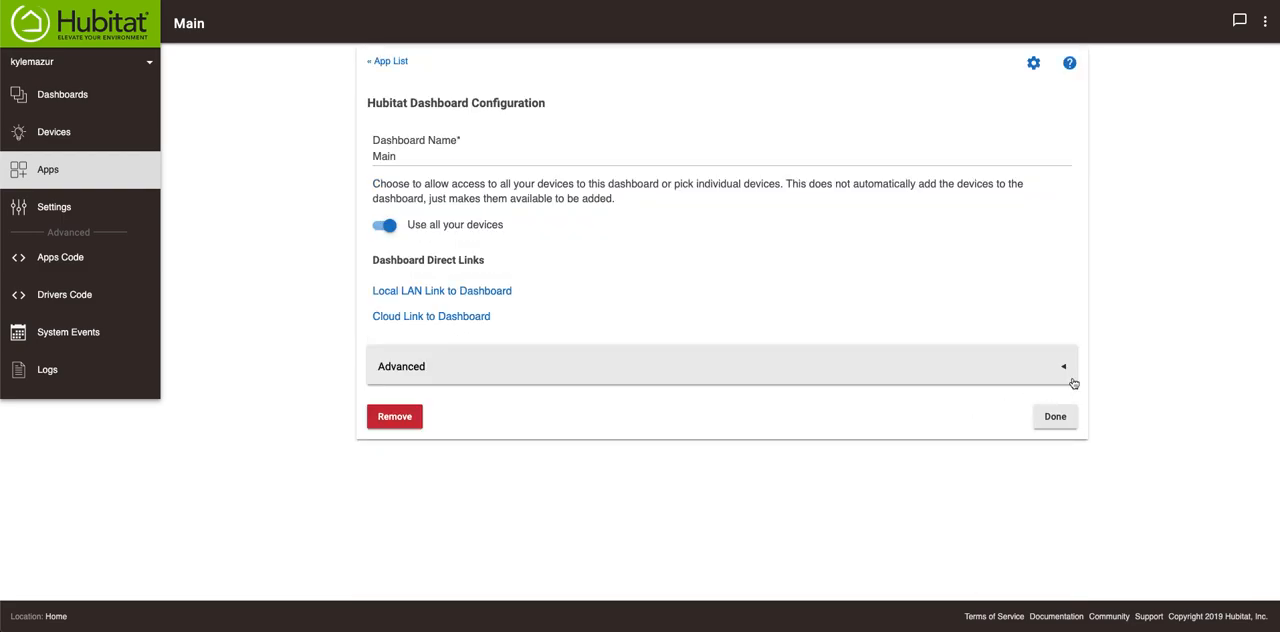
left_click(1056, 416)
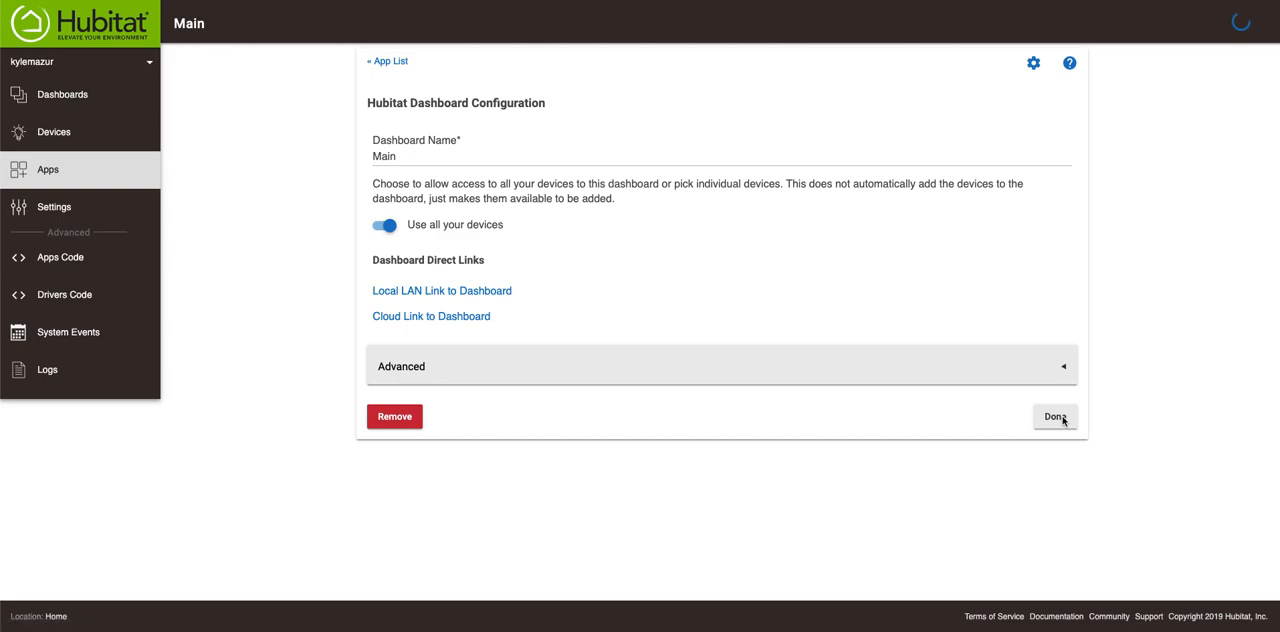
left_click(1052, 416)
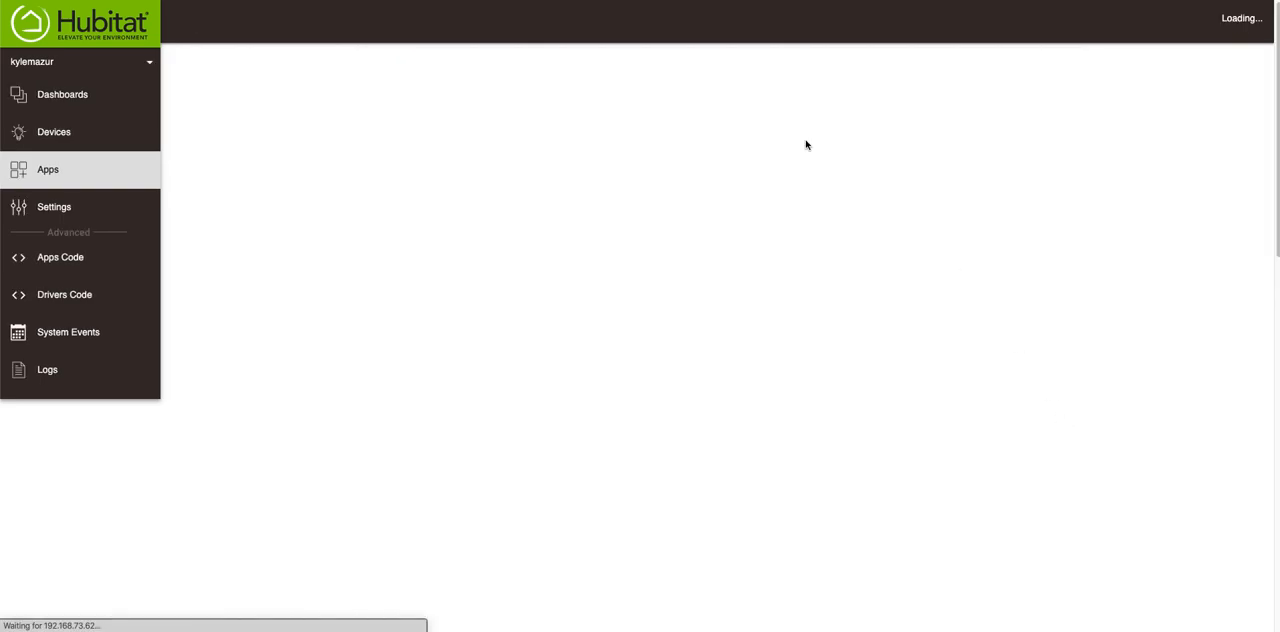
Return to the full-screen Main dashboard showing its tiles.
left_click(48, 168)
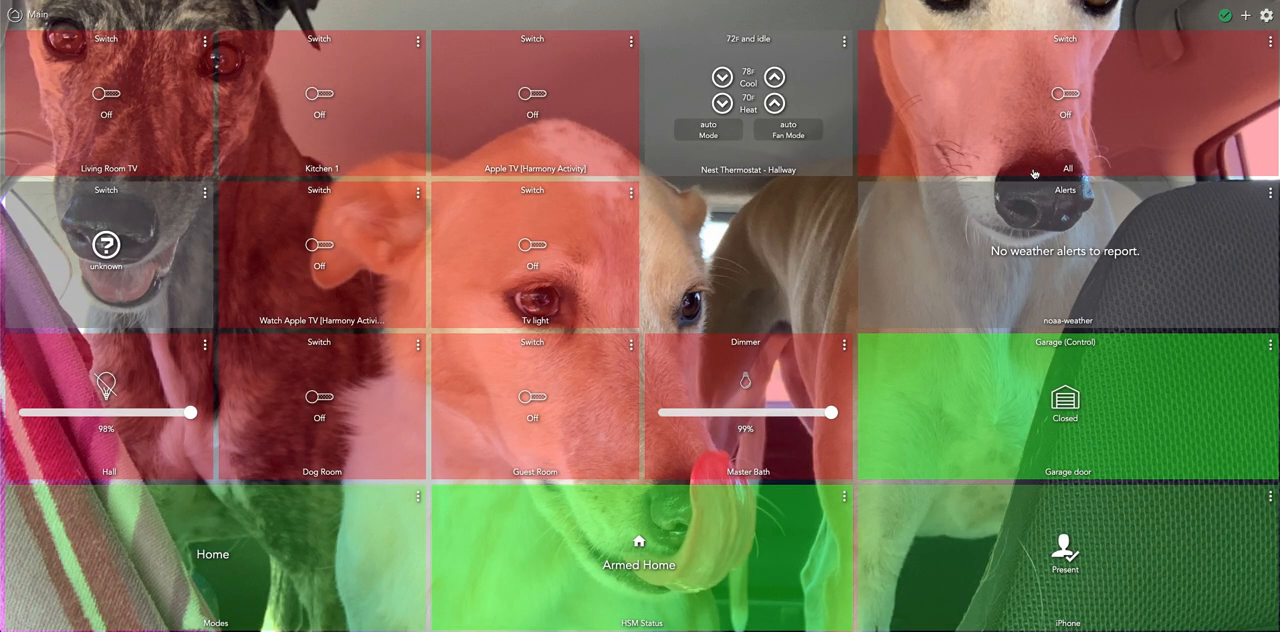
mouse_move(850, 344)
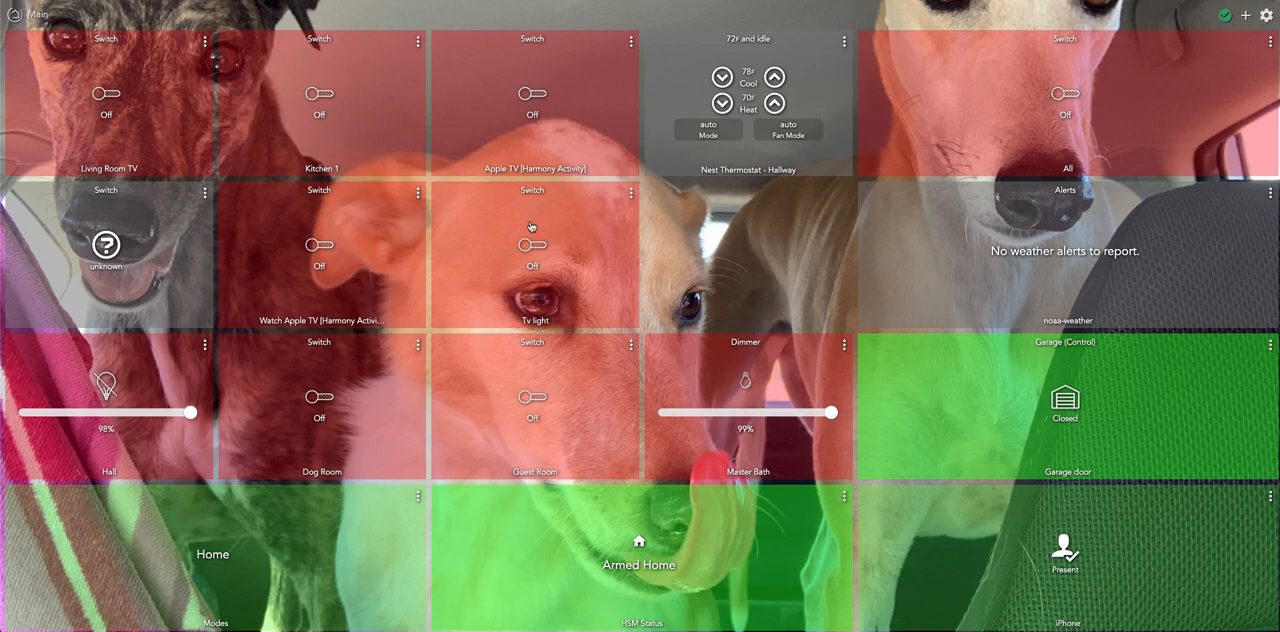
mouse_move(144, 258)
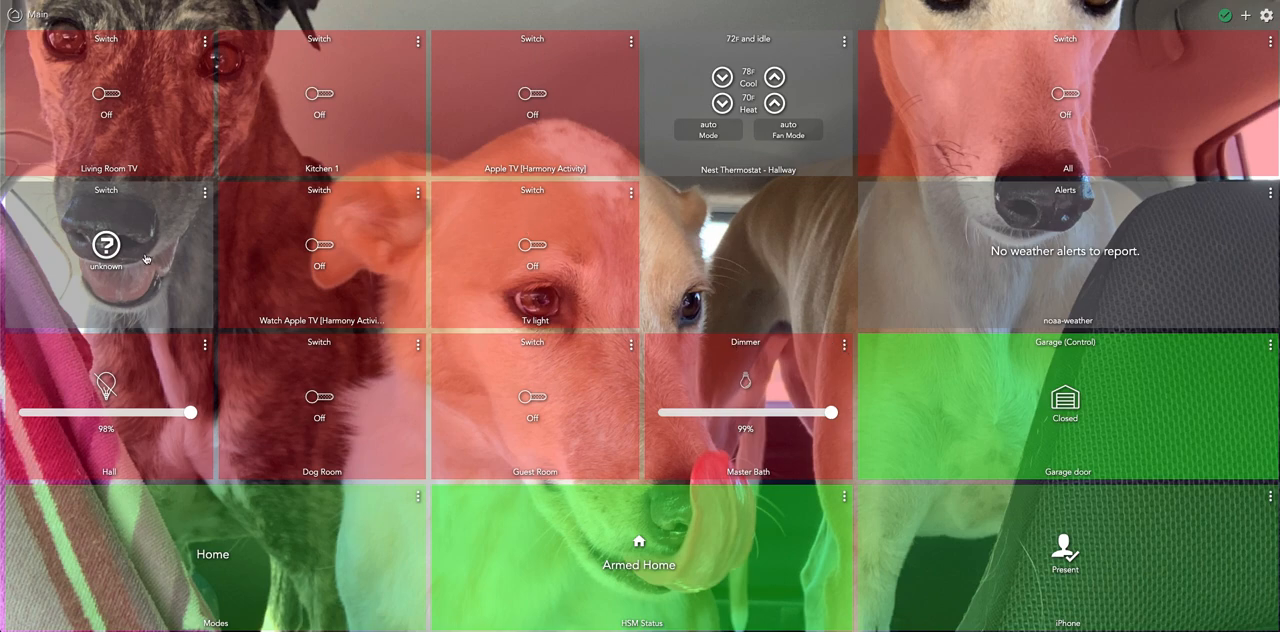
mouse_move(178, 210)
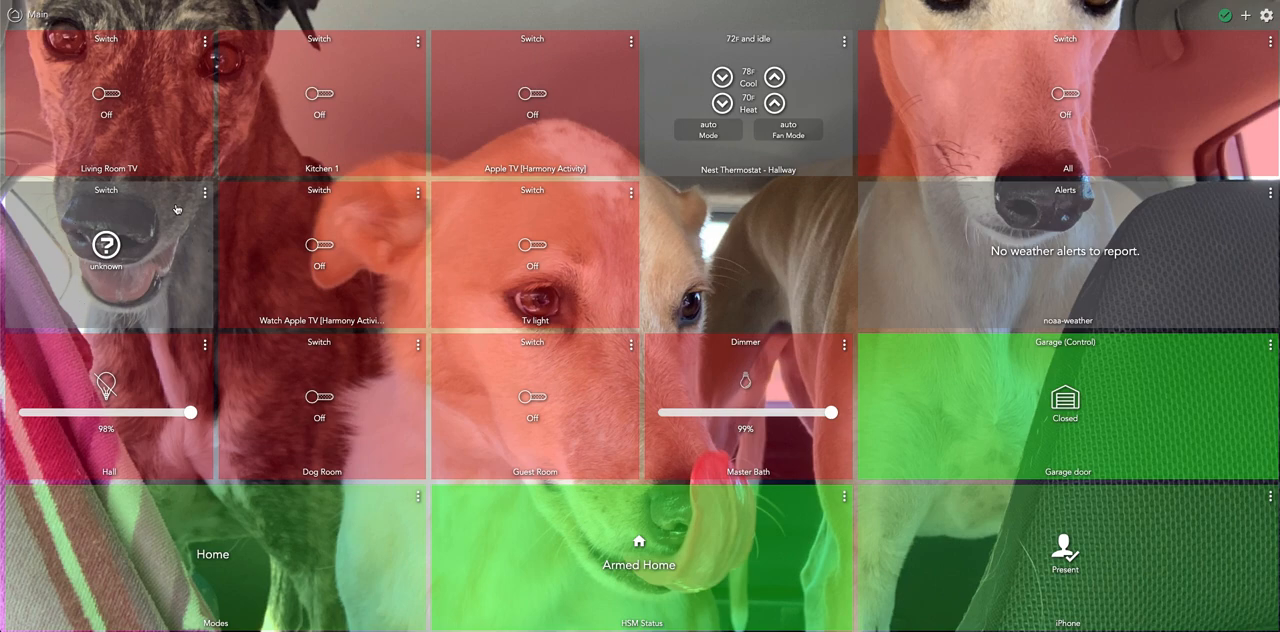
mouse_move(1266, 16)
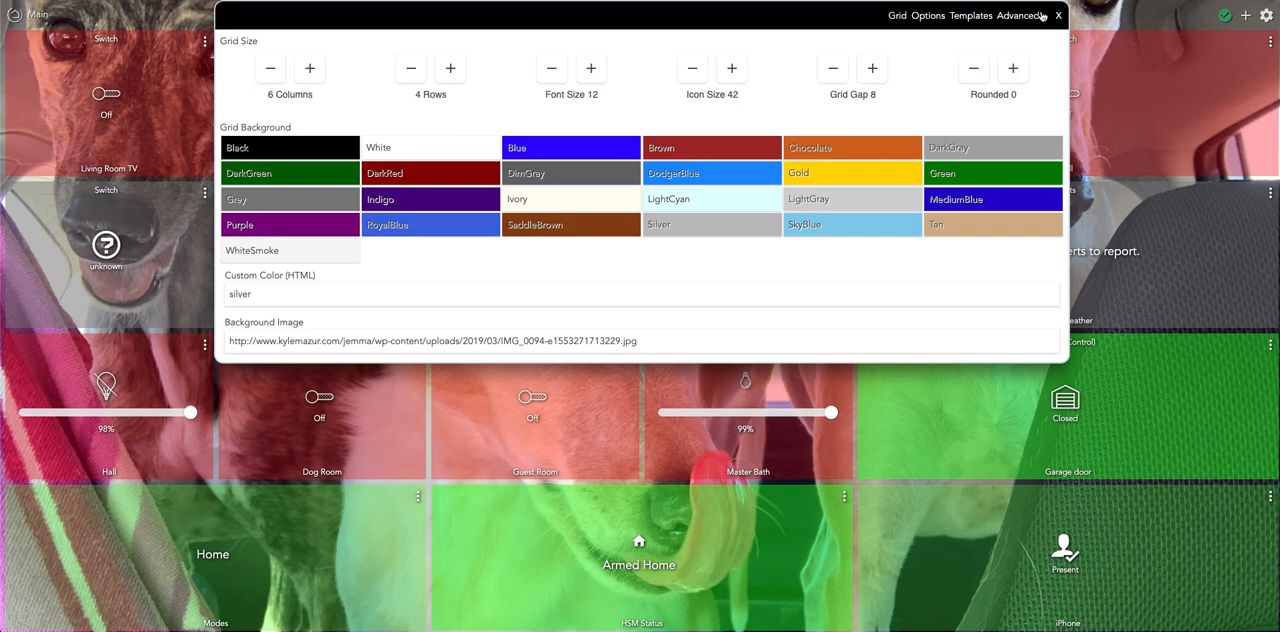
Delete the unknown tile 31 and move the Master Bath dimmer tile 26 to column 1, row 2.
left_click(1058, 16)
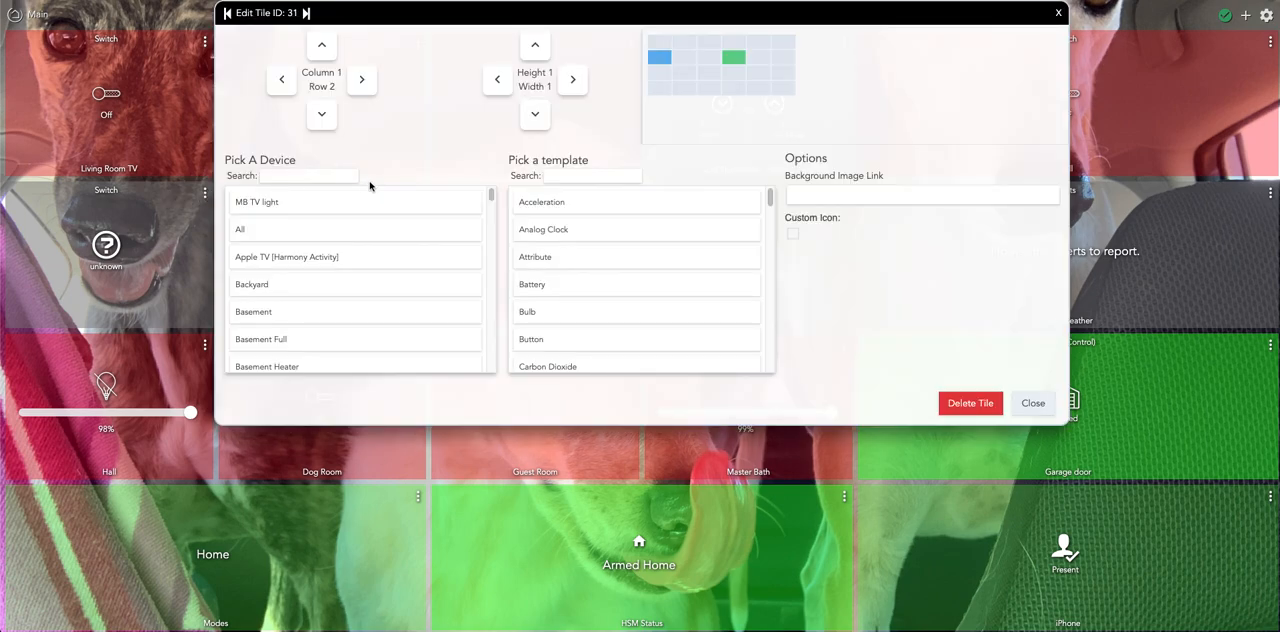
mouse_move(970, 404)
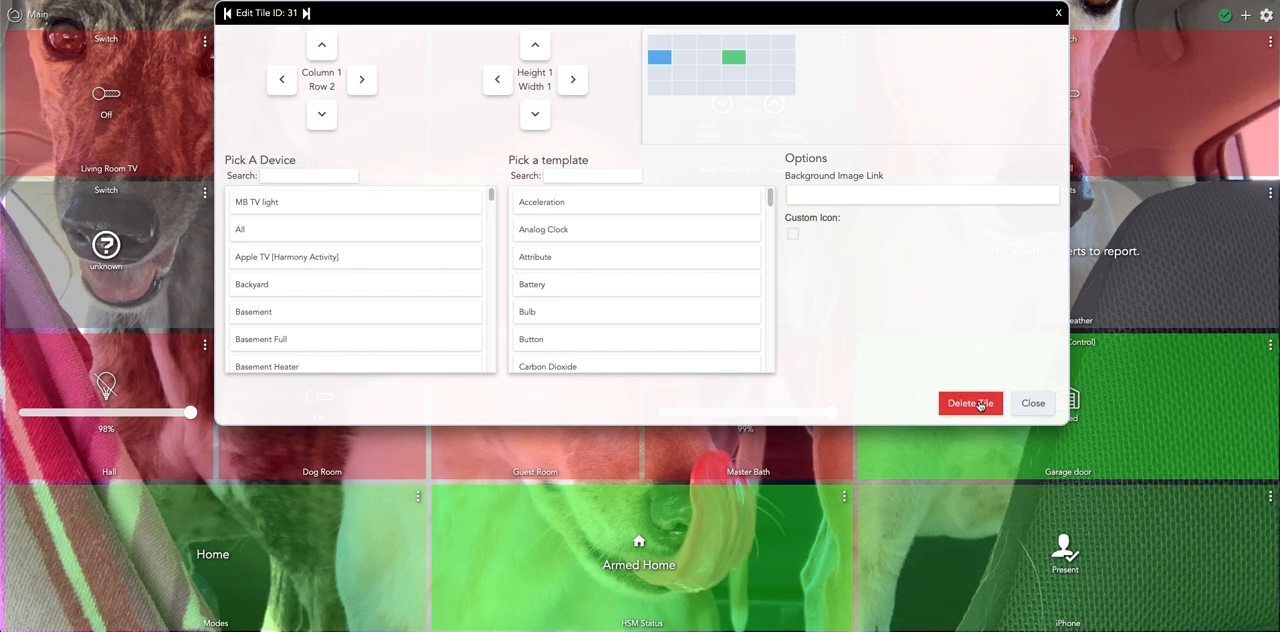
left_click(972, 404)
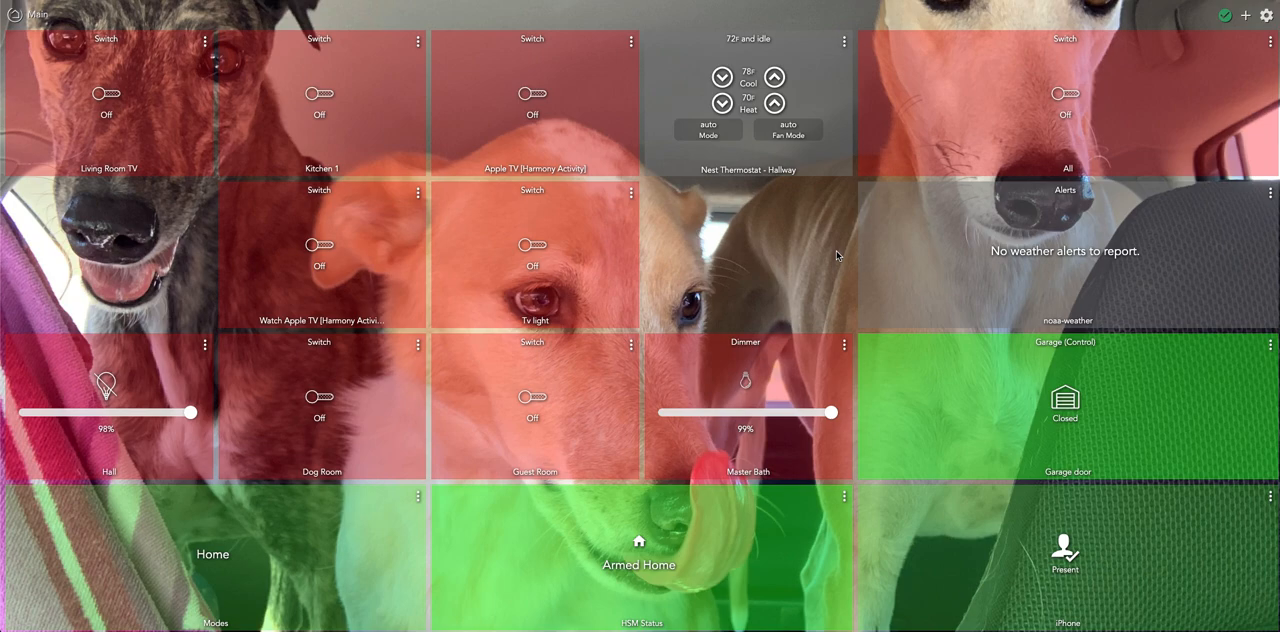
mouse_move(844, 348)
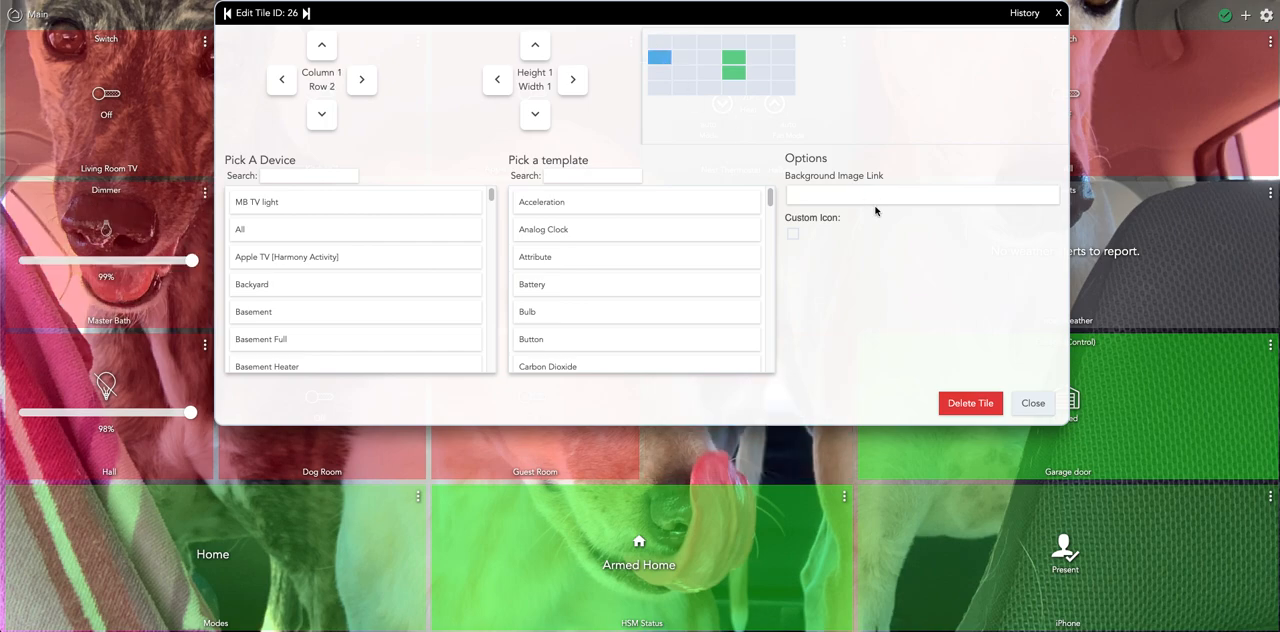
mouse_move(1032, 404)
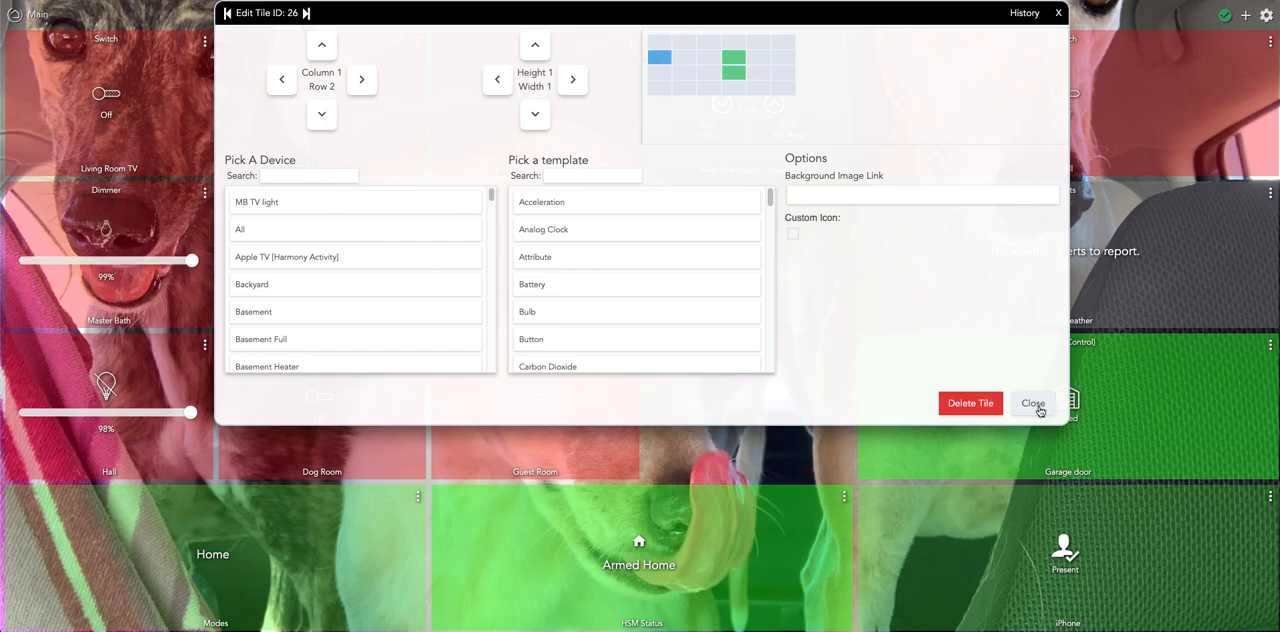
left_click(1032, 404)
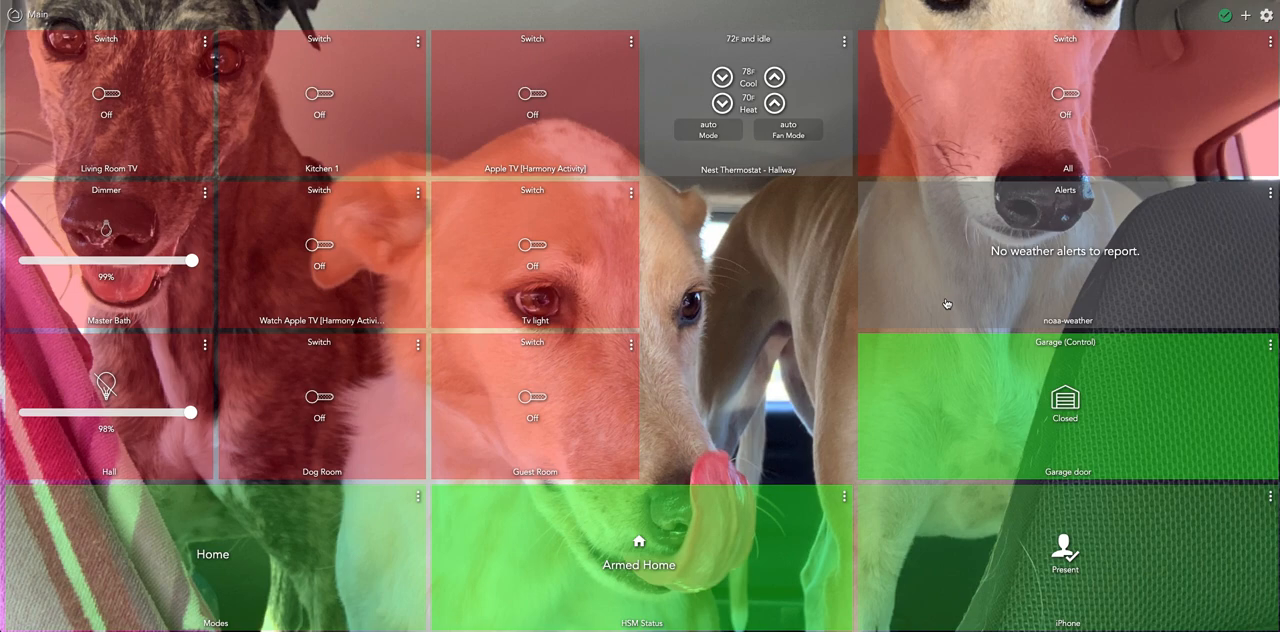
mouse_move(500, 216)
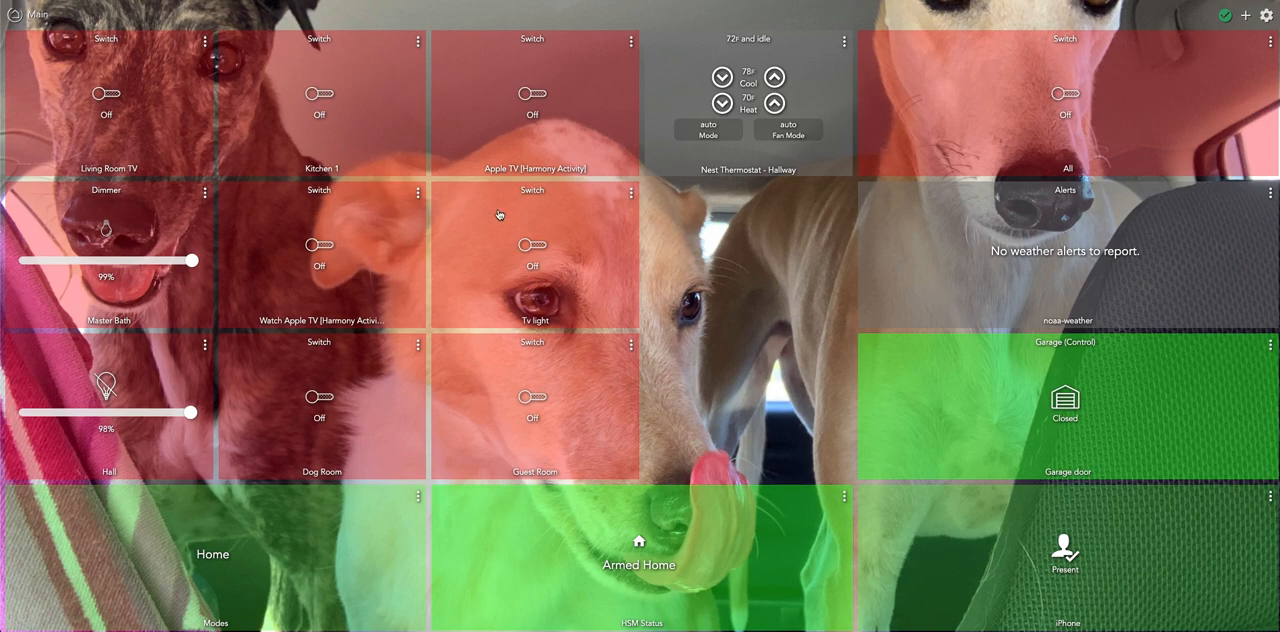
mouse_move(1248, 14)
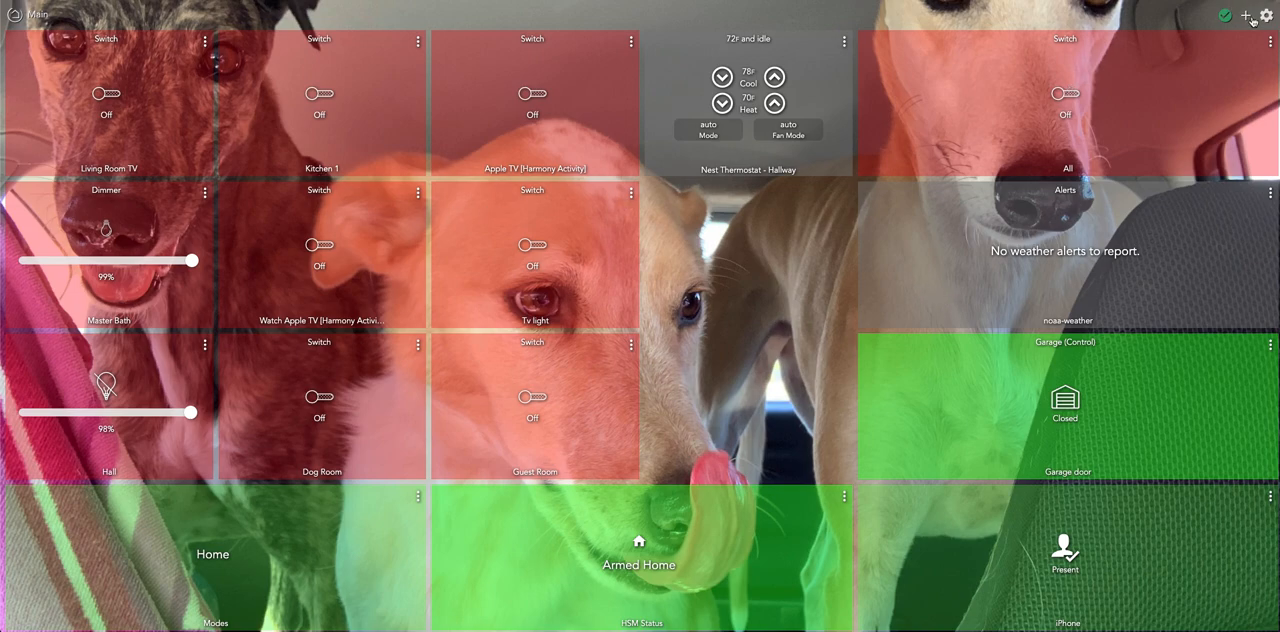
Add a Basement Full tile with the Switch template at column 4, row 2.
left_click(1248, 12)
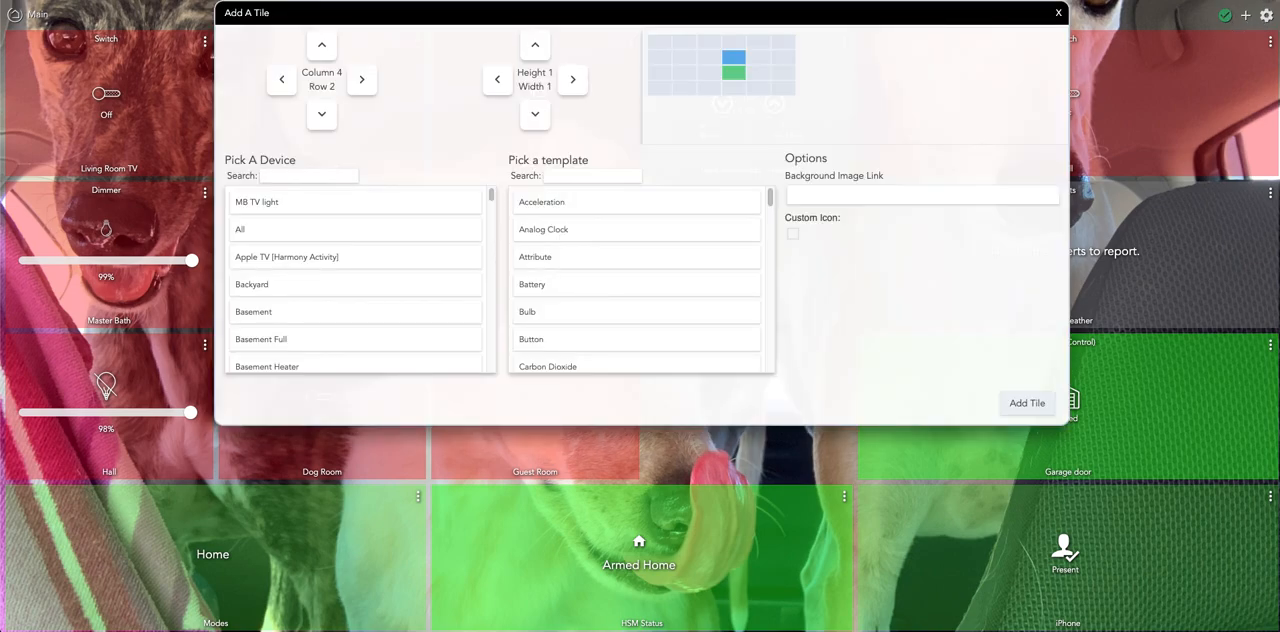
mouse_move(292, 300)
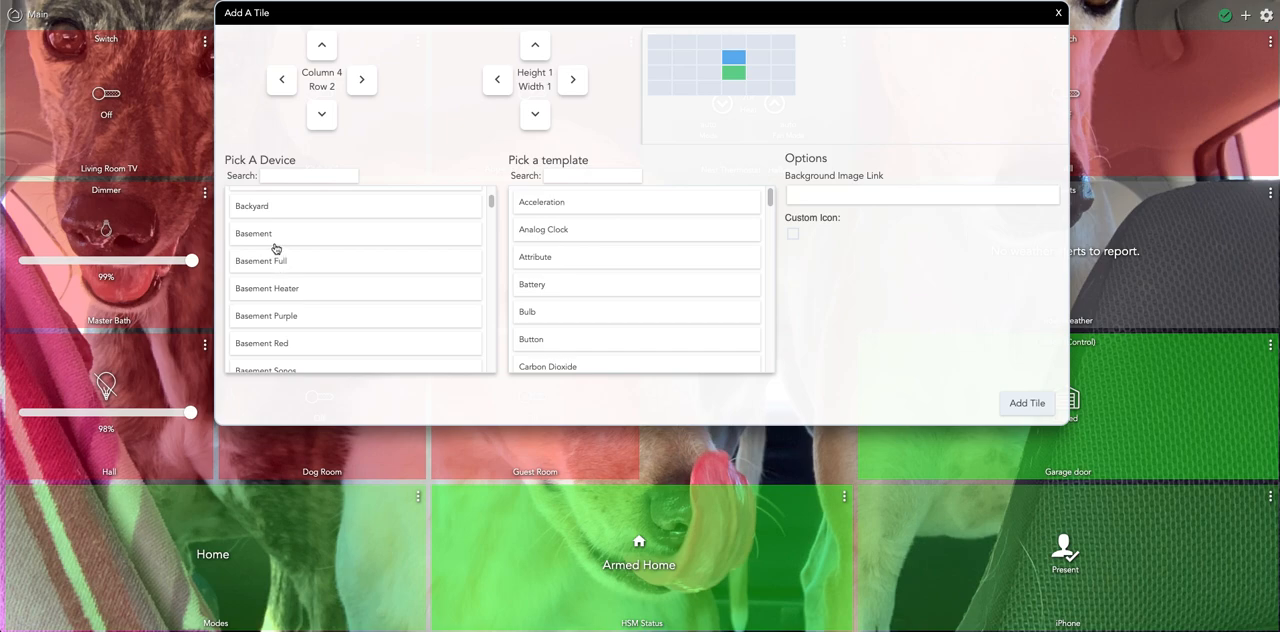
mouse_move(332, 258)
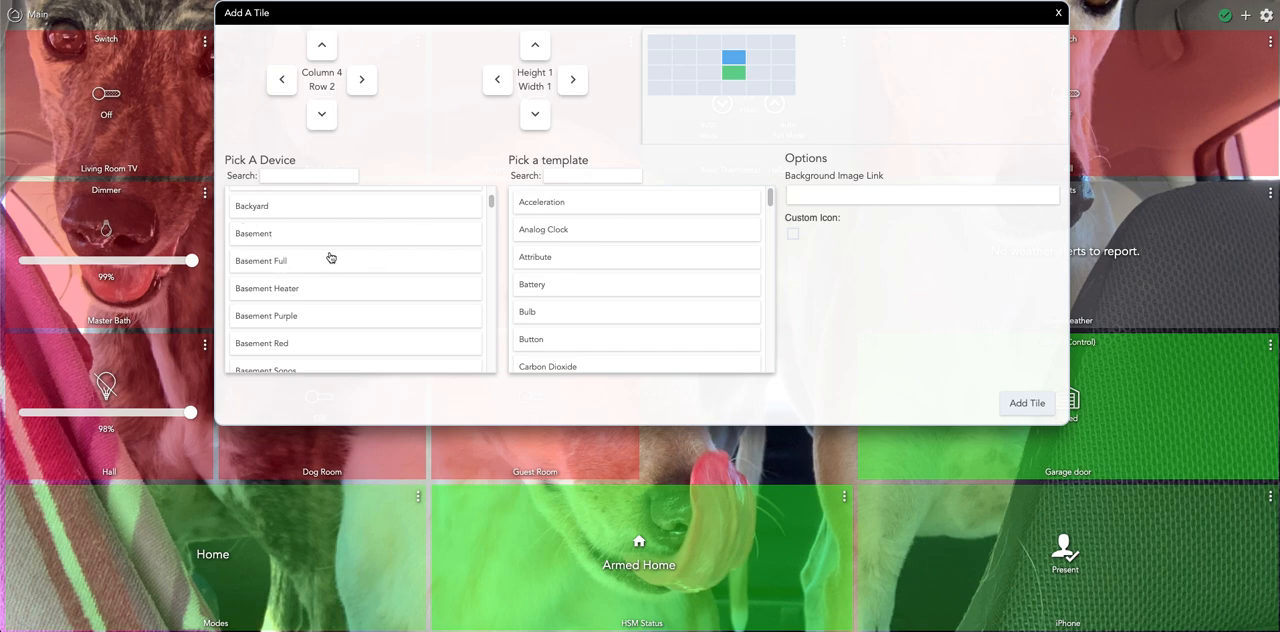
mouse_move(272, 296)
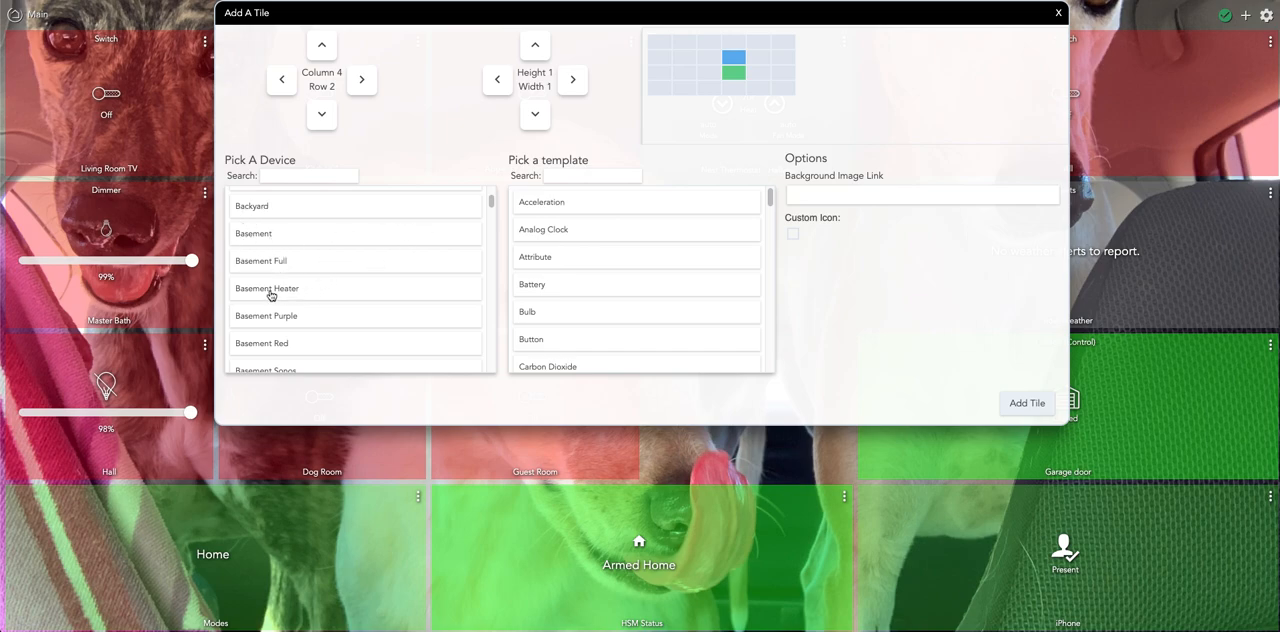
mouse_move(274, 264)
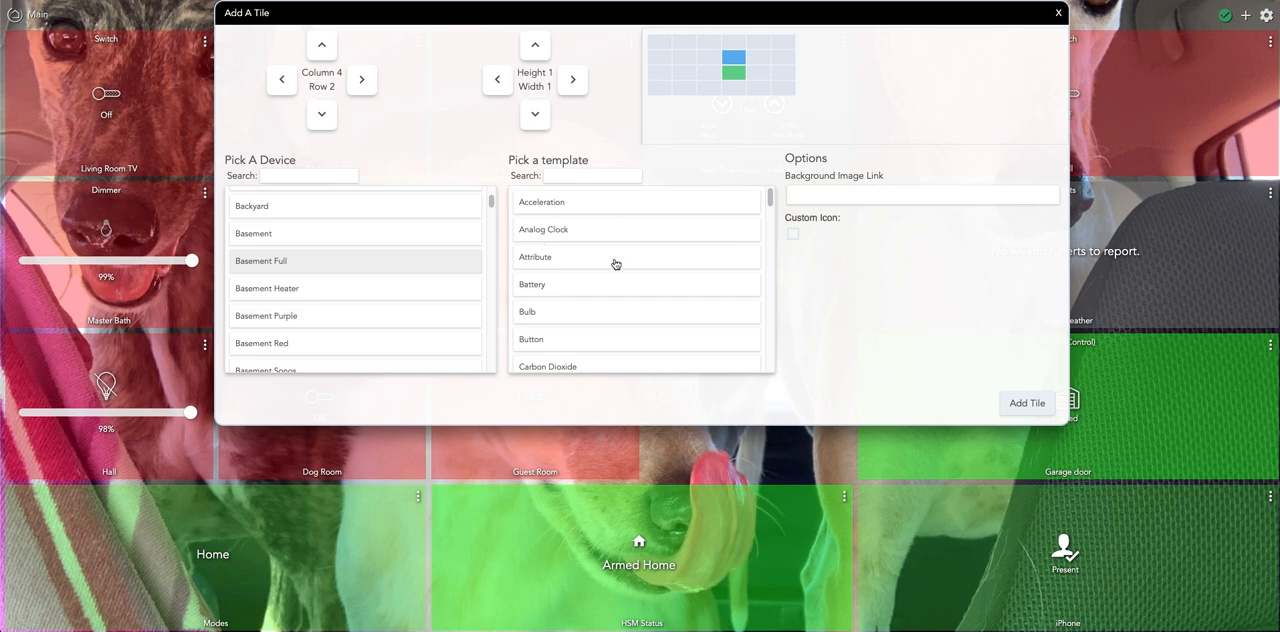
scroll("down", 3)
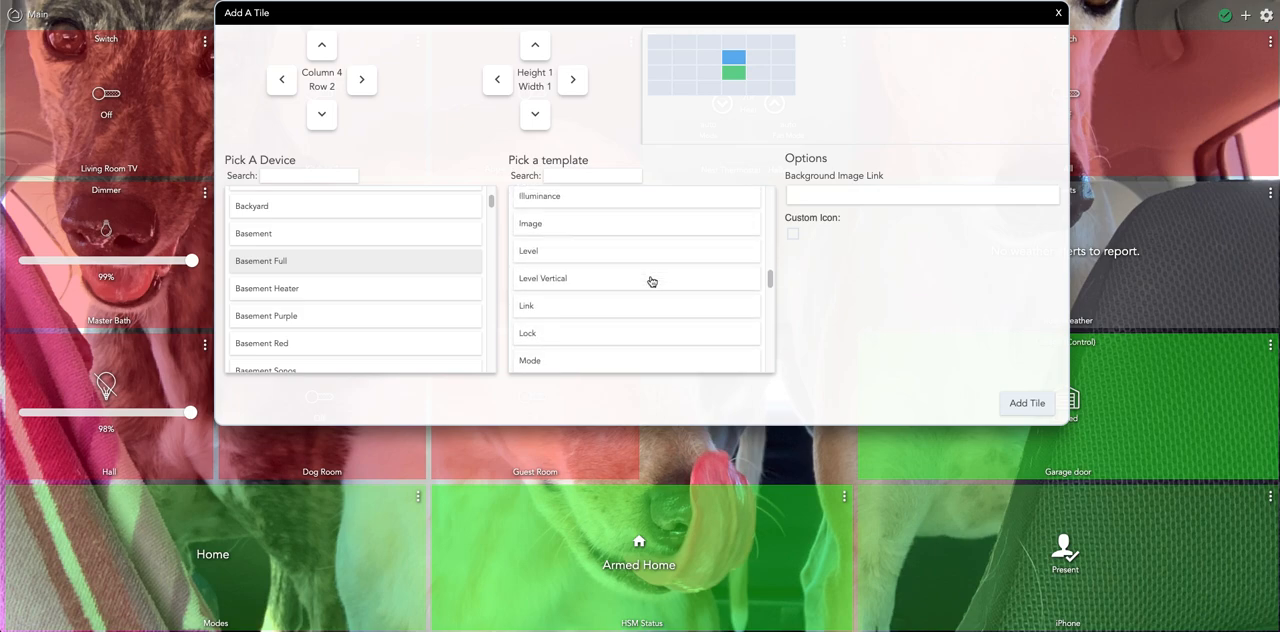
scroll("down", 3)
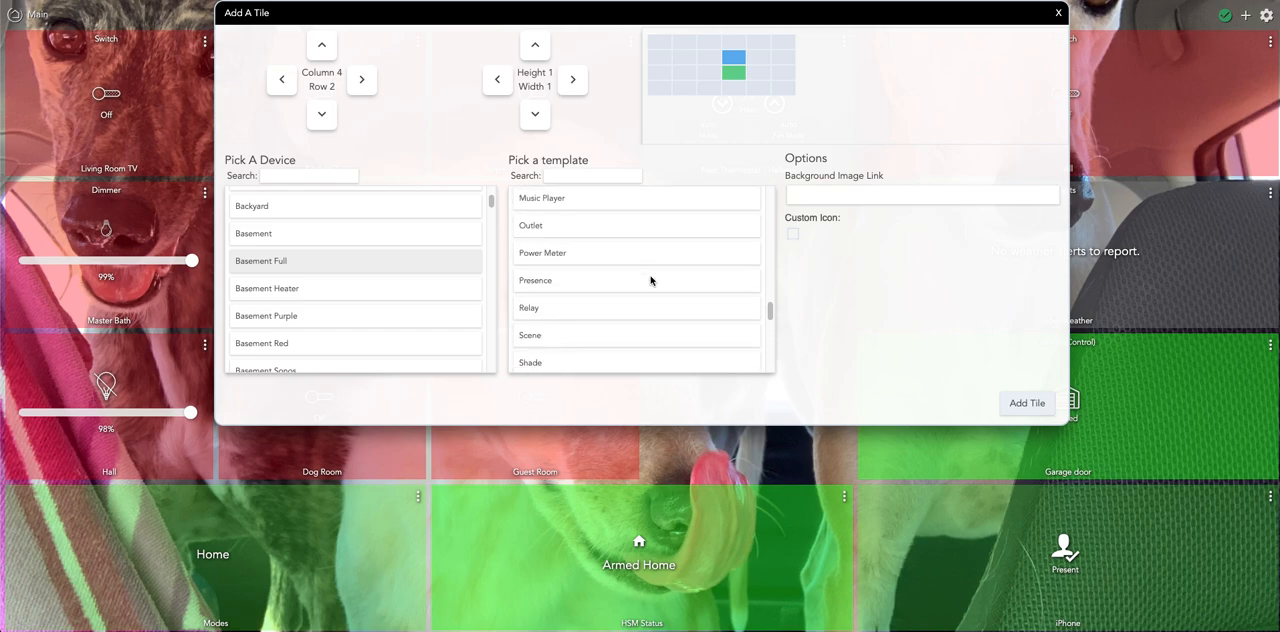
scroll("down", 3)
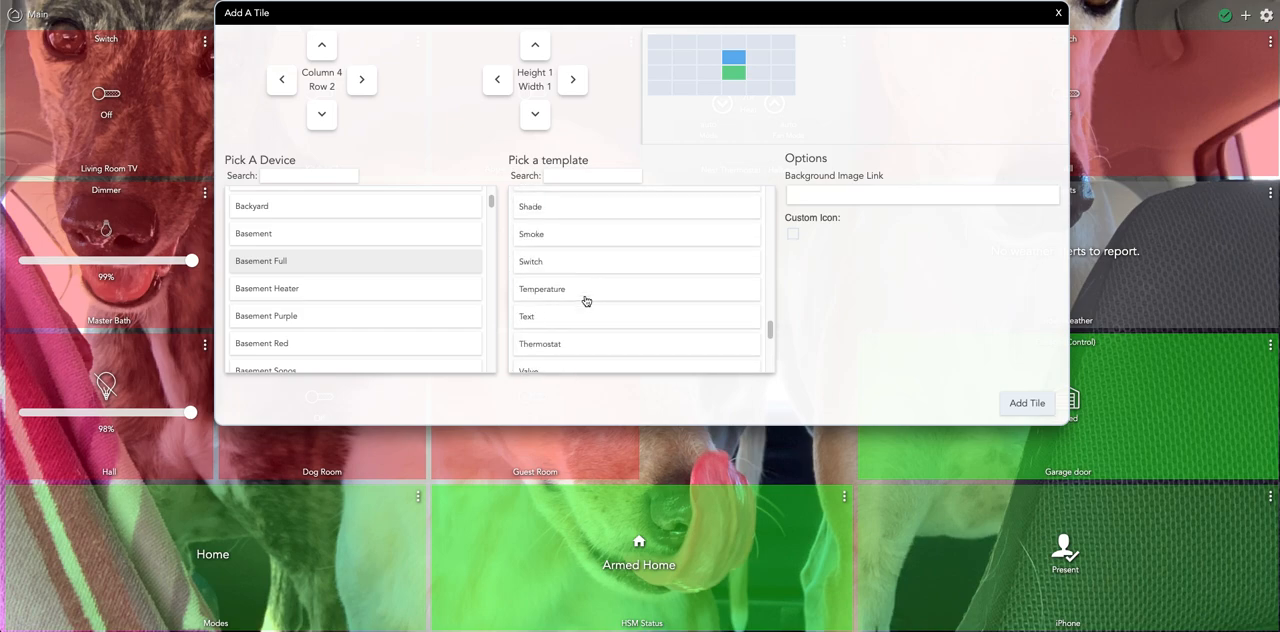
left_click(636, 260)
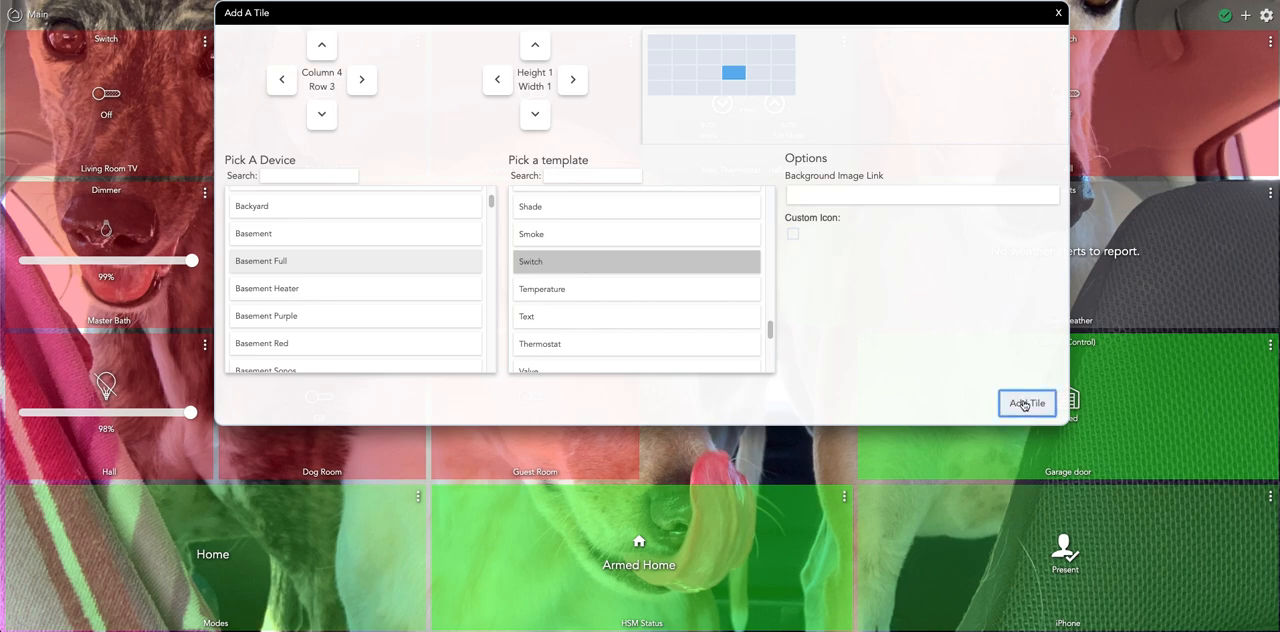
left_click(1028, 402)
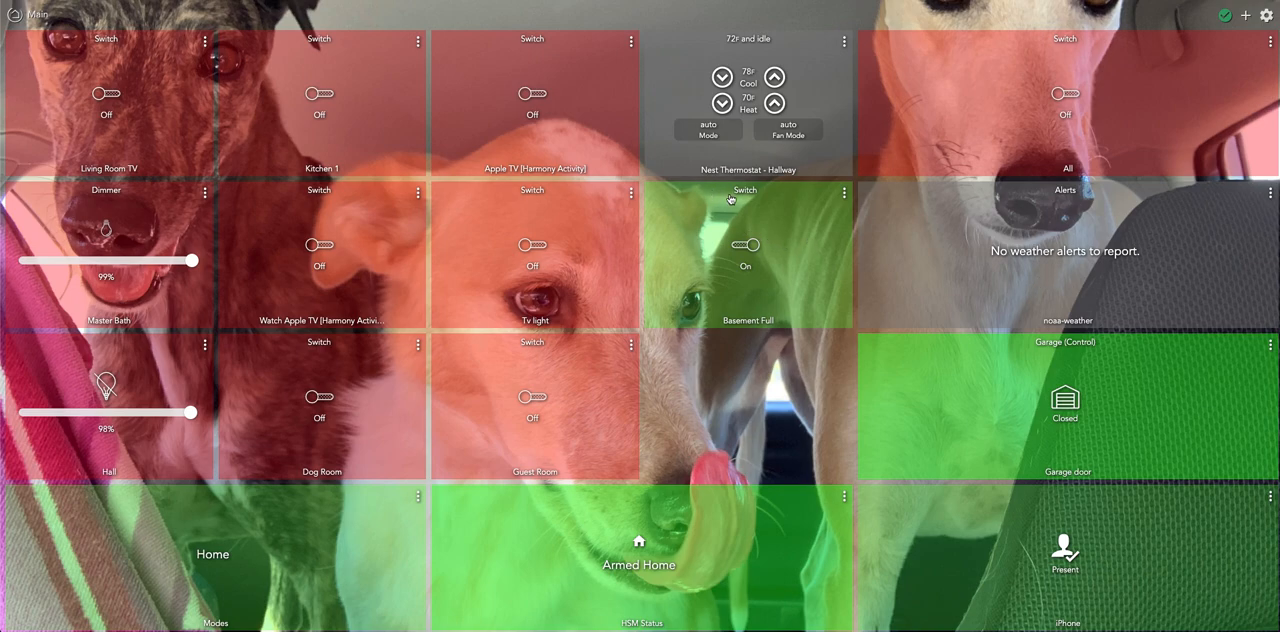
left_click(744, 244)
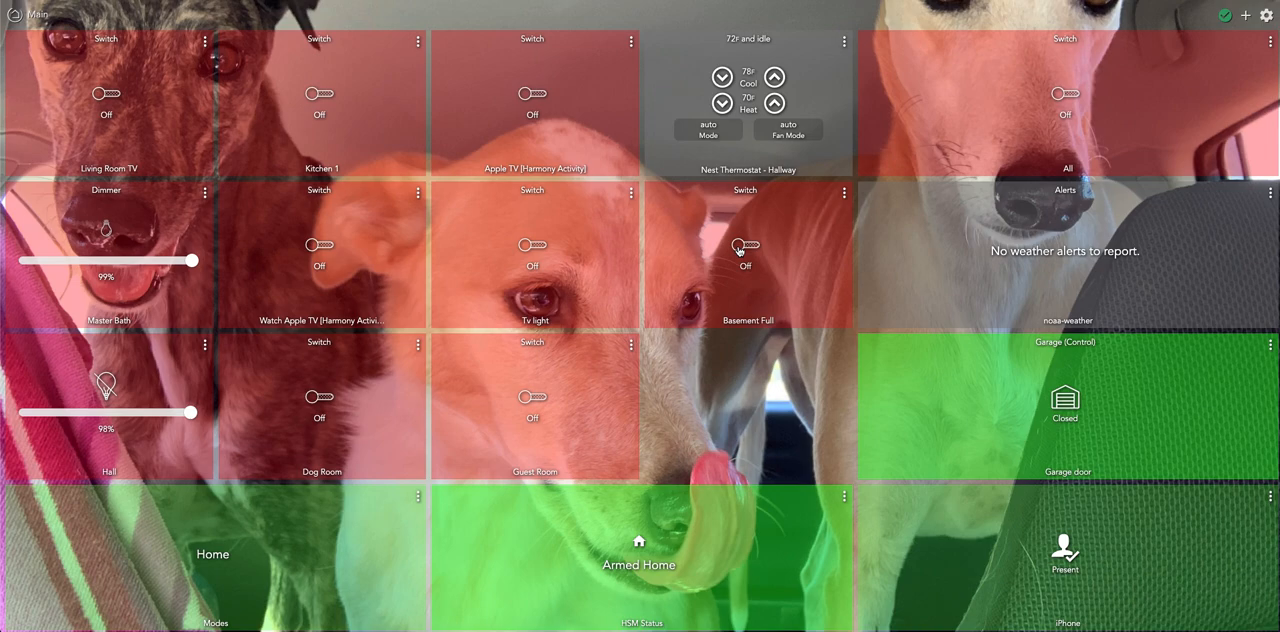
left_click(748, 244)
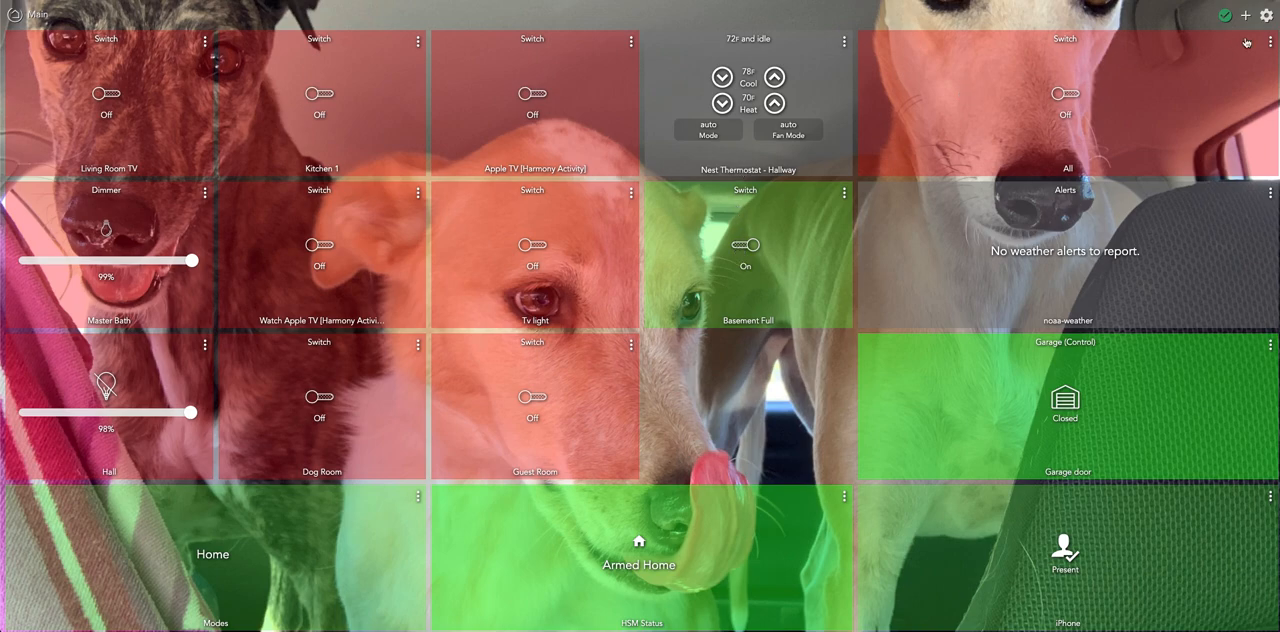
Add a Basement Purple tile with the Switch template at column 4, row 3.
left_click(1242, 14)
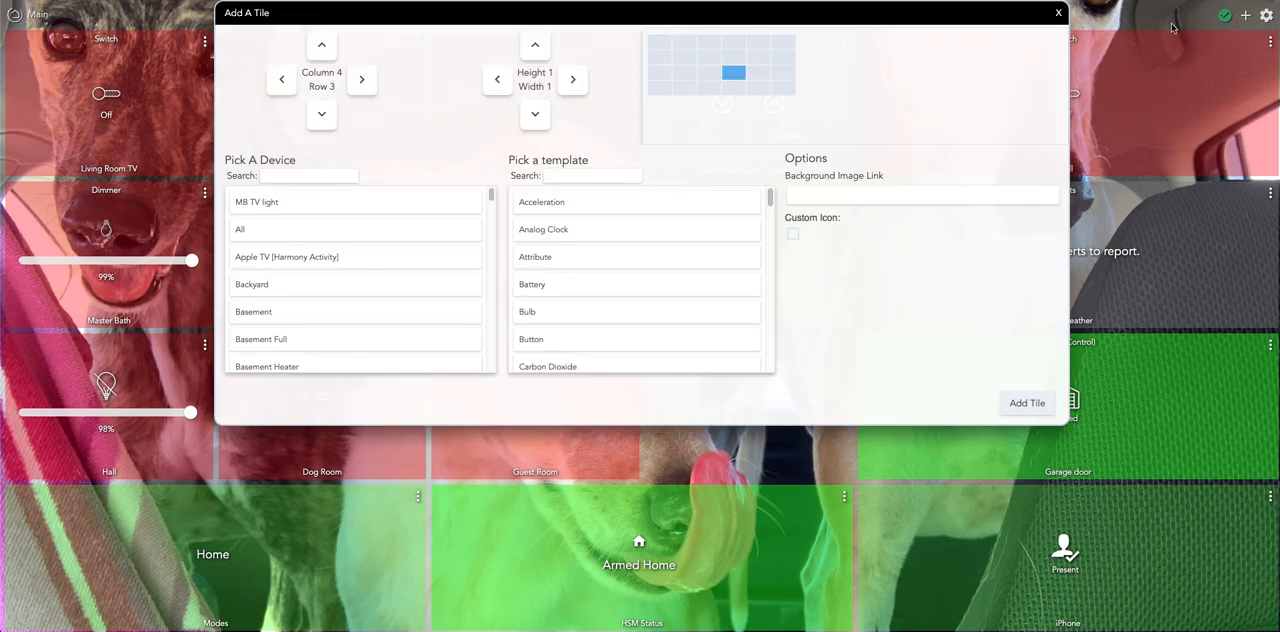
mouse_move(384, 296)
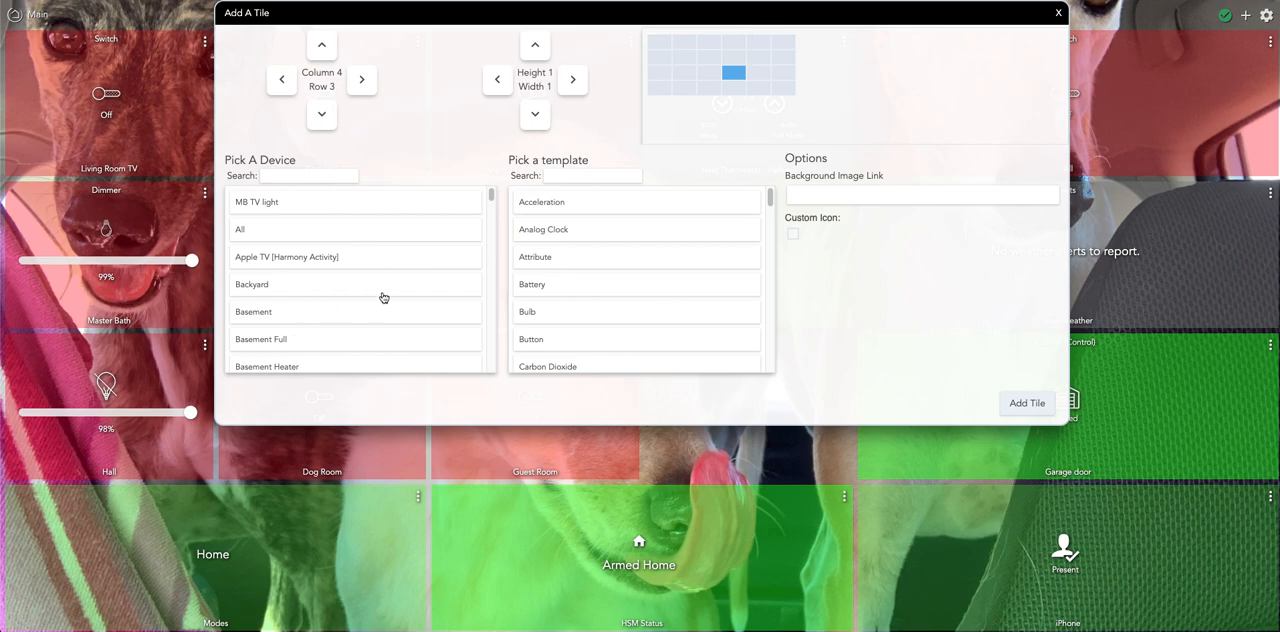
scroll("down", 3)
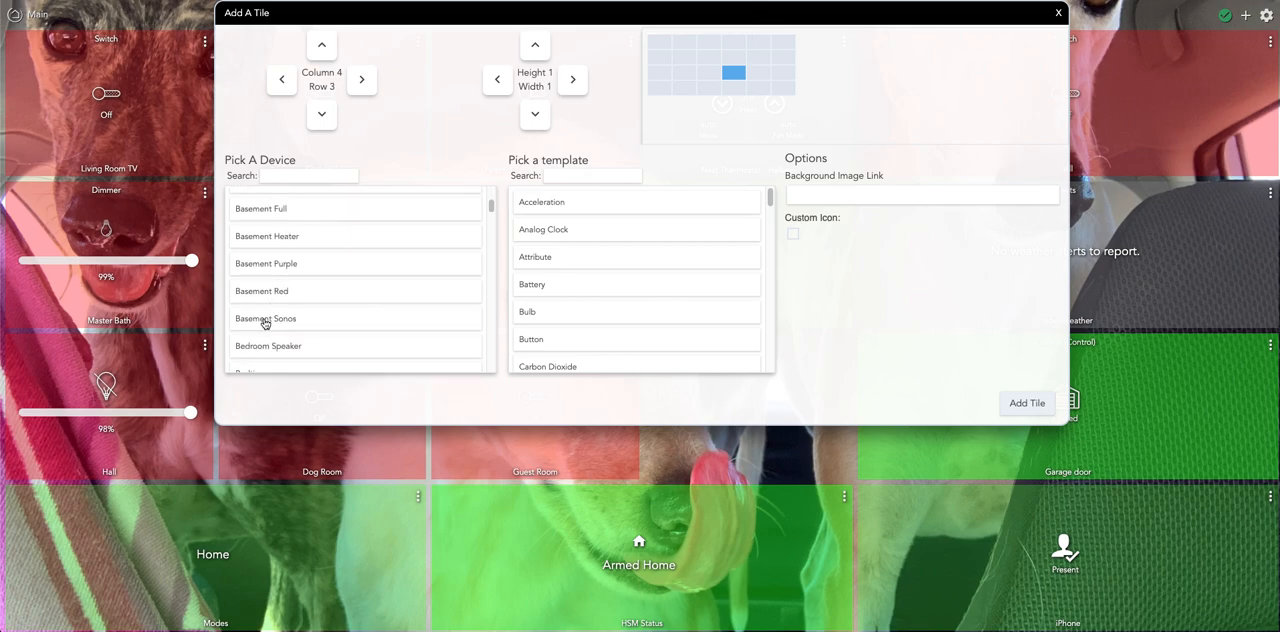
mouse_move(284, 272)
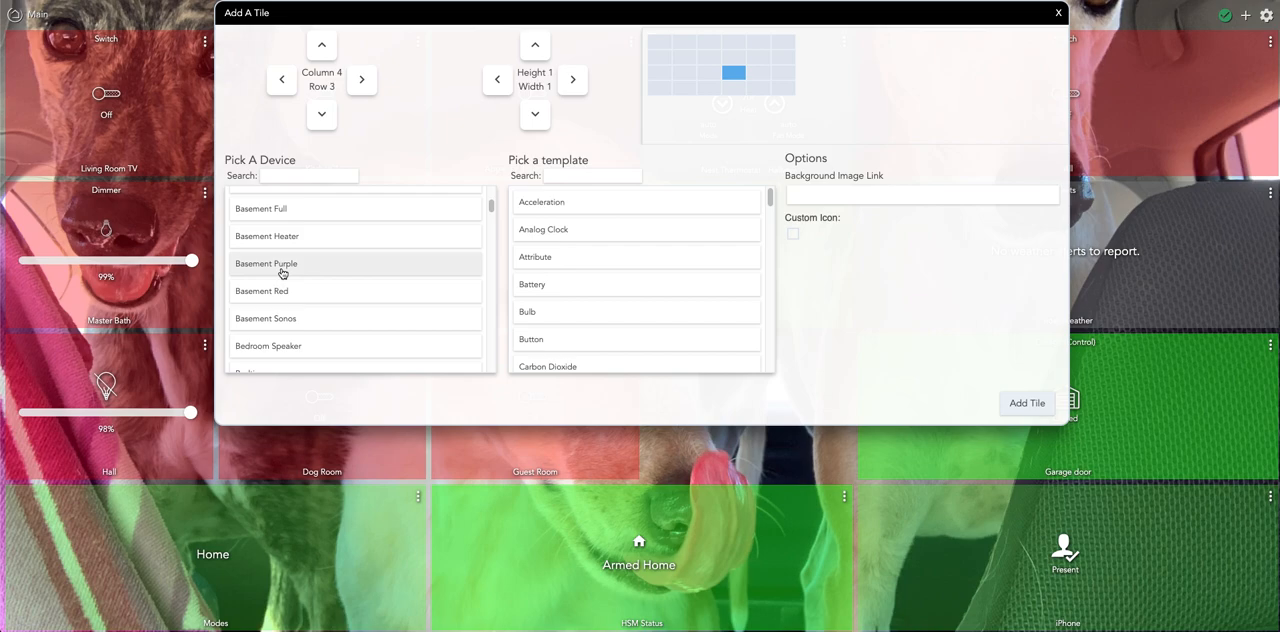
scroll("down", 3)
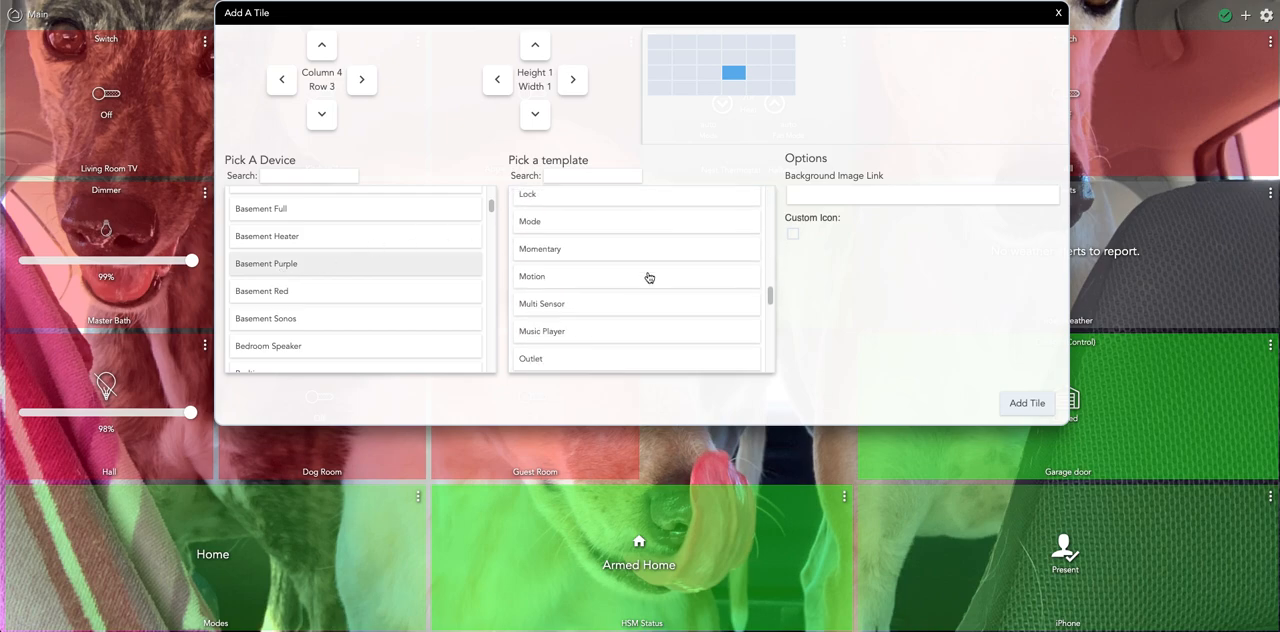
scroll("down", 3)
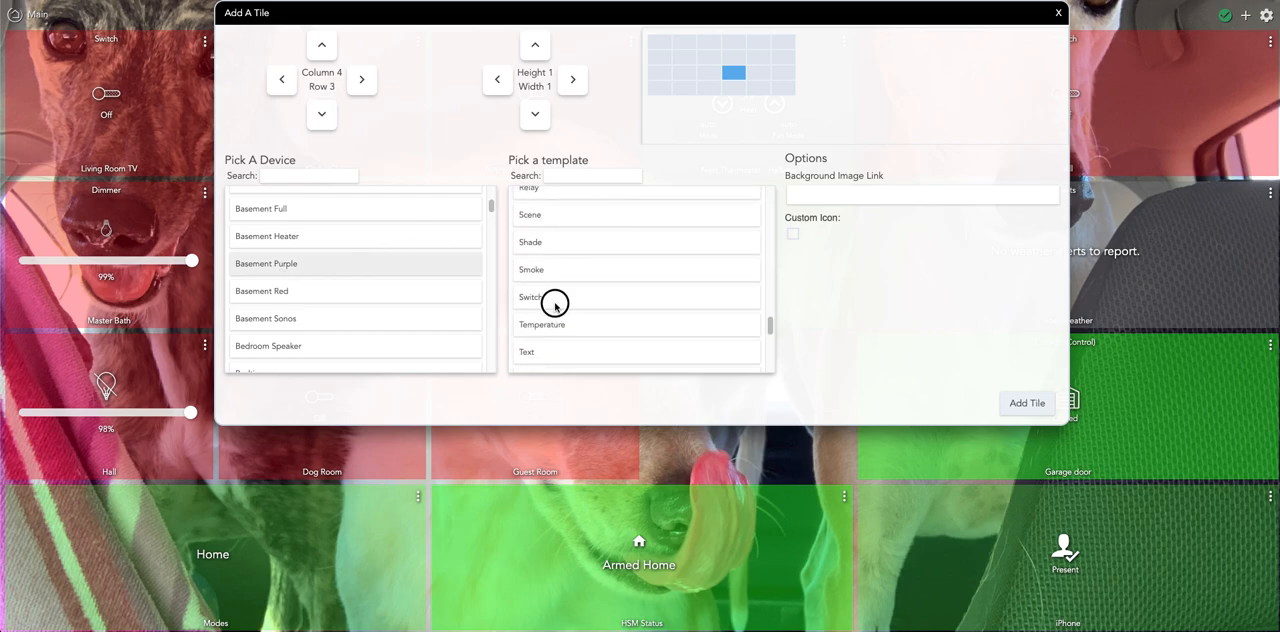
left_click(532, 296)
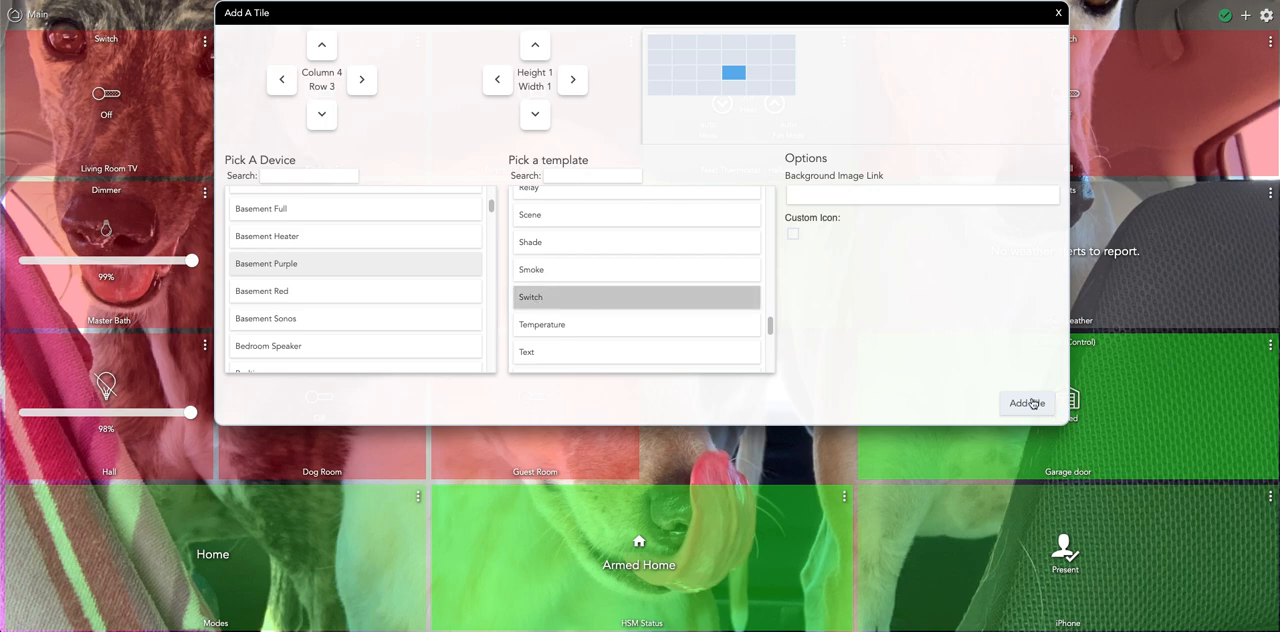
left_click(1028, 404)
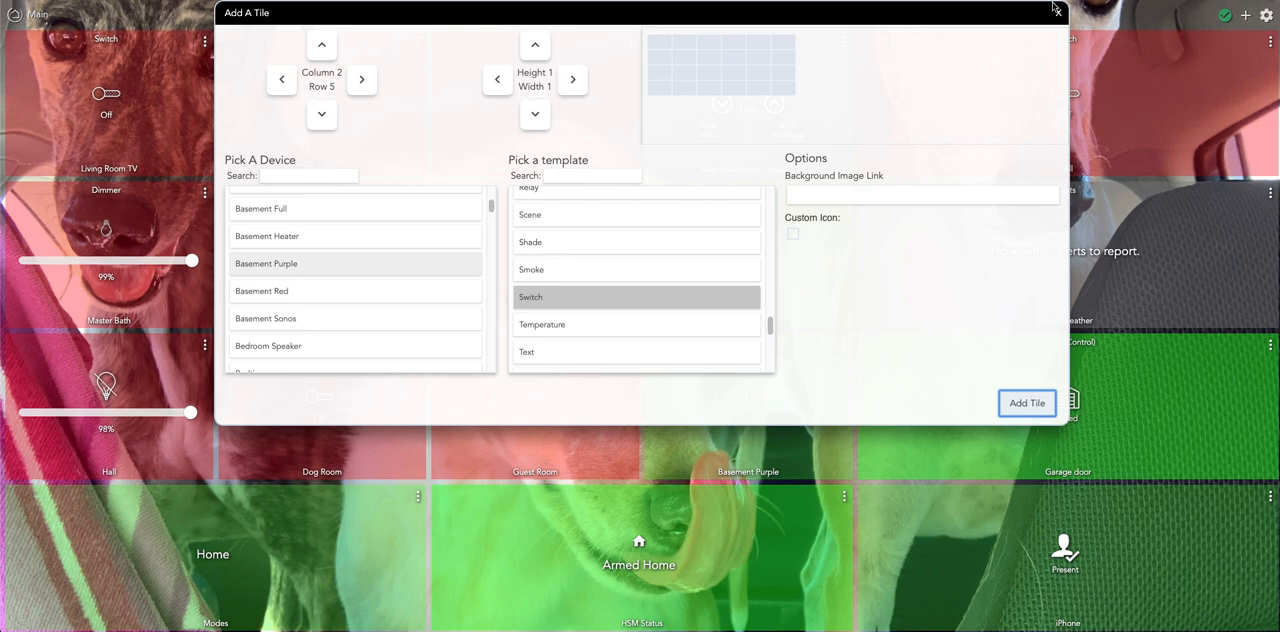
left_click(1056, 8)
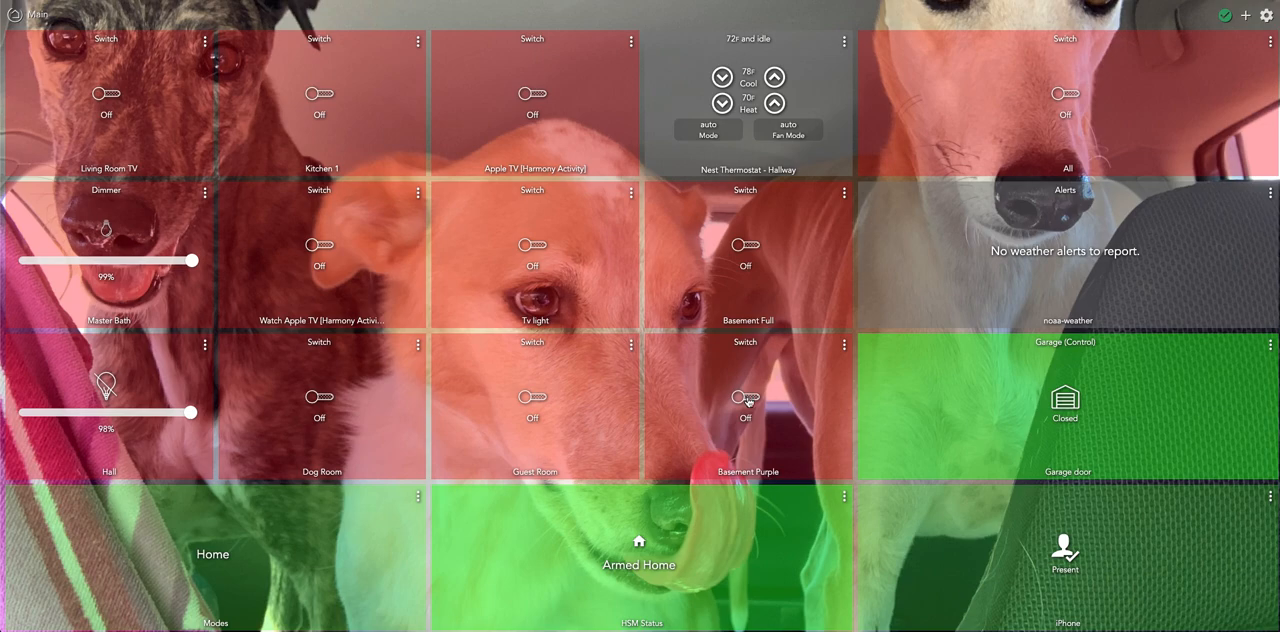
Switch on both the Basement Purple and Basement Full tiles.
left_click(744, 396)
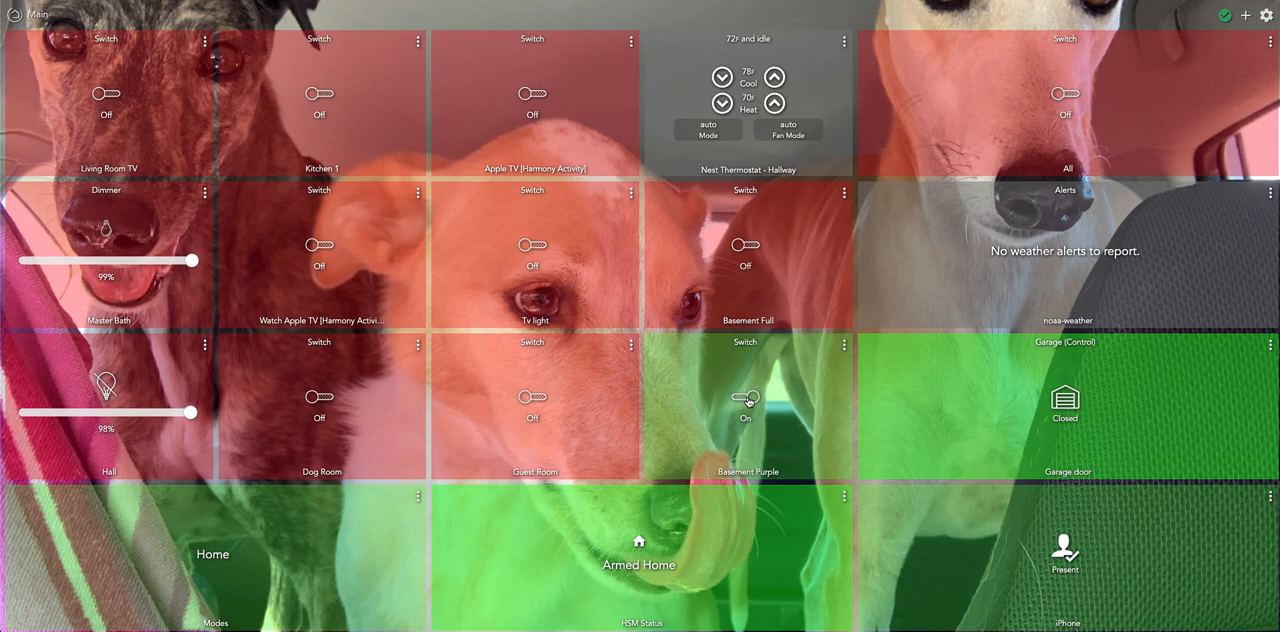
left_click(744, 244)
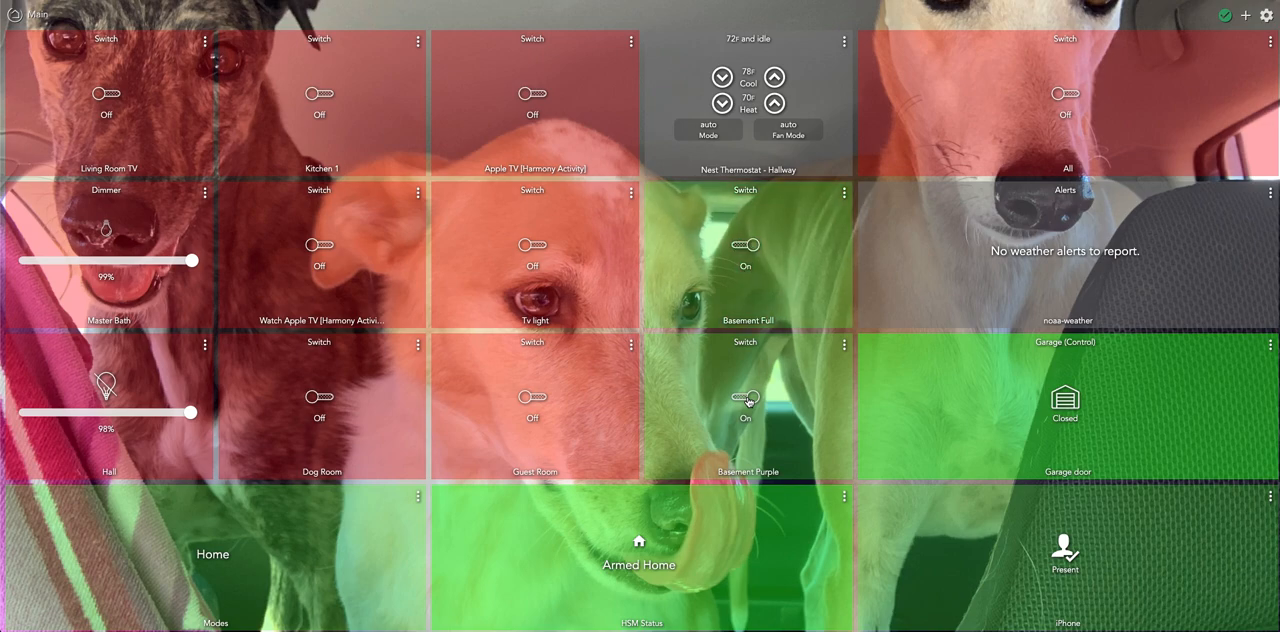
mouse_move(822, 232)
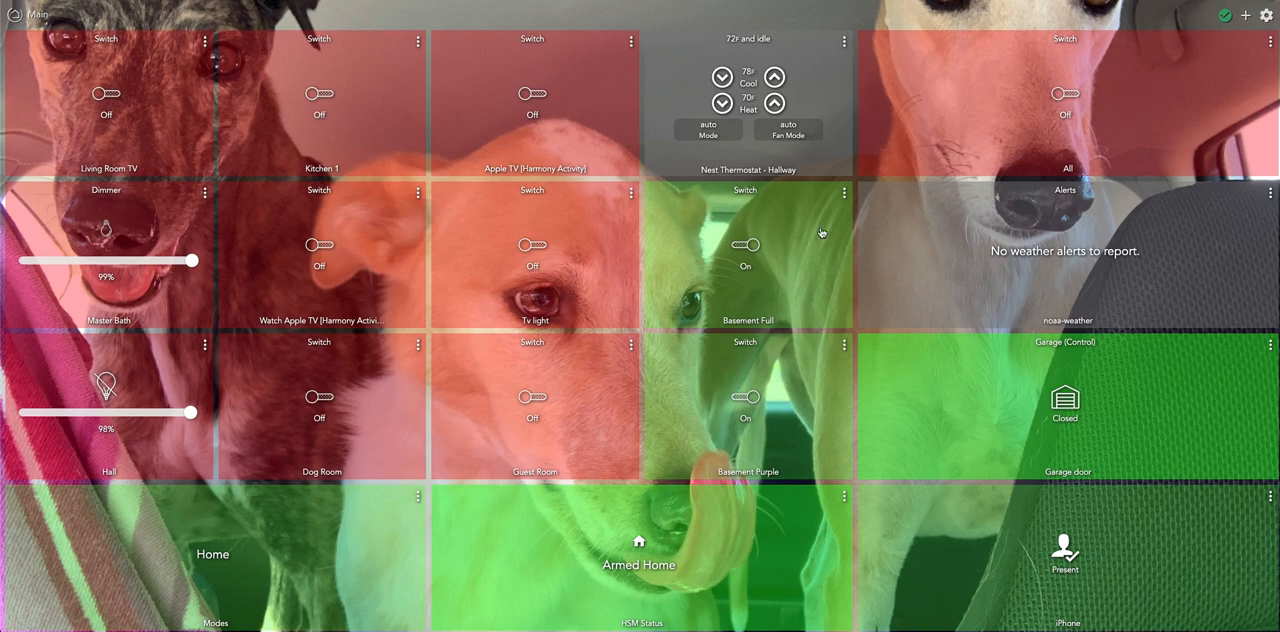
mouse_move(860, 350)
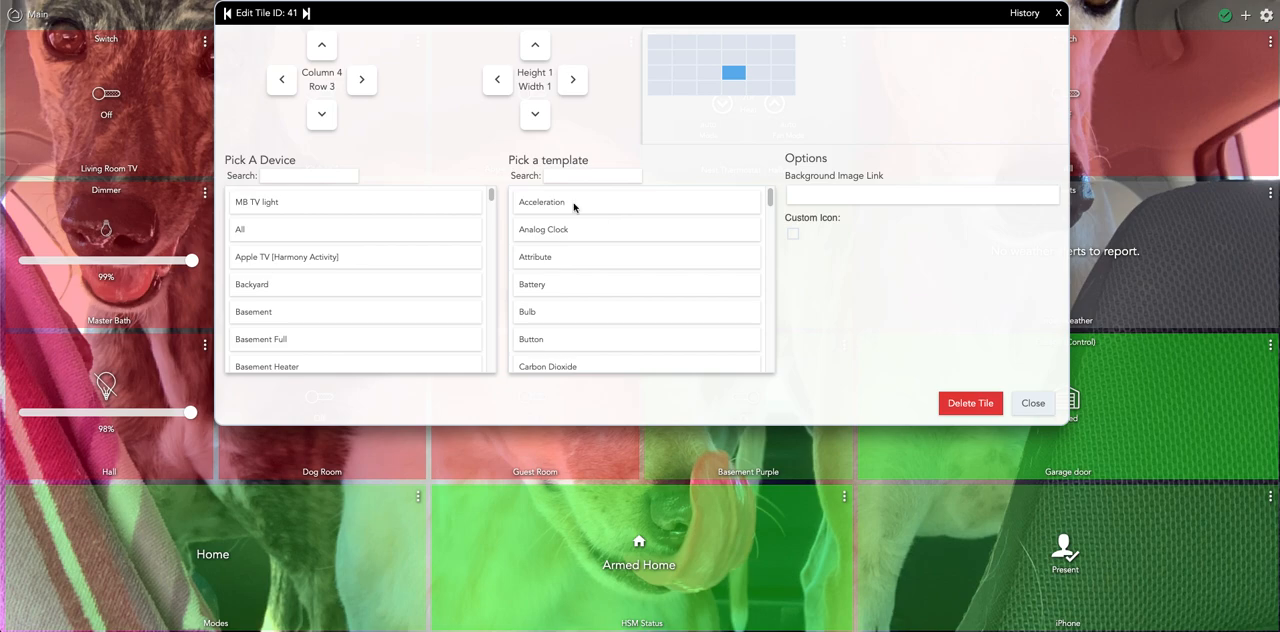
mouse_move(456, 204)
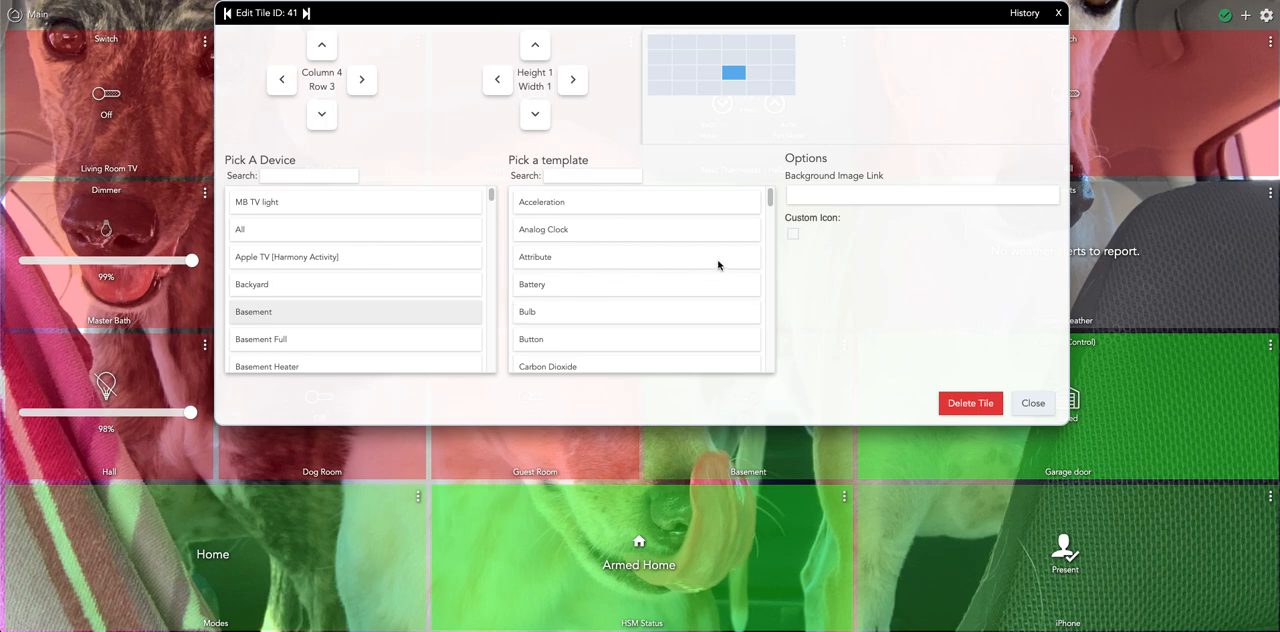
Change the tile below Basement Full to the Basement device with the Color Bulb template.
scroll("down", 3)
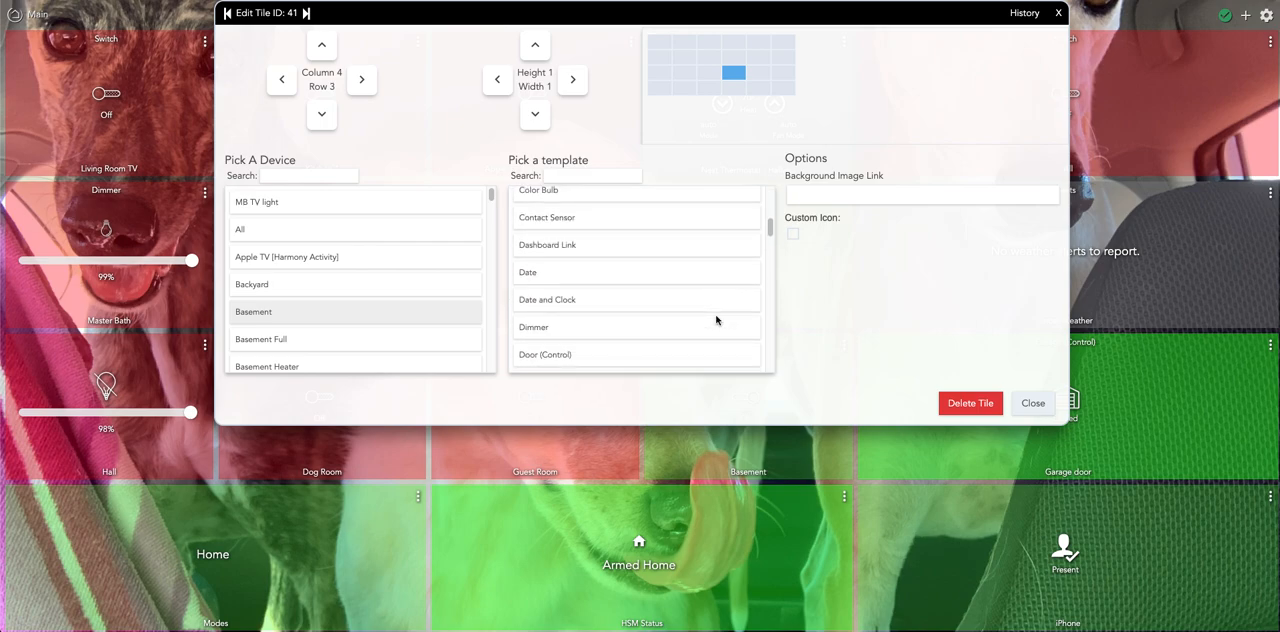
scroll("down", 3)
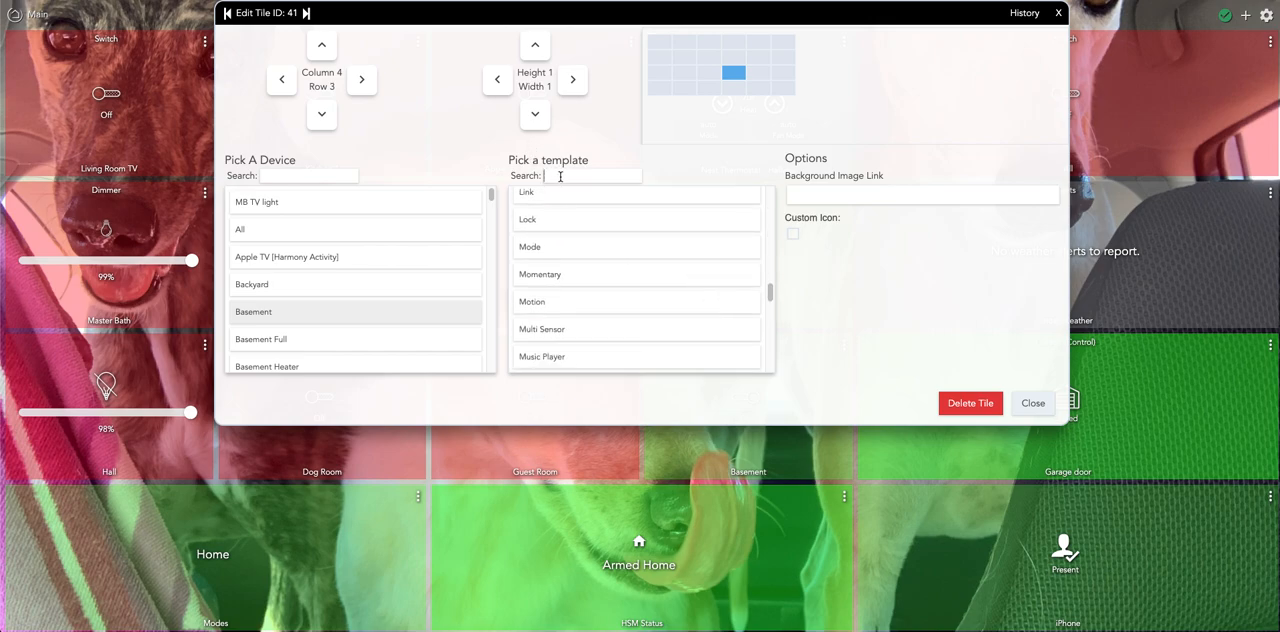
type("col")
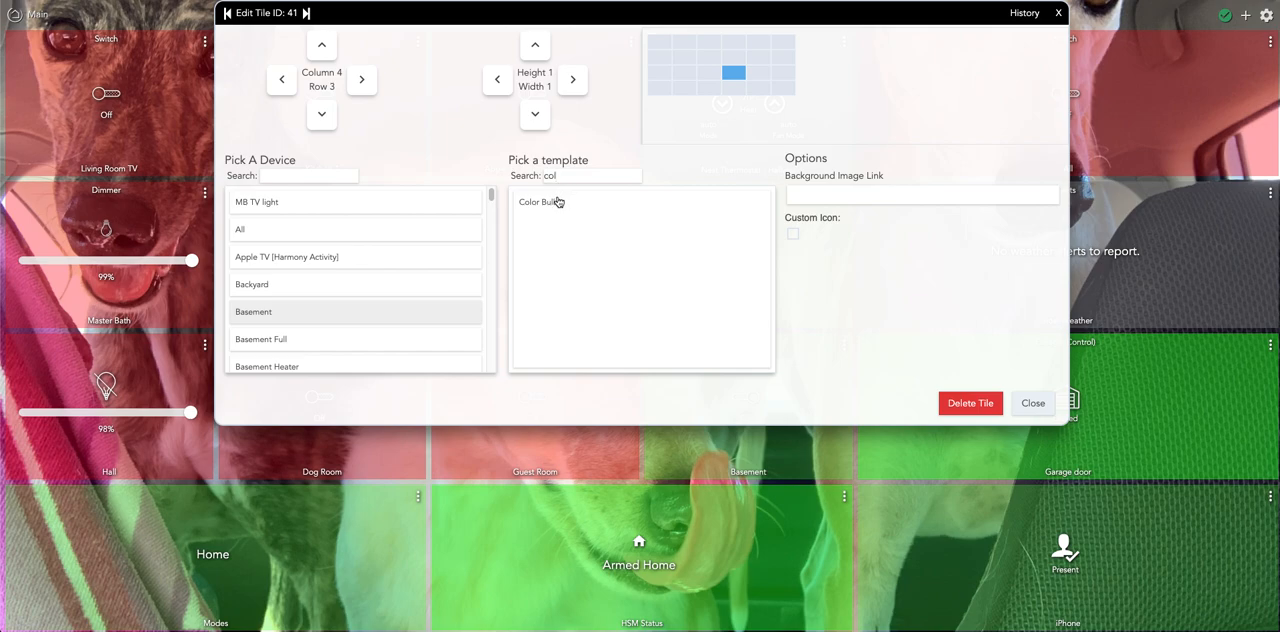
left_click(540, 202)
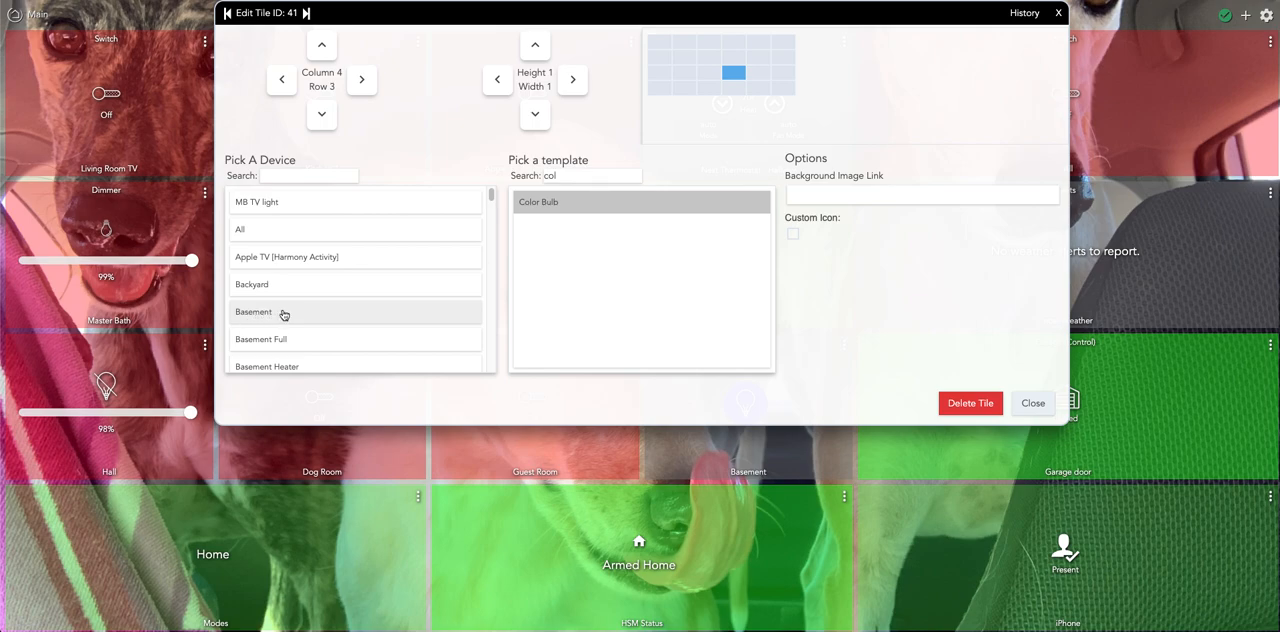
mouse_move(564, 208)
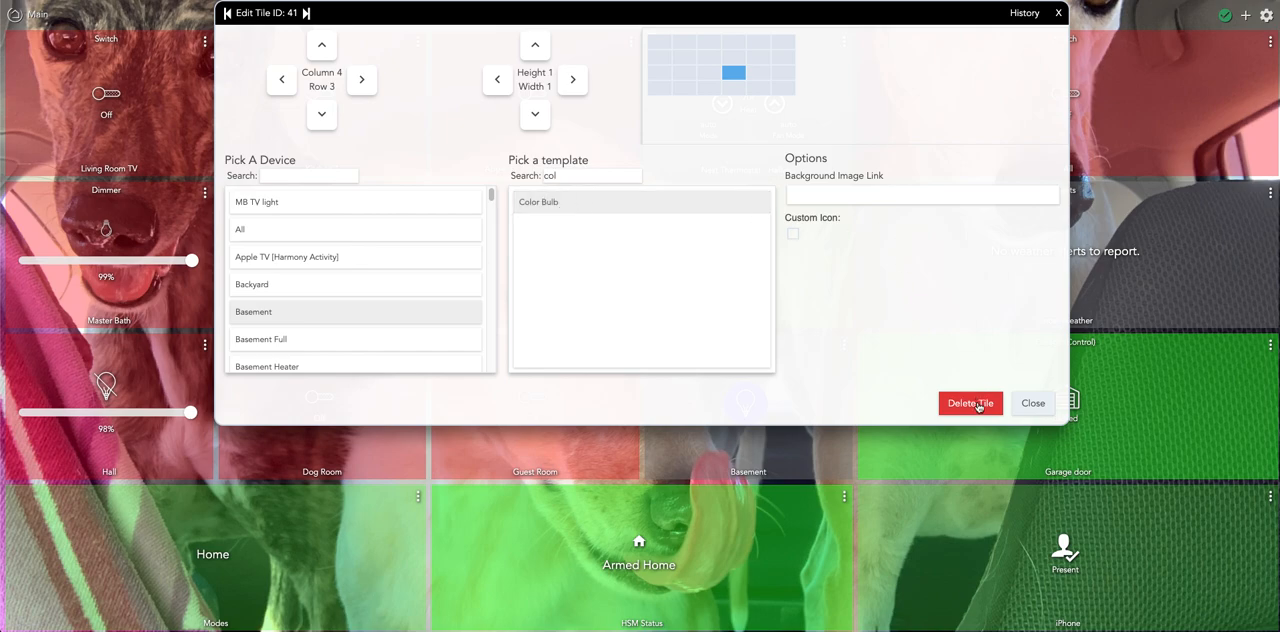
left_click(1032, 404)
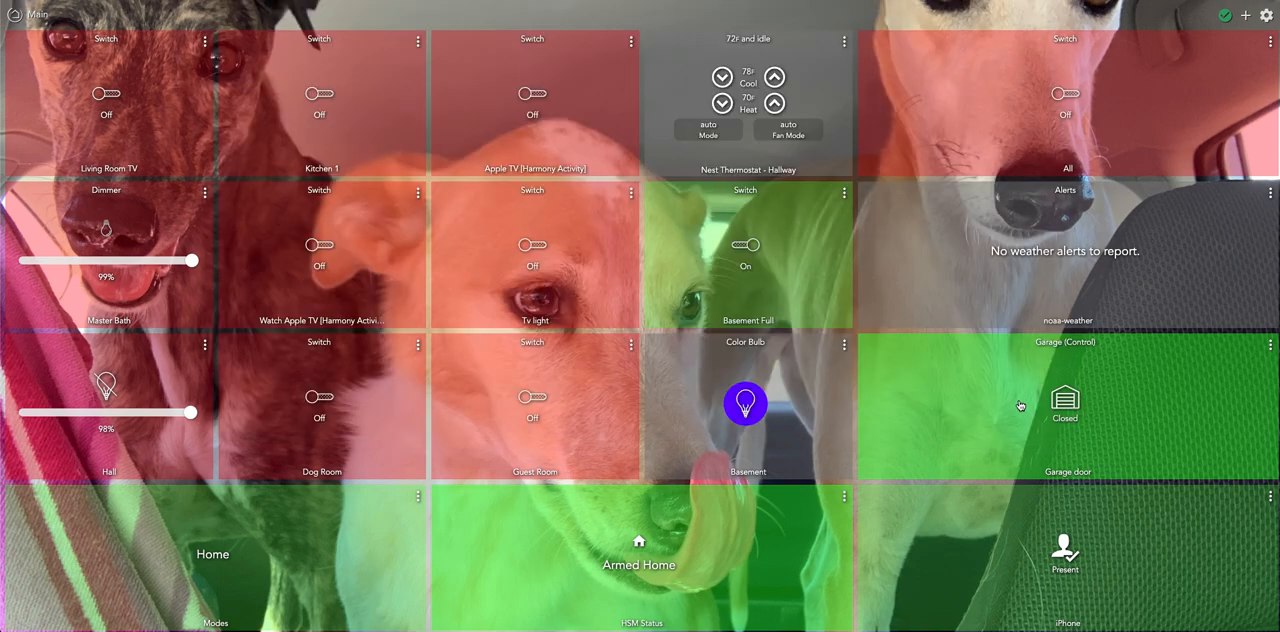
mouse_move(750, 428)
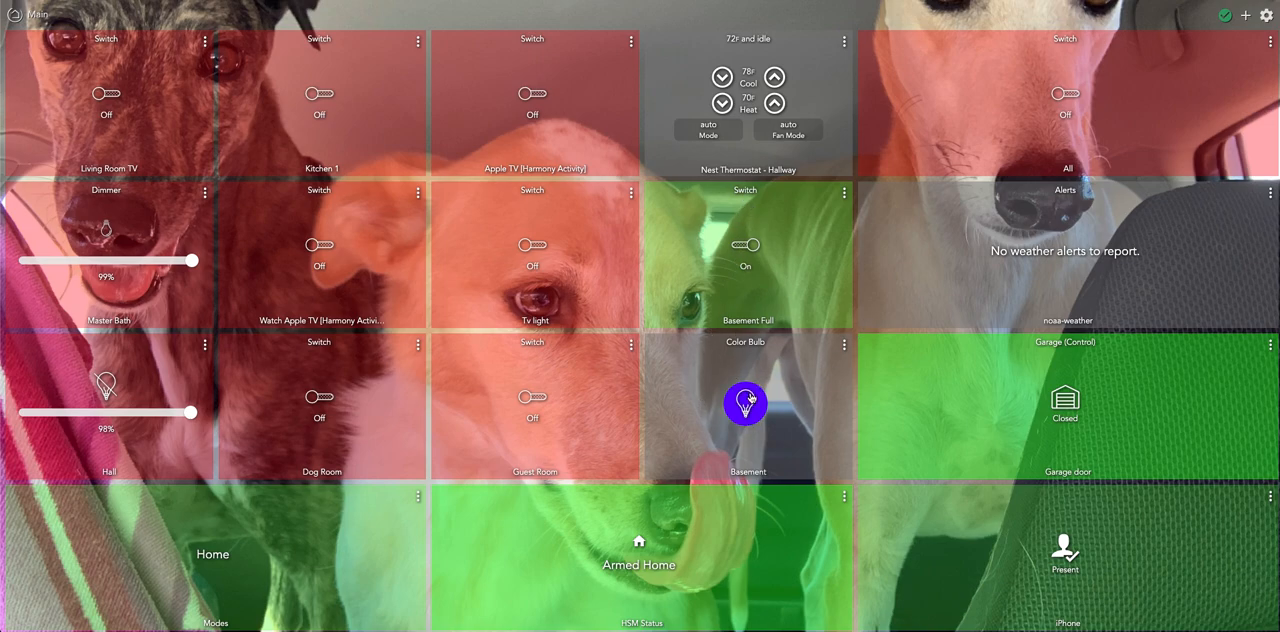
Try the Basement bulb in lighter purple, orange-red and green.
left_click(744, 404)
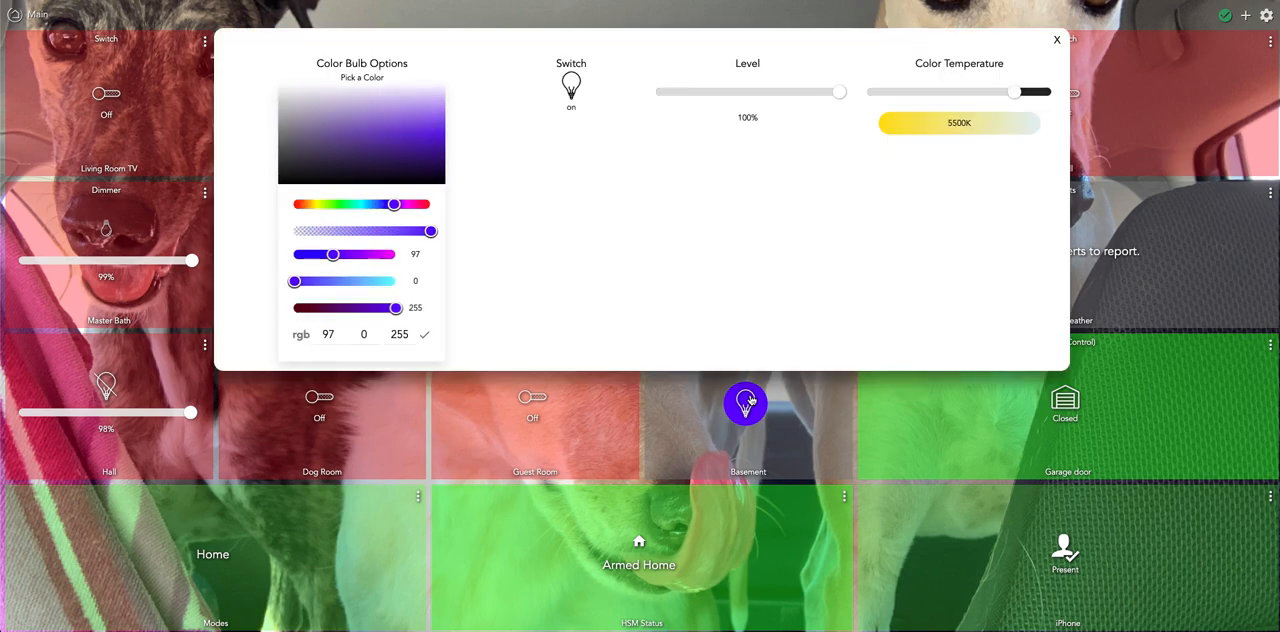
left_click(386, 144)
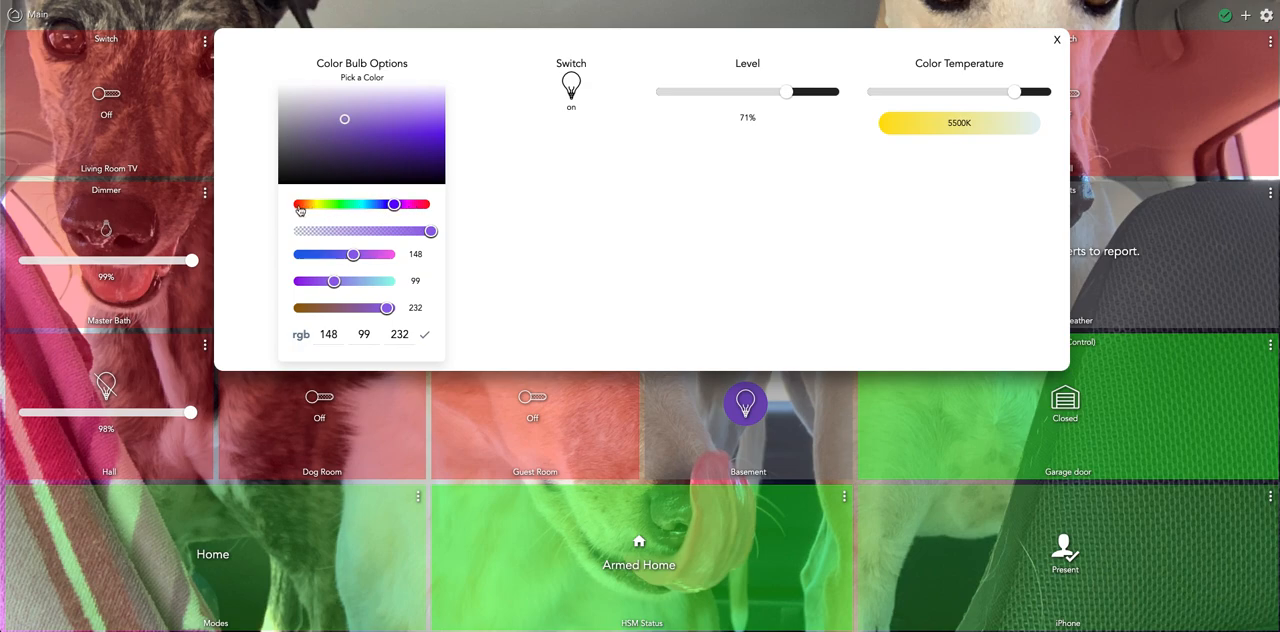
left_click(368, 118)
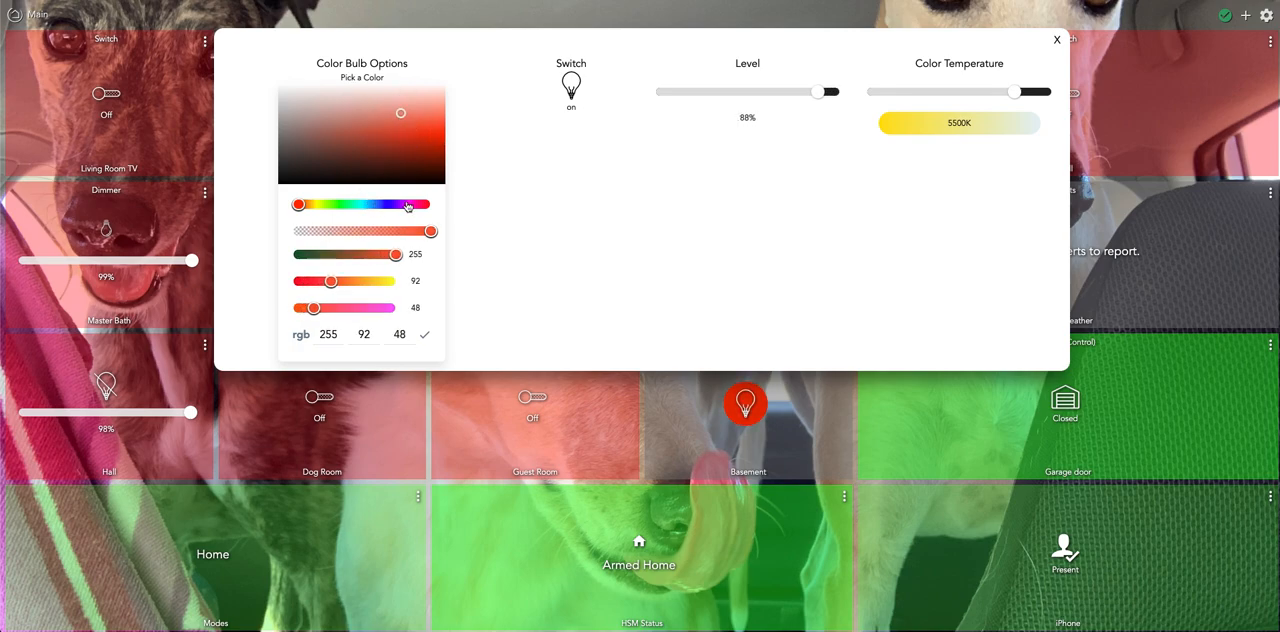
left_click(432, 160)
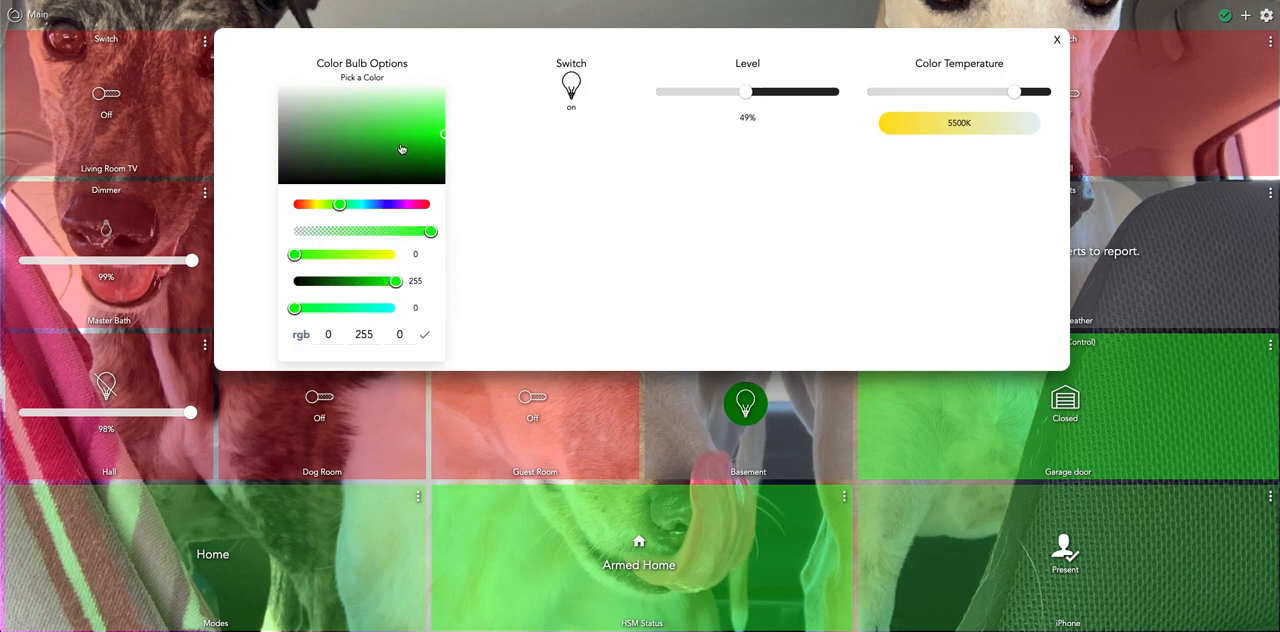
Set the Basement bulb to cyan at 100% level and close its options.
left_click_drag(340, 204, 364, 204)
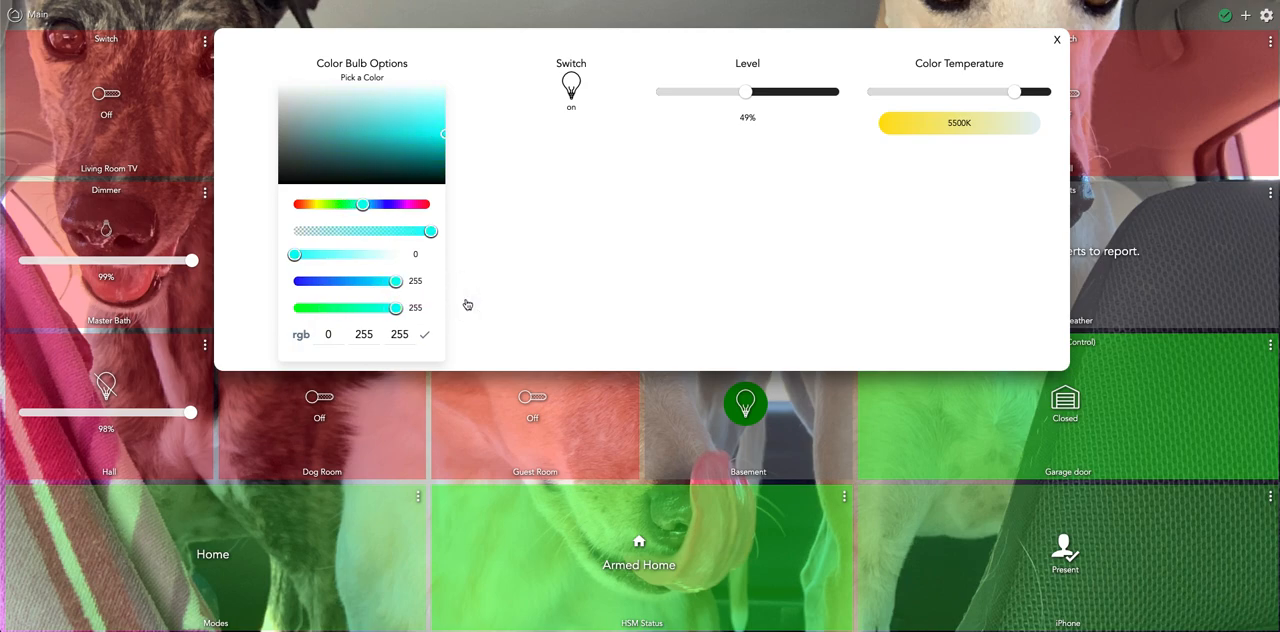
left_click_drag(744, 92, 816, 92)
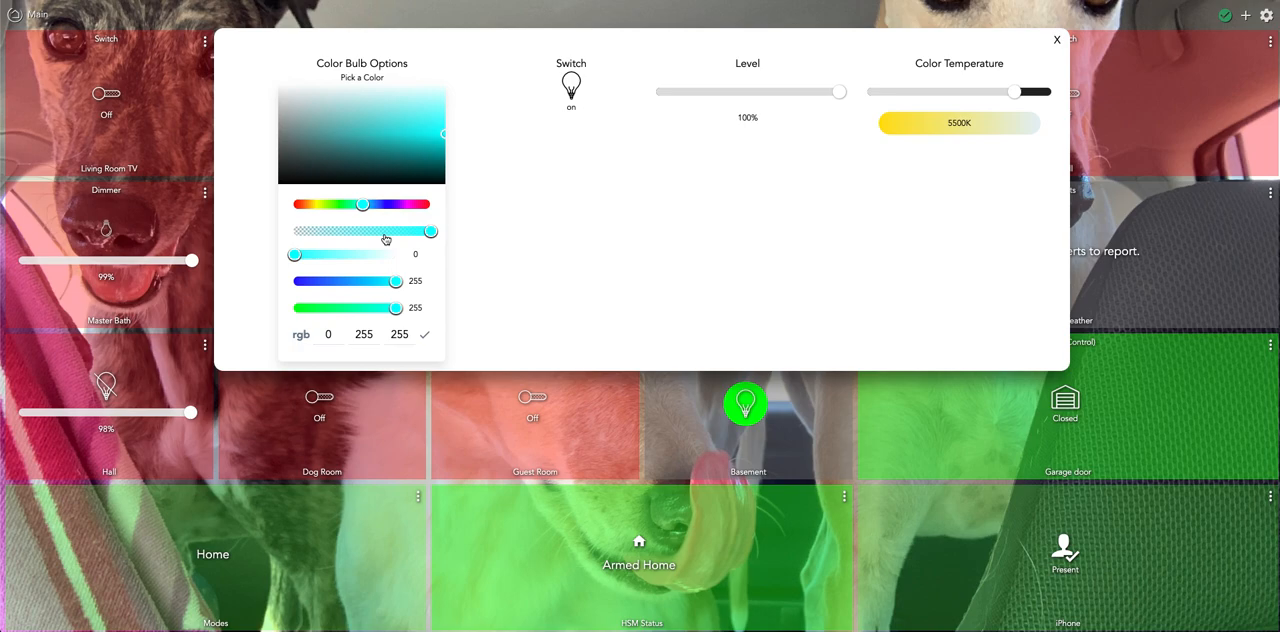
mouse_move(1056, 40)
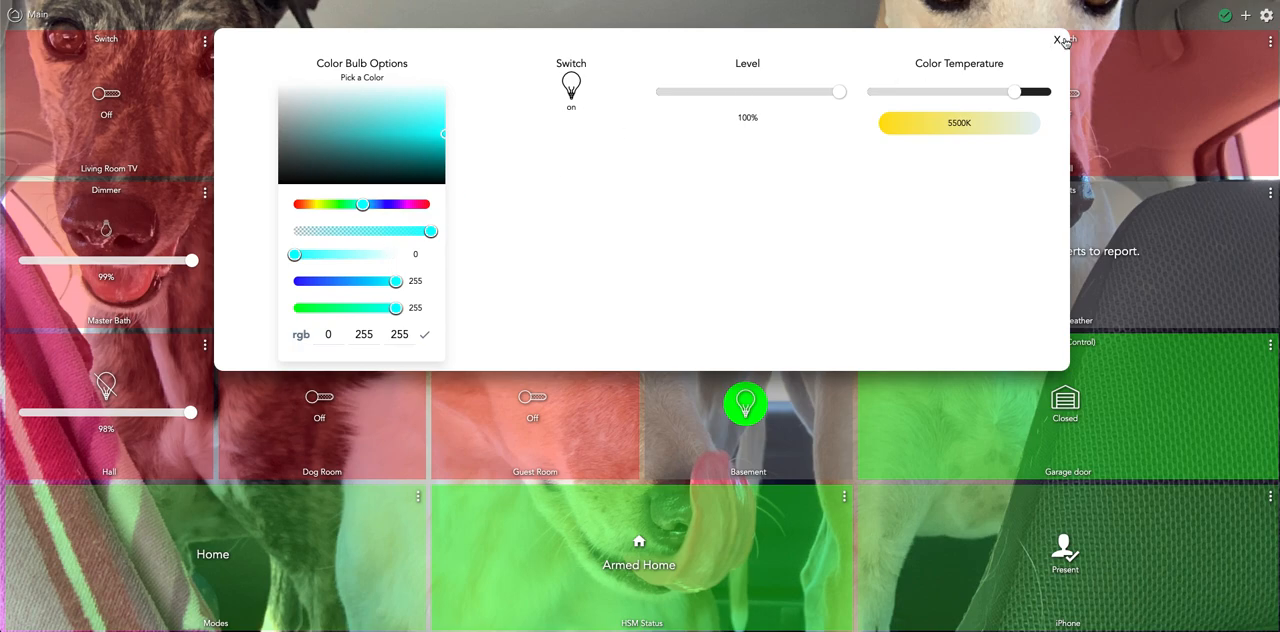
left_click(1060, 40)
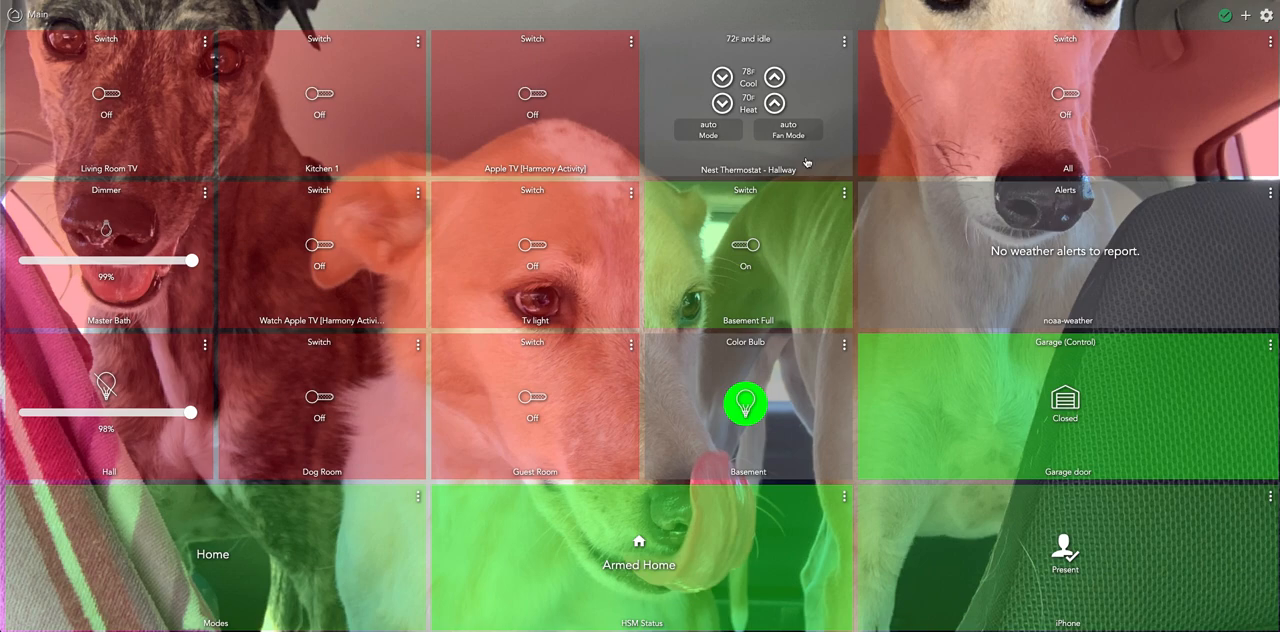
Toggle Basement Full off and back on, then reopen the Basement bulb's options.
left_click(744, 244)
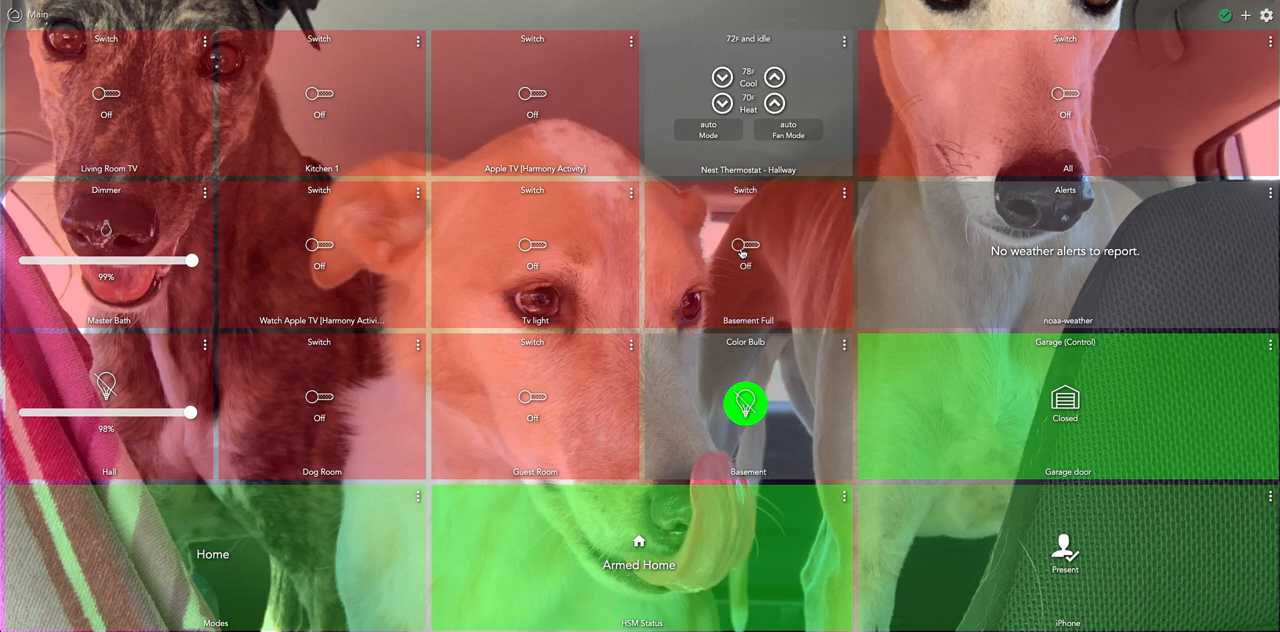
left_click(744, 246)
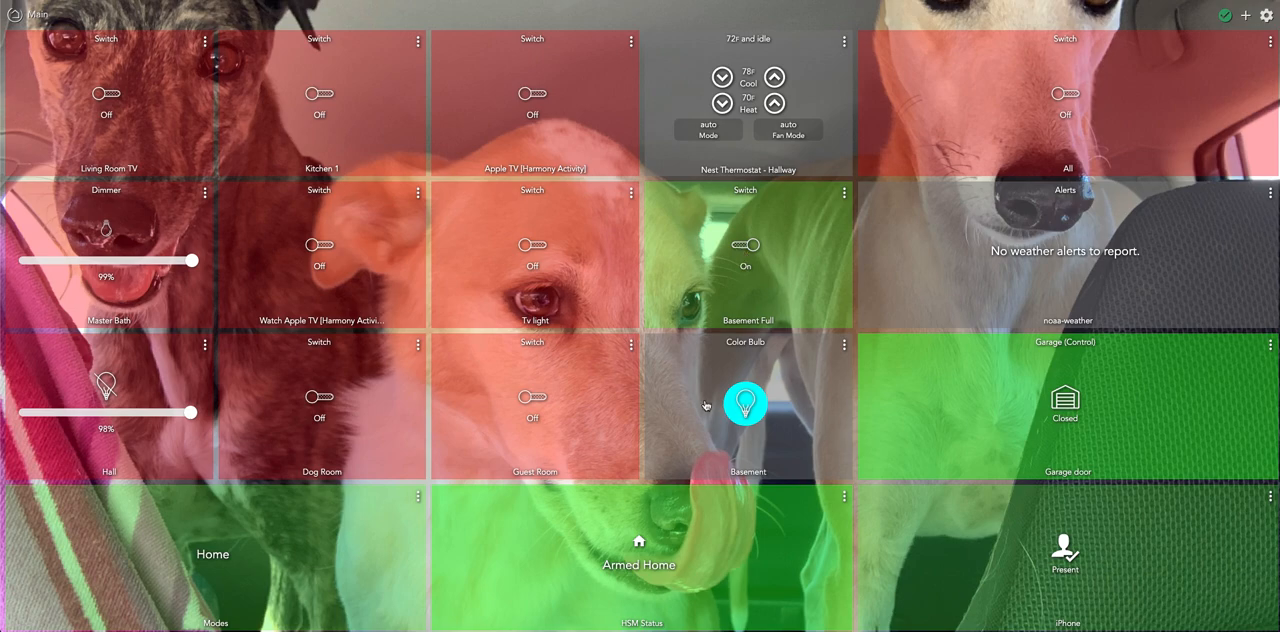
left_click(746, 404)
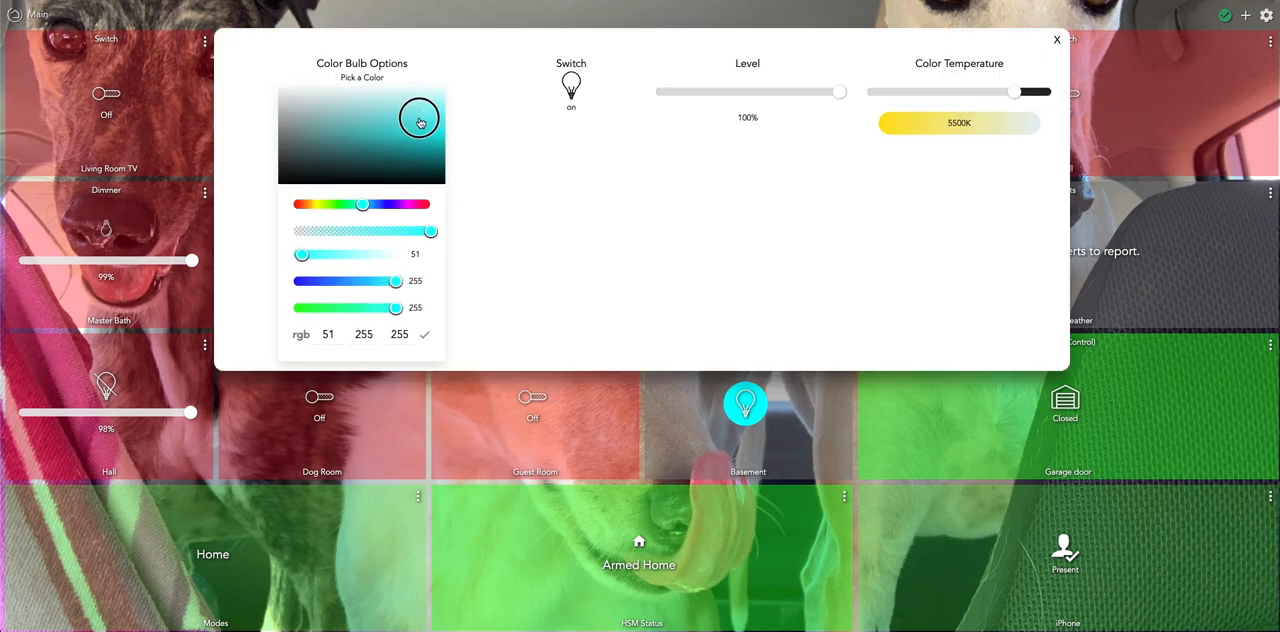
Set the Basement bulb to magenta at about 48% level and close its options.
left_click_drag(420, 116, 456, 152)
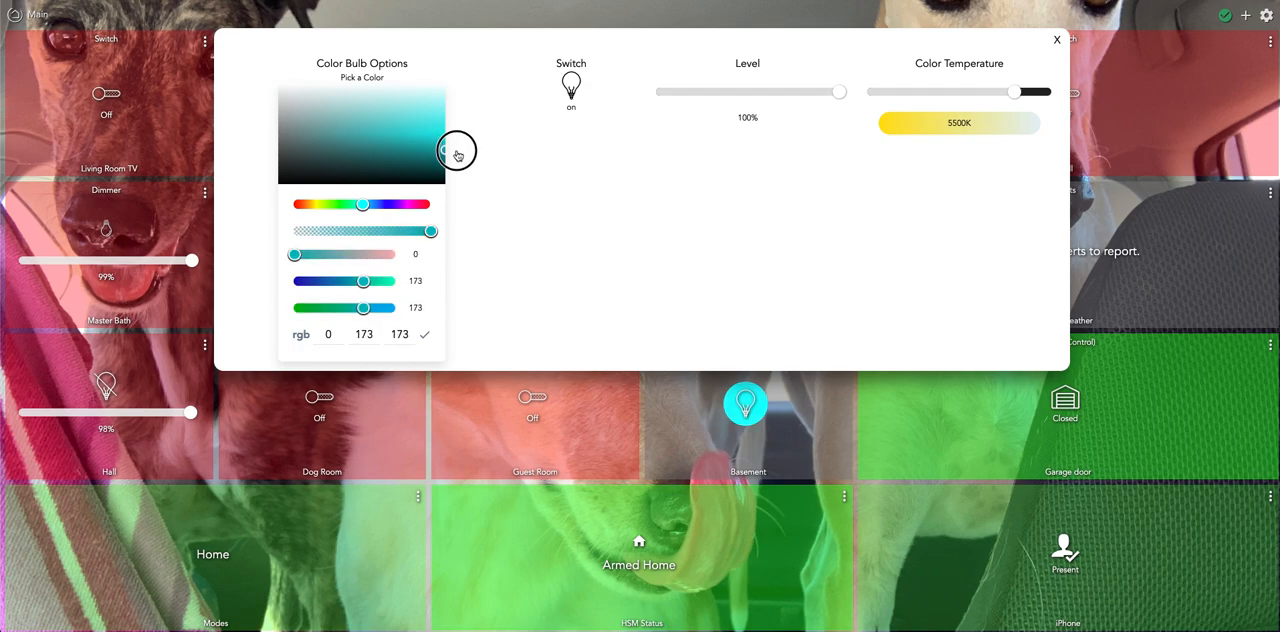
left_click_drag(838, 92, 784, 92)
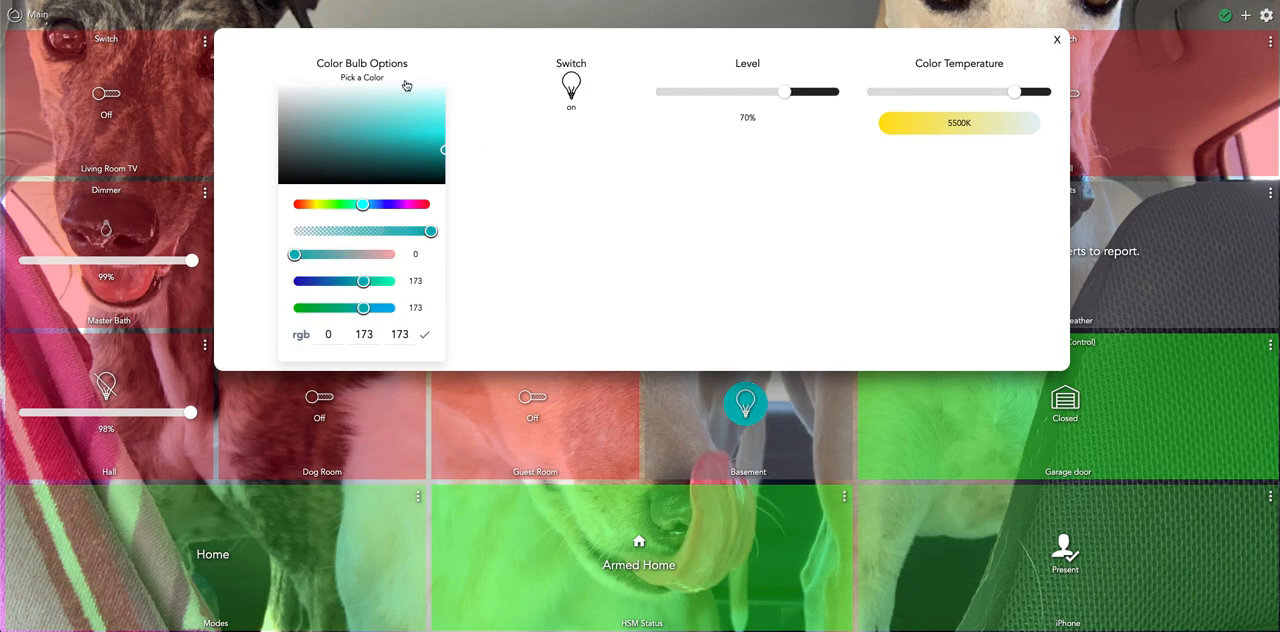
left_click_drag(364, 204, 432, 204)
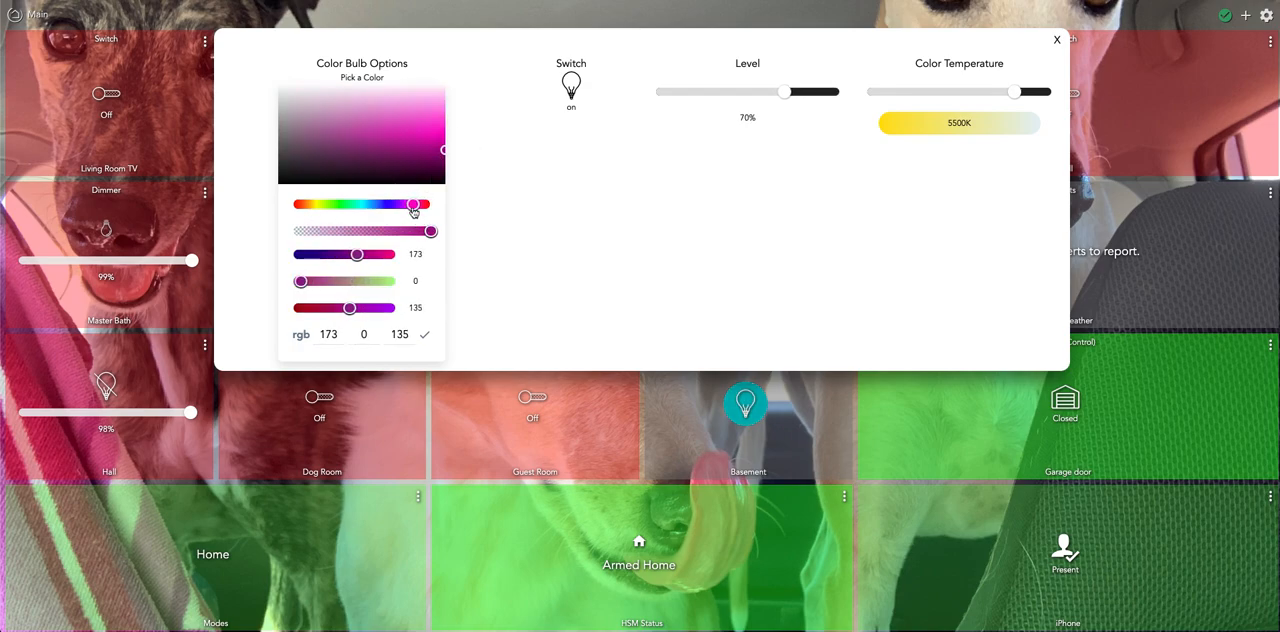
left_click_drag(784, 92, 768, 92)
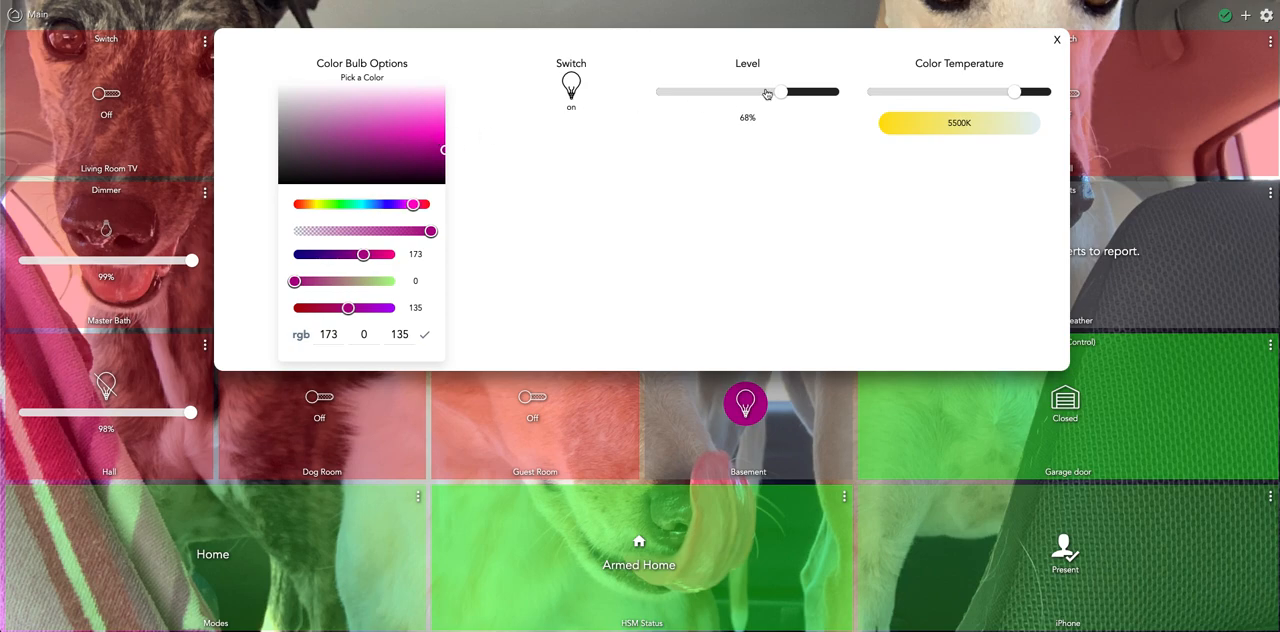
left_click(1052, 40)
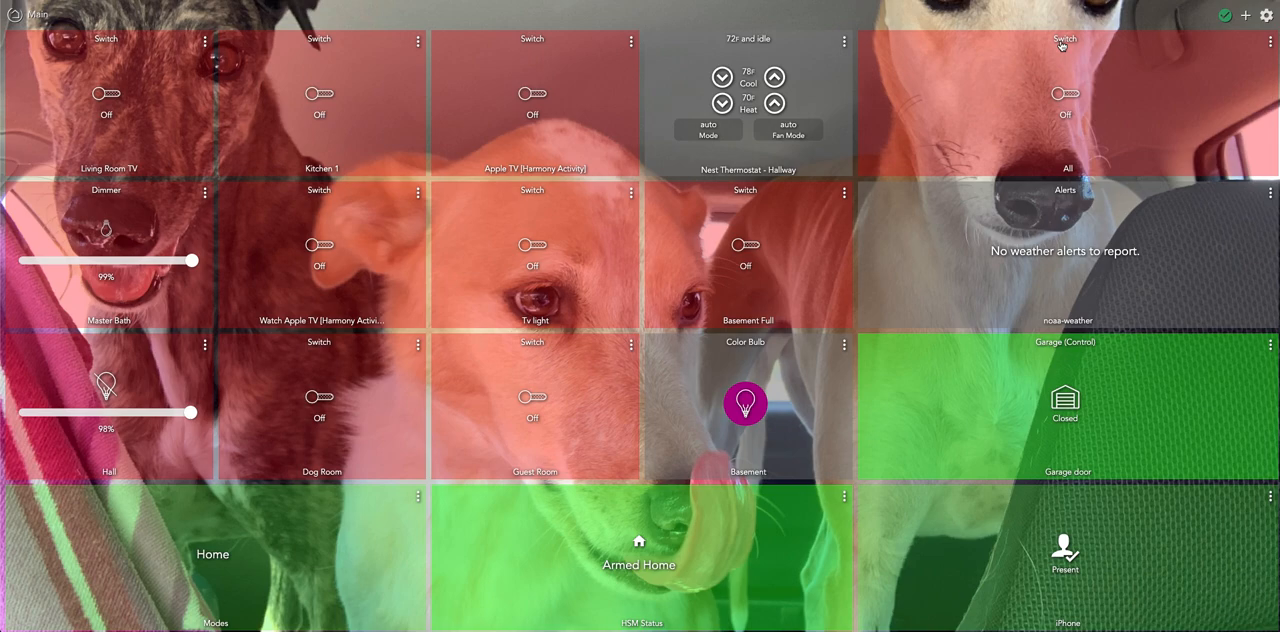
mouse_move(718, 14)
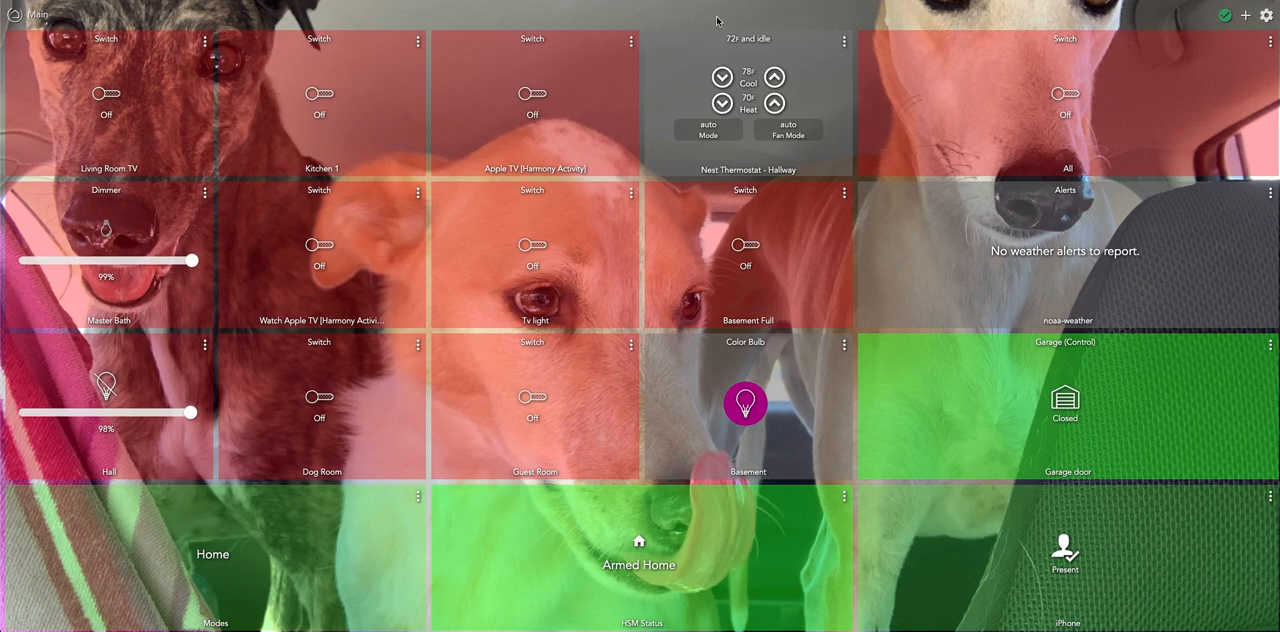
mouse_move(832, 408)
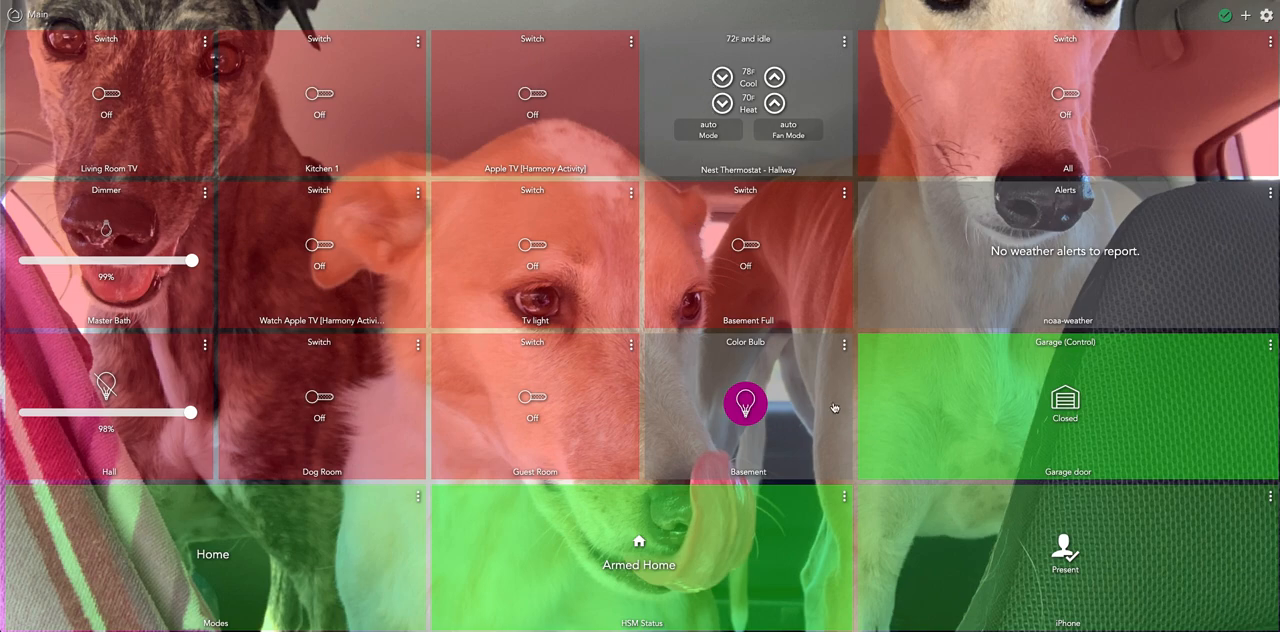